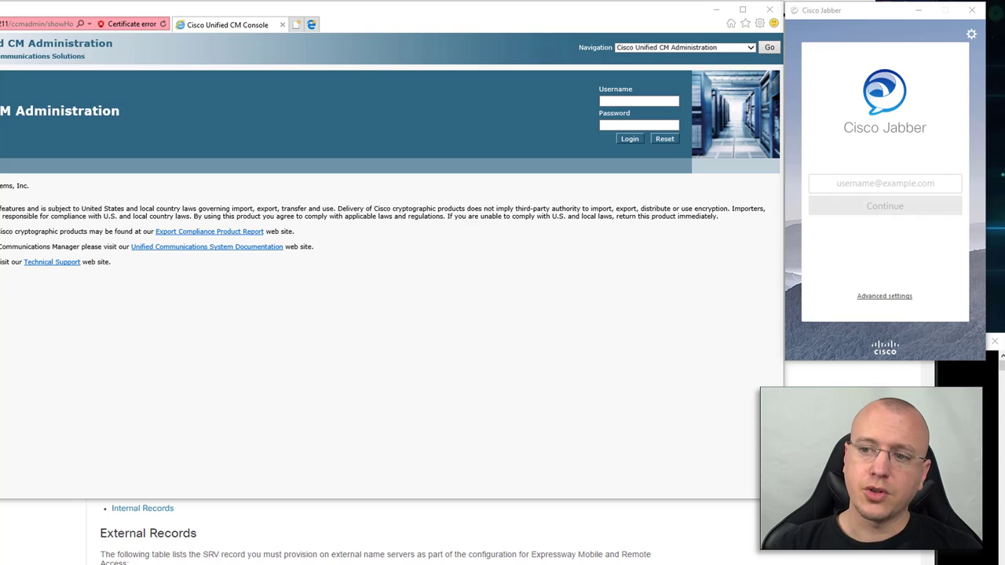
mouse_move(885, 296)
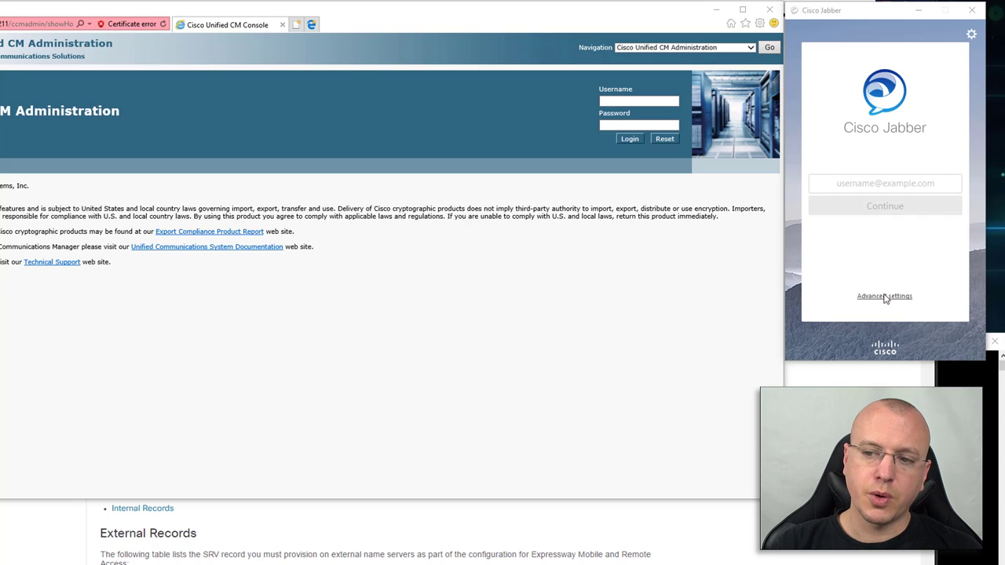
Step: Open the advanced sign-in settings, try the manual login server option, and discard the change
left_click(884, 296)
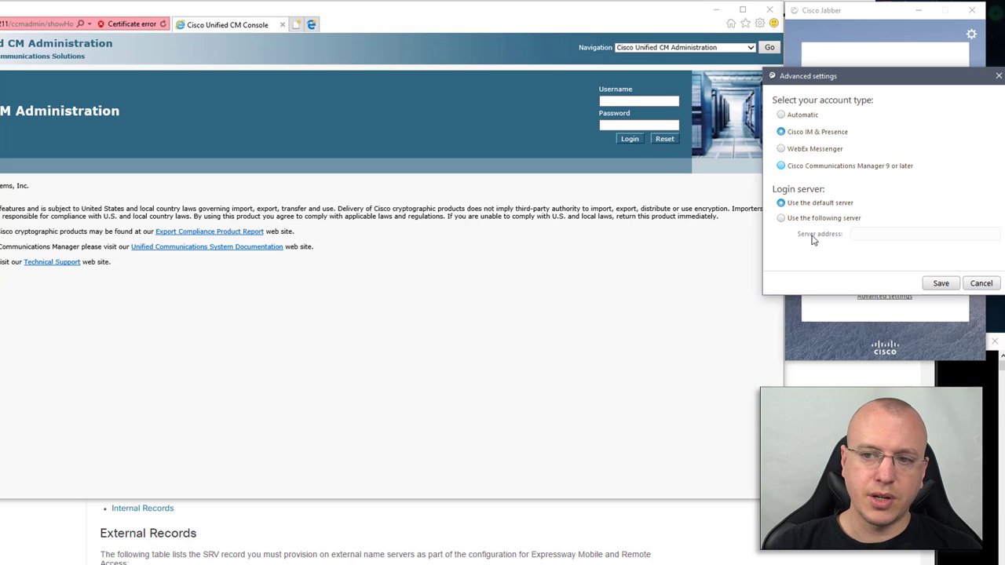
left_click(781, 218)
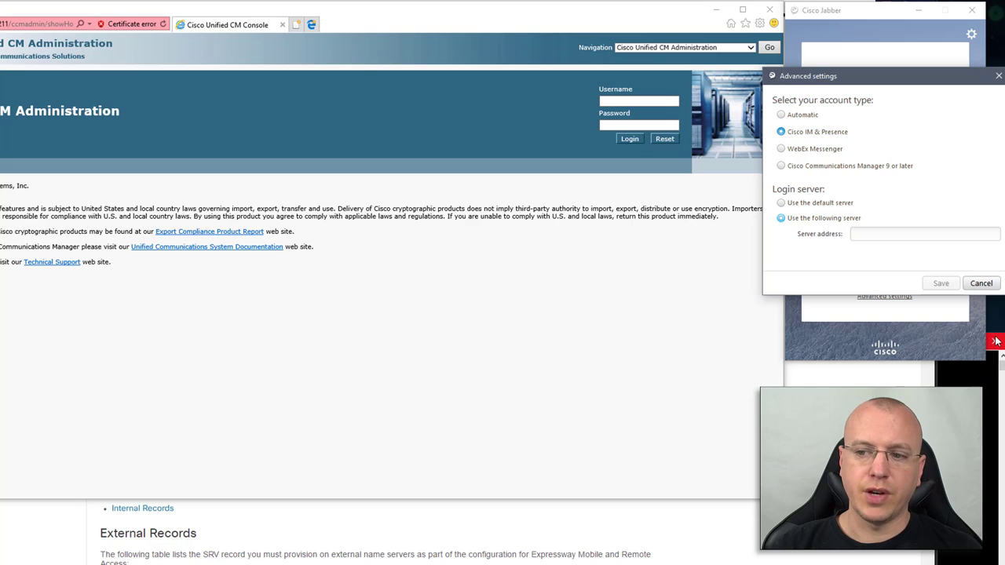
mouse_move(982, 284)
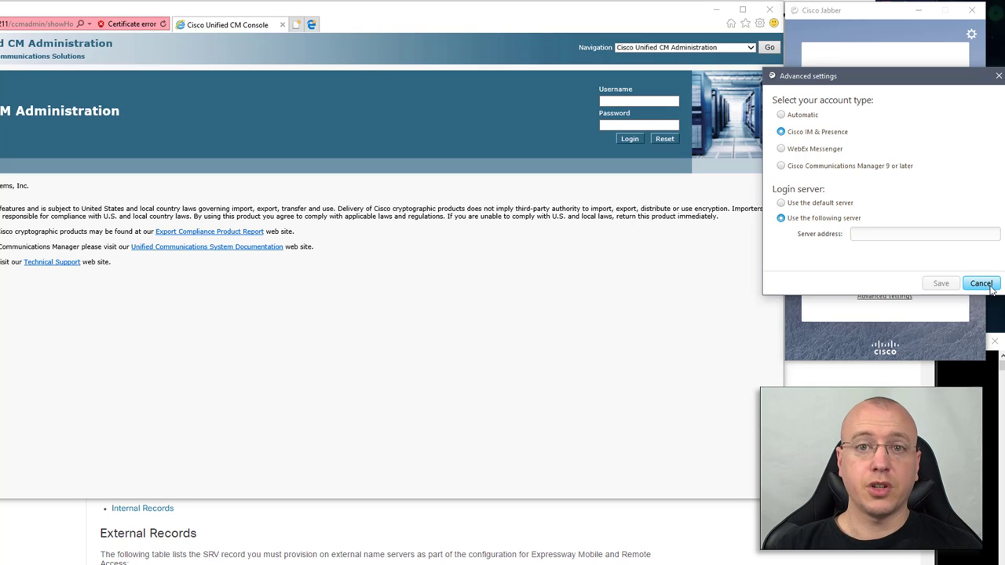
left_click(981, 283)
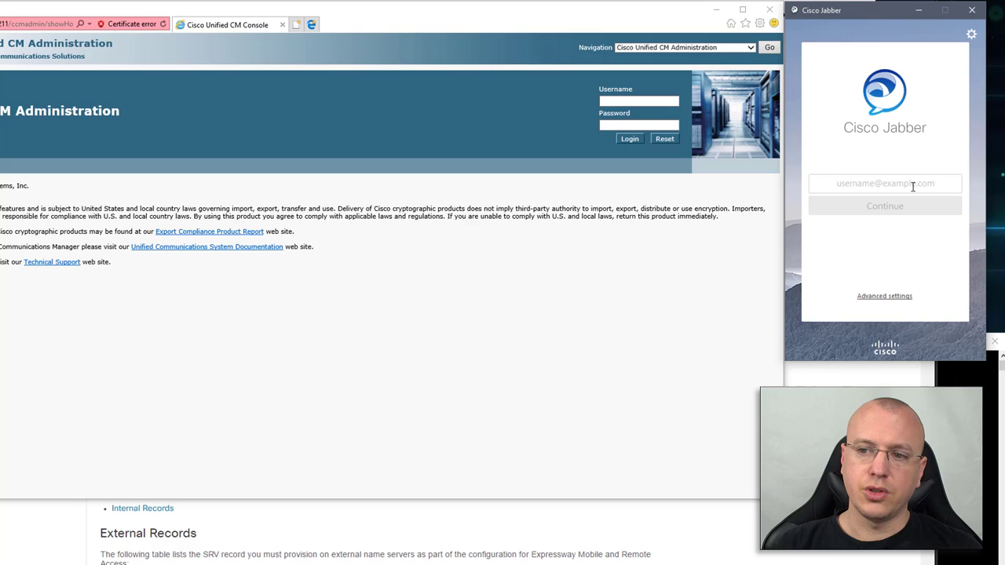
left_click(885, 183)
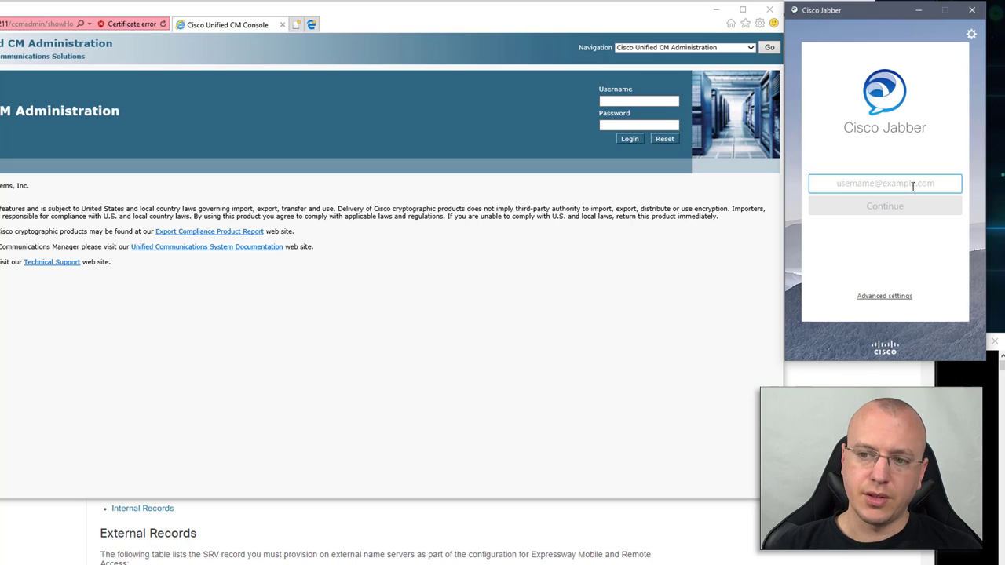
type("up")
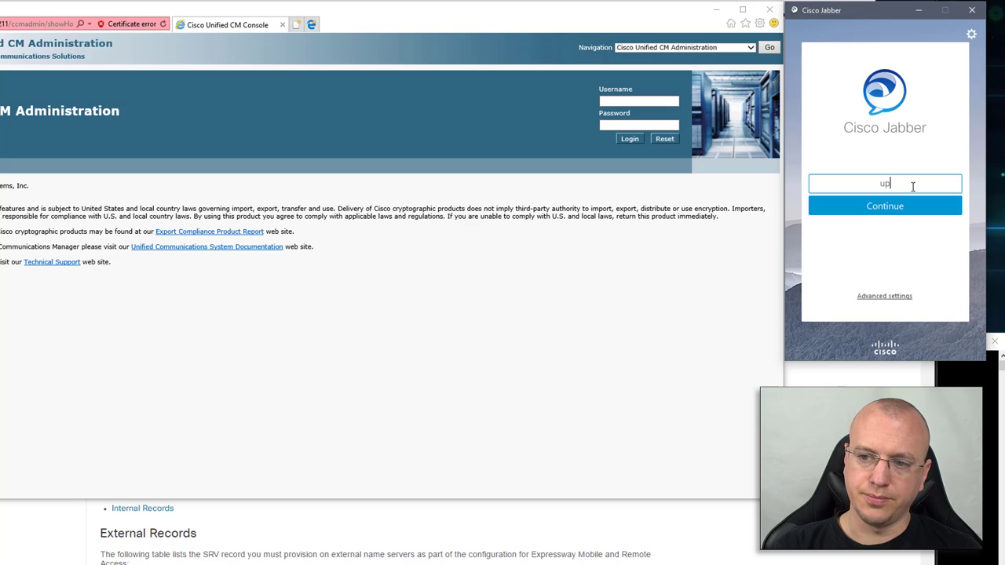
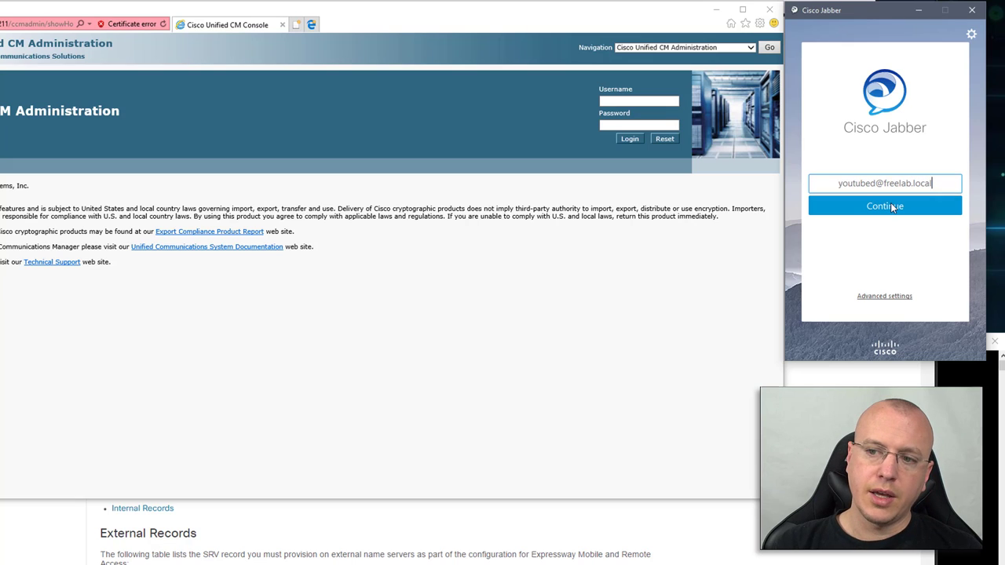
left_click(884, 206)
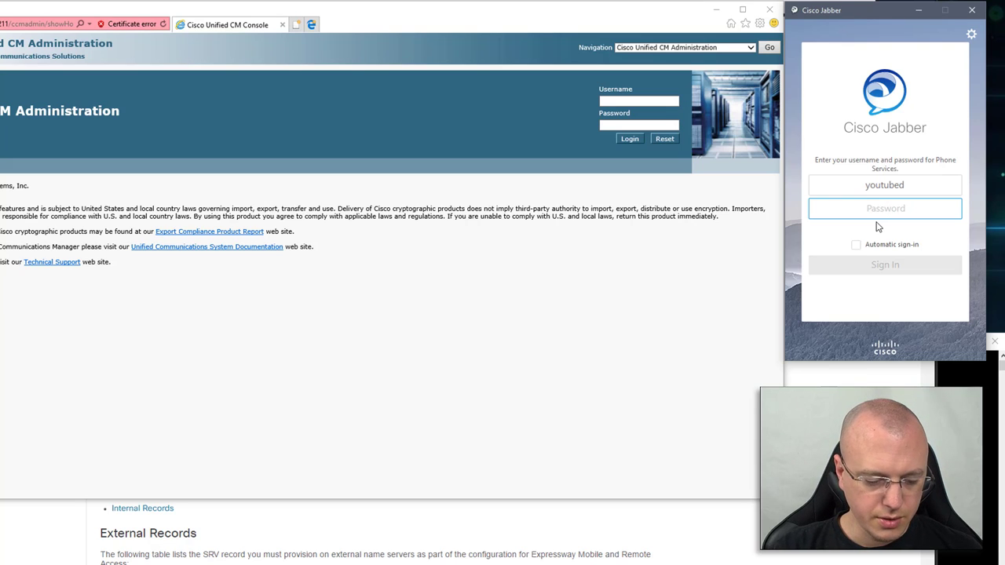
left_click(884, 265)
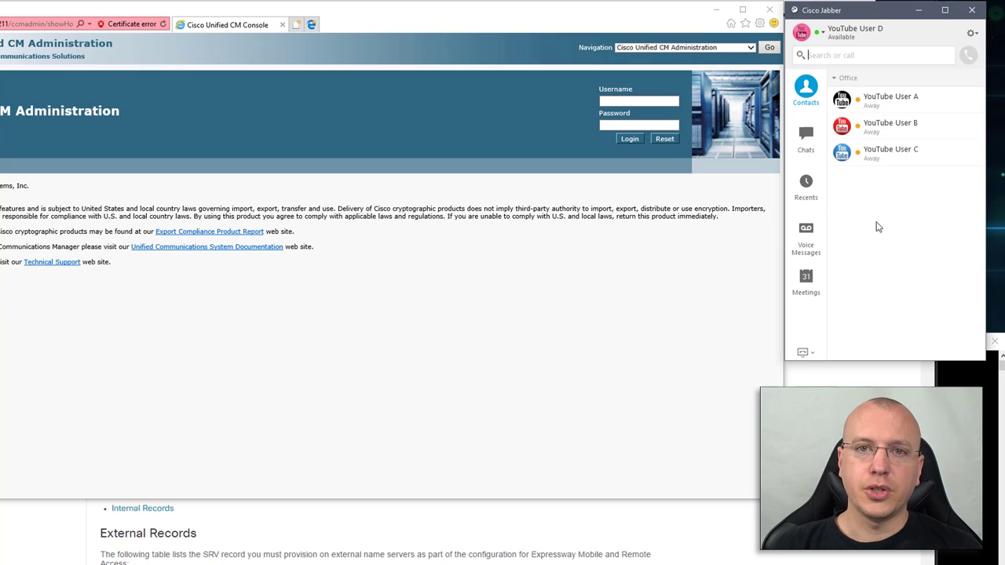
mouse_move(915, 308)
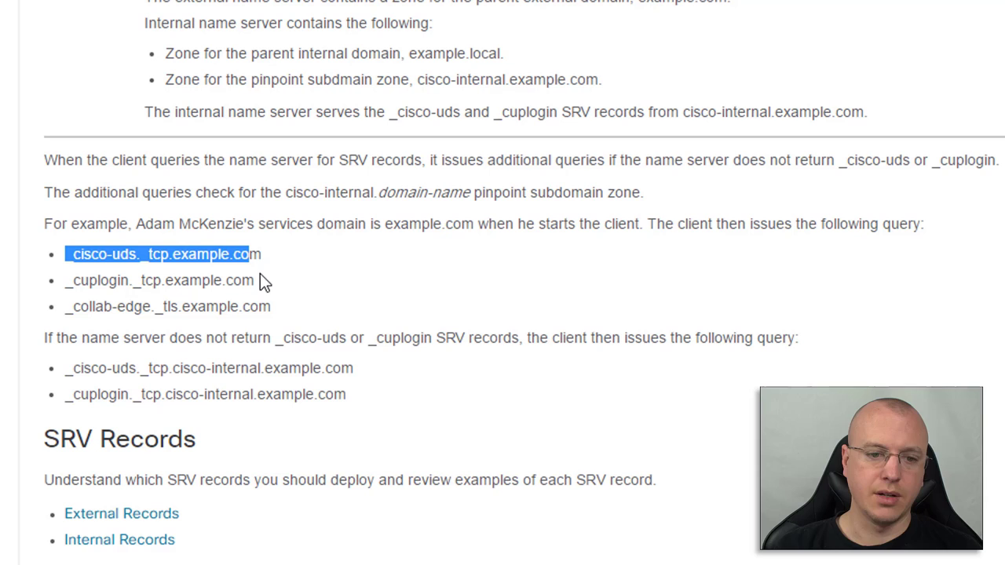
mouse_move(253, 302)
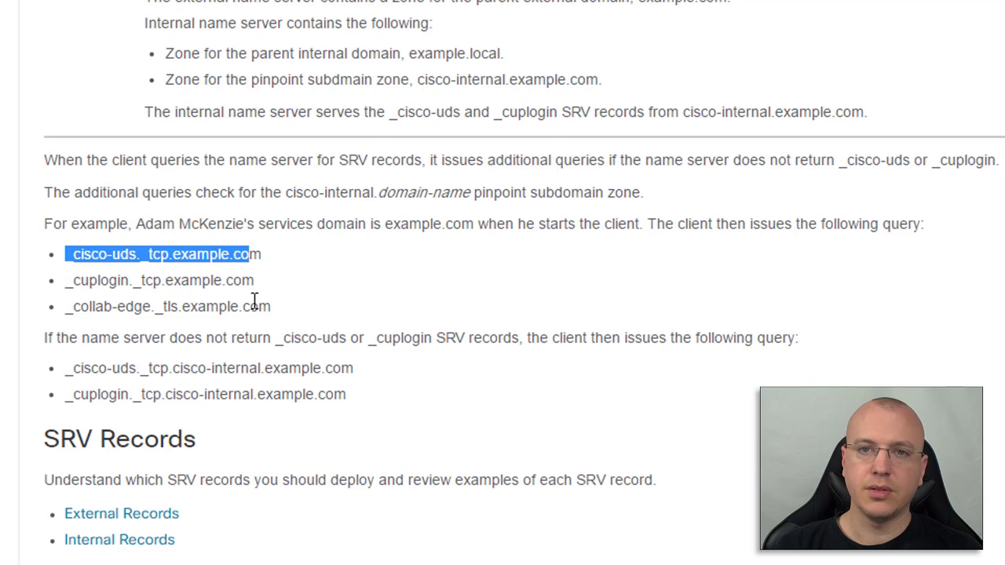
mouse_move(299, 301)
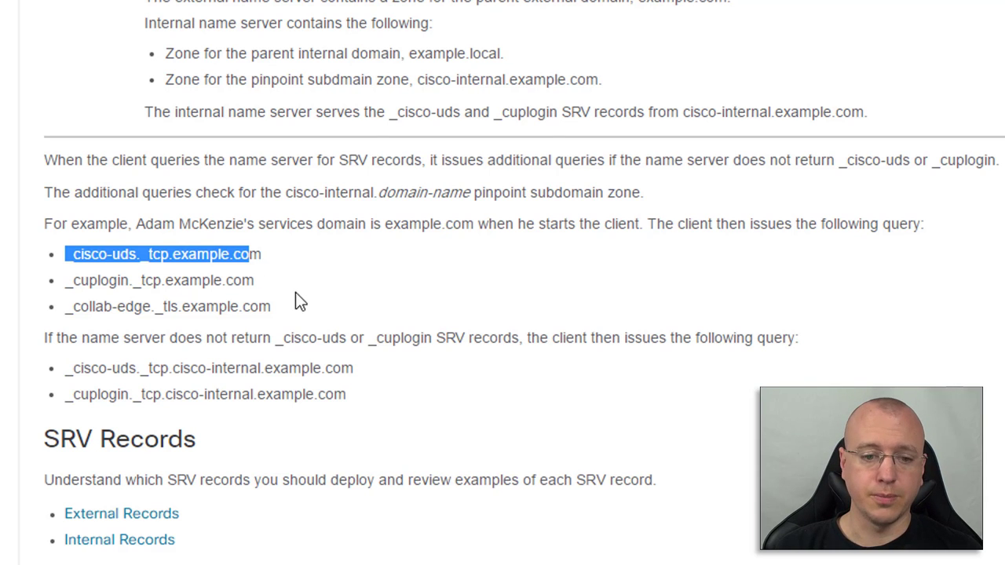
mouse_move(313, 287)
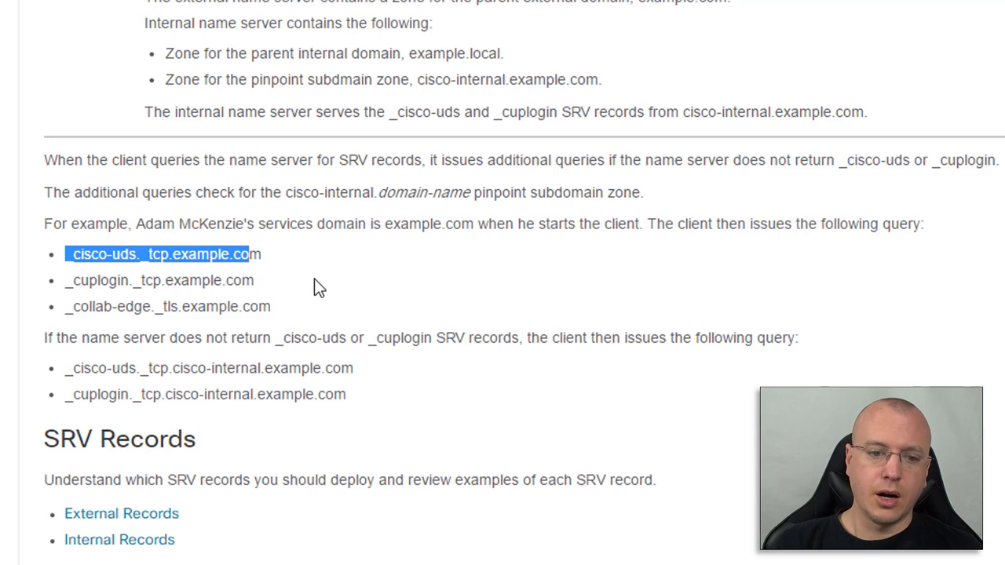
mouse_move(293, 292)
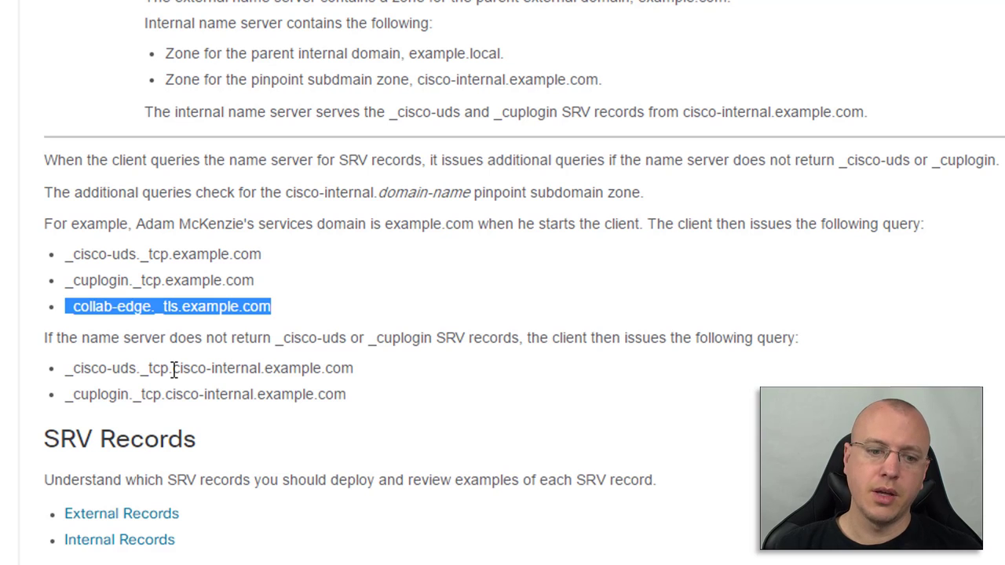
mouse_move(342, 393)
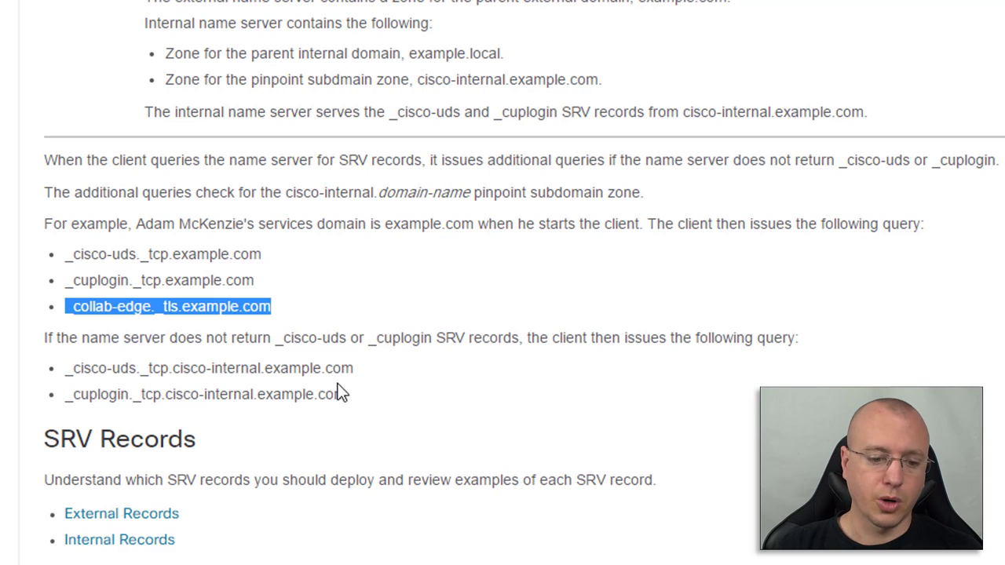
mouse_move(432, 454)
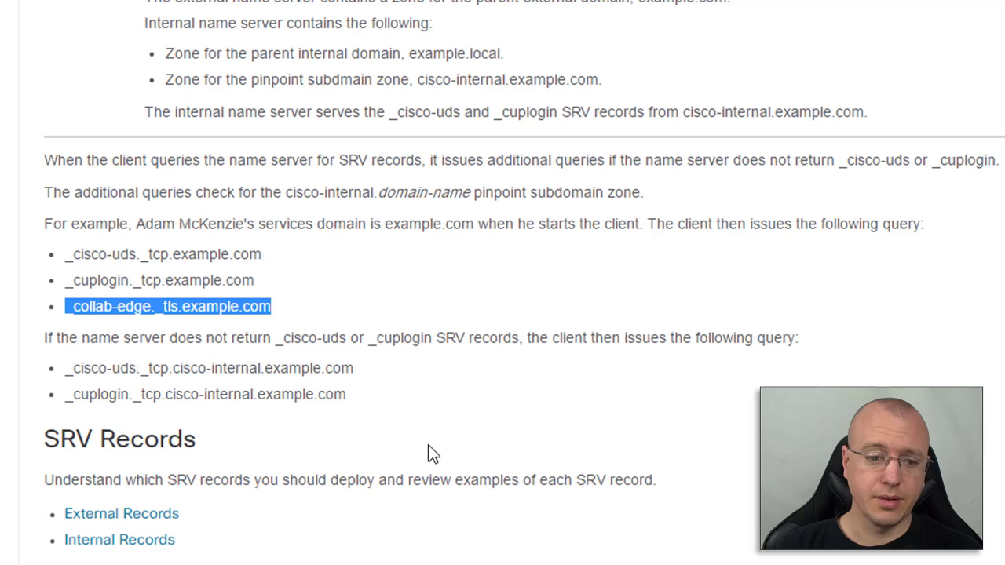
Step: Scroll the Jabber documentation to the _cisco-uds and _collab-edge SRV query examples
scroll("down", 3)
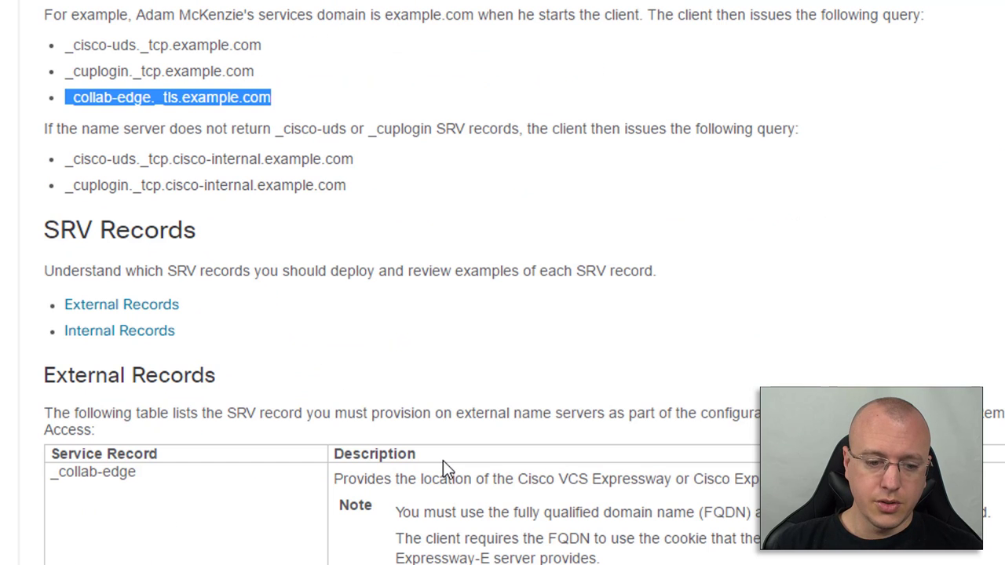
scroll("up", 3)
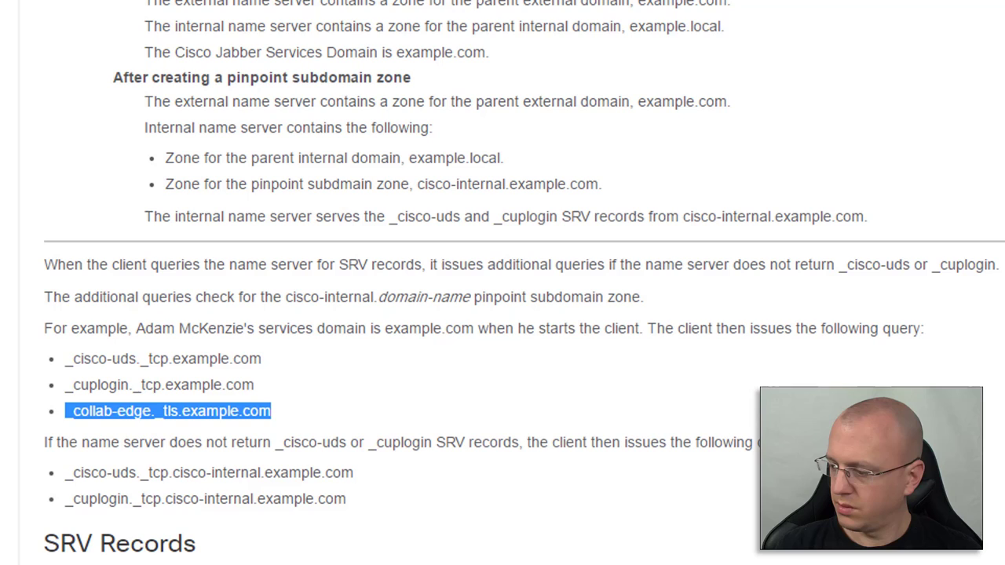
Step: In DNS Manager, glance at Reverse Lookup Zones, then select the freelab.local forward zone
left_click(448, 549)
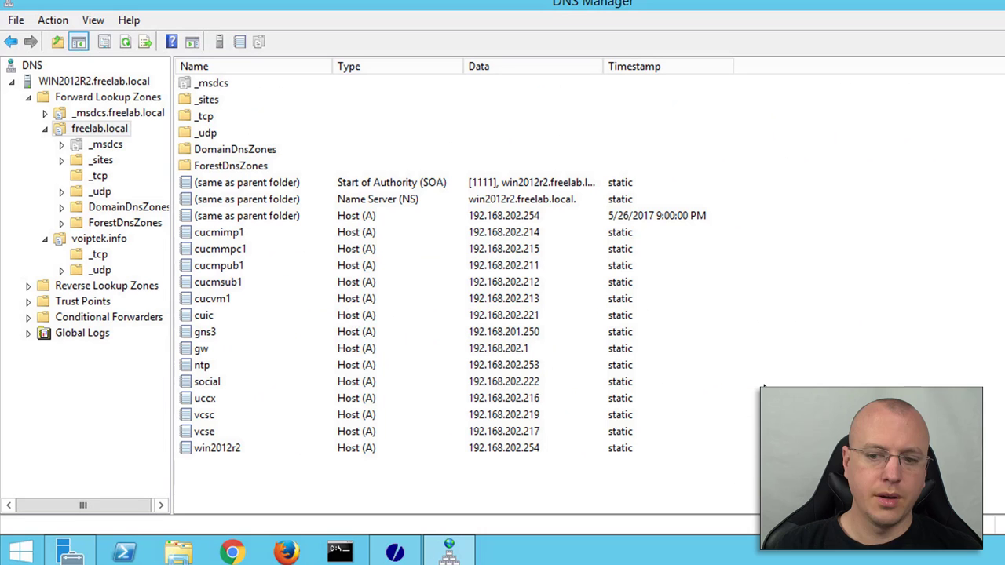
mouse_move(479, 365)
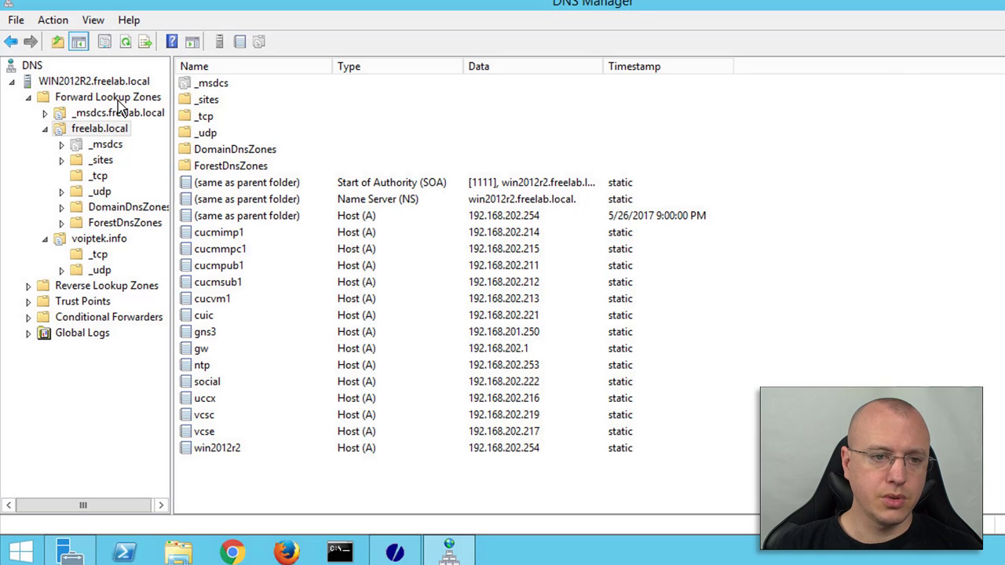
mouse_move(356, 427)
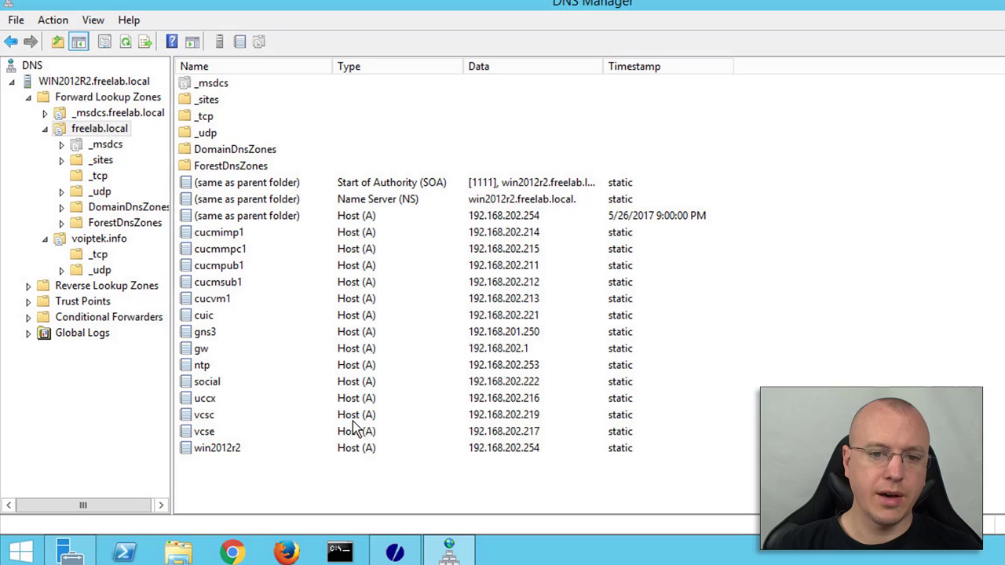
mouse_move(416, 354)
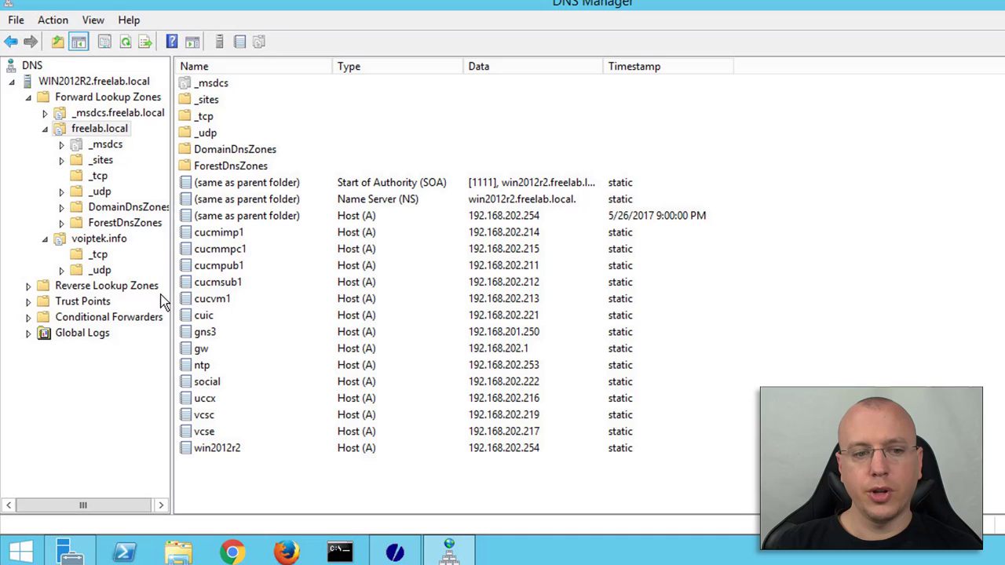
left_click(106, 285)
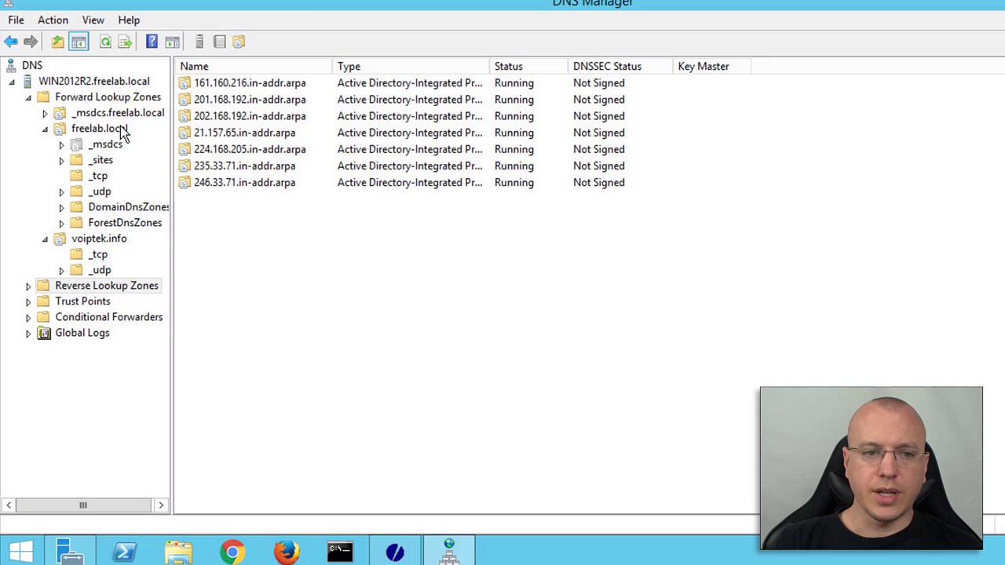
left_click(99, 128)
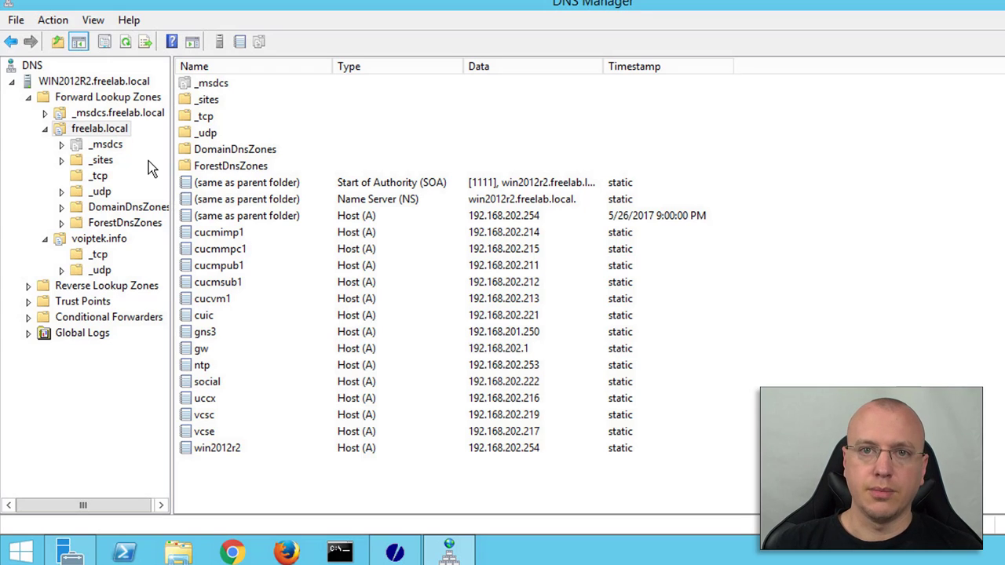
mouse_move(776, 282)
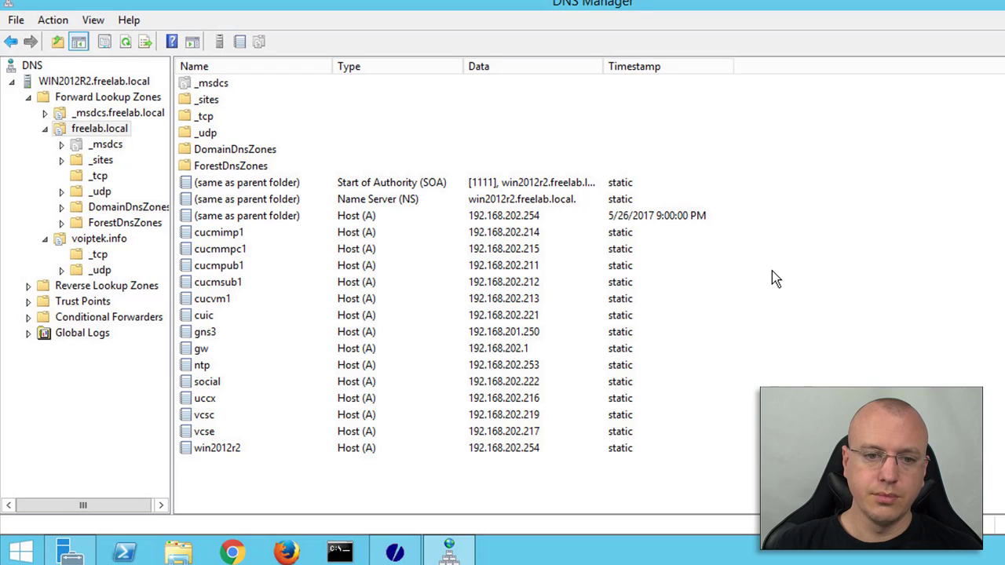
mouse_move(551, 386)
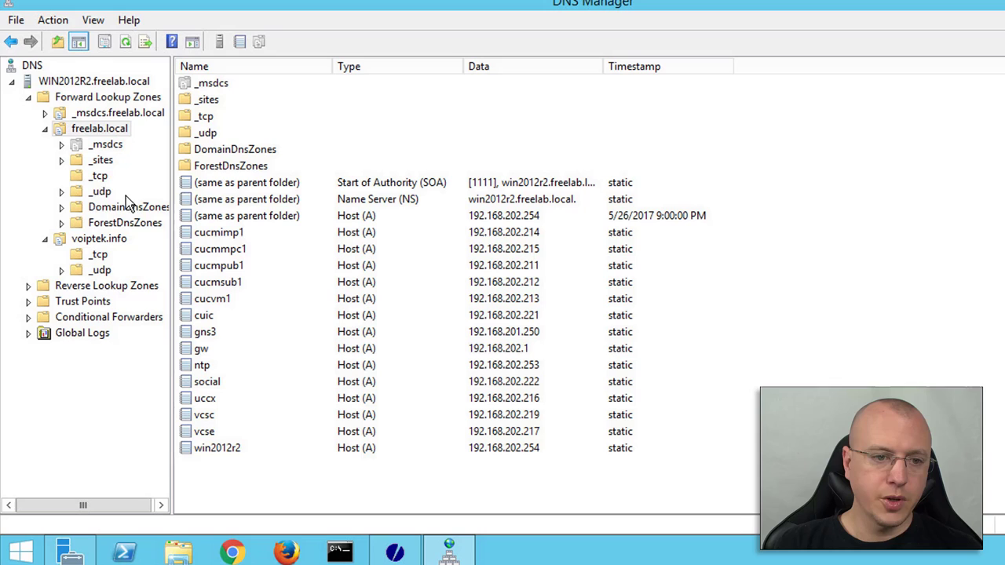
left_click(99, 175)
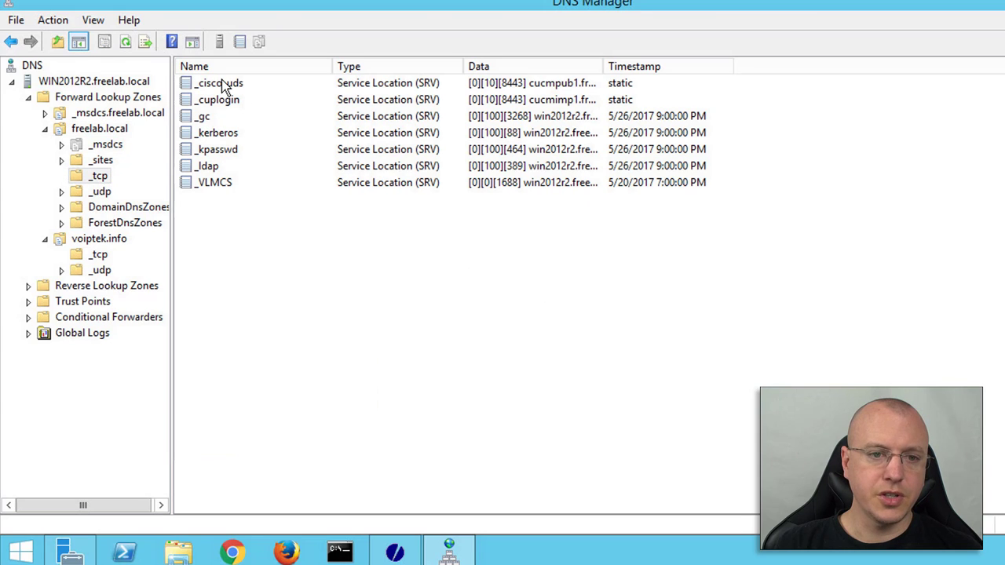
mouse_move(230, 96)
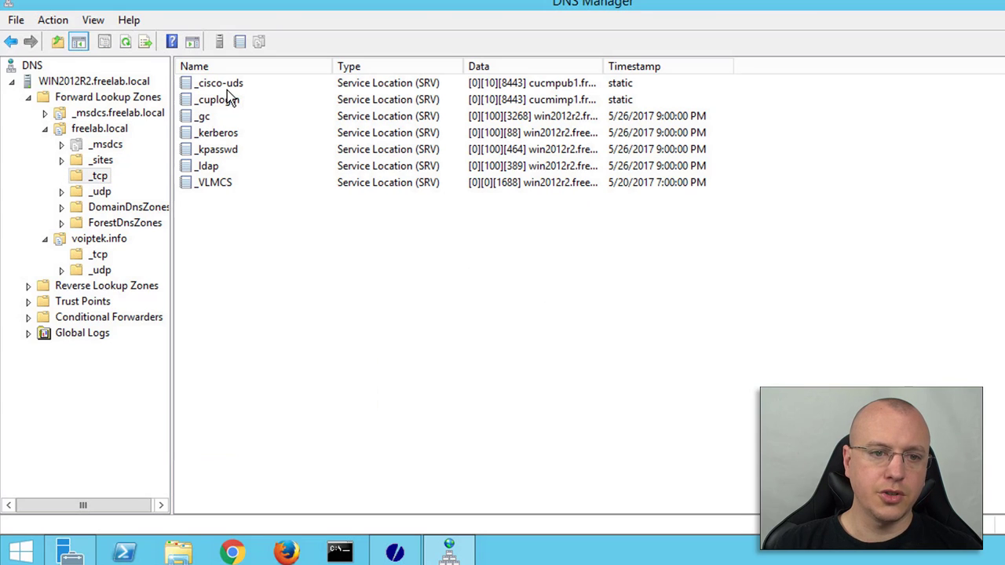
mouse_move(250, 105)
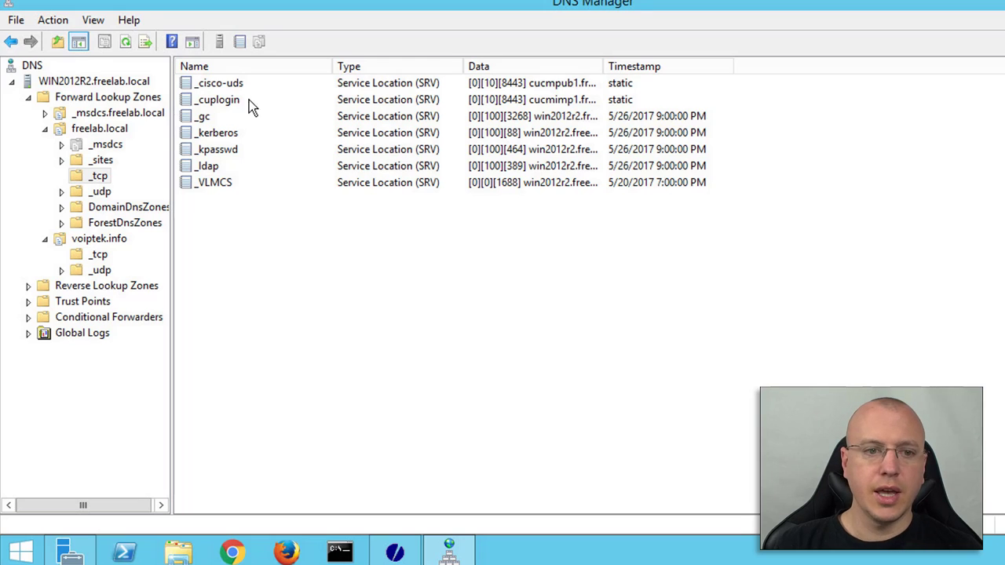
left_click(217, 99)
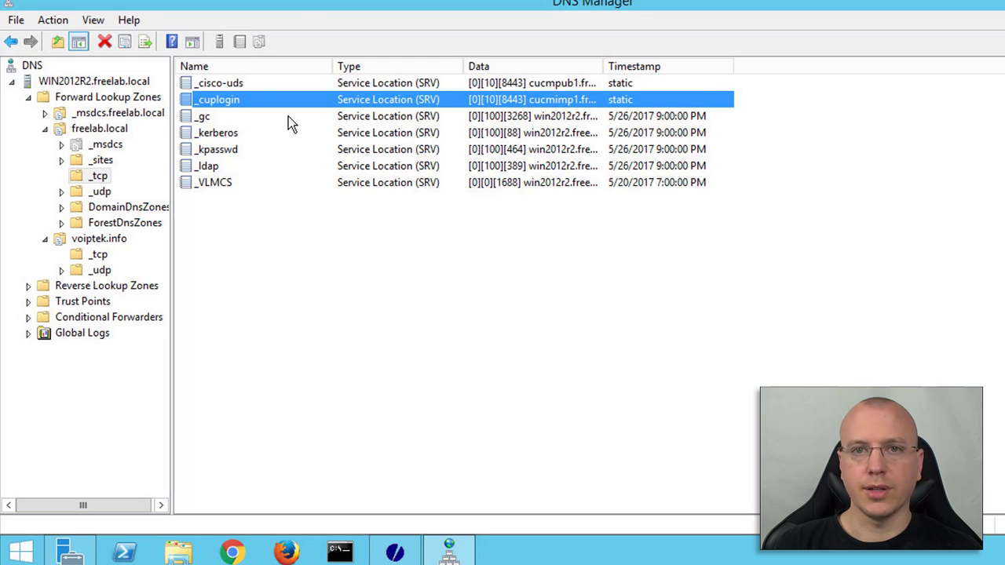
mouse_move(240, 102)
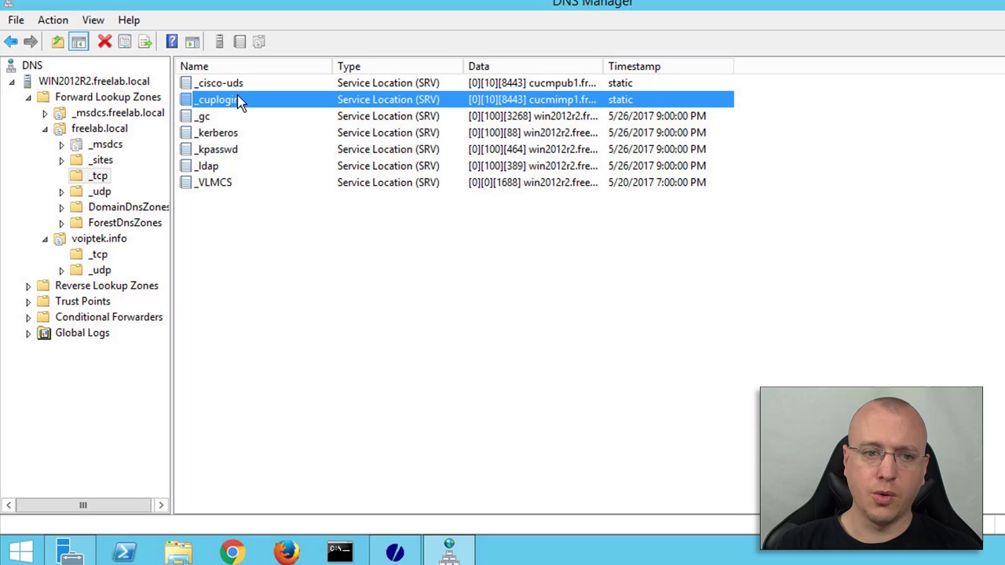
mouse_move(228, 110)
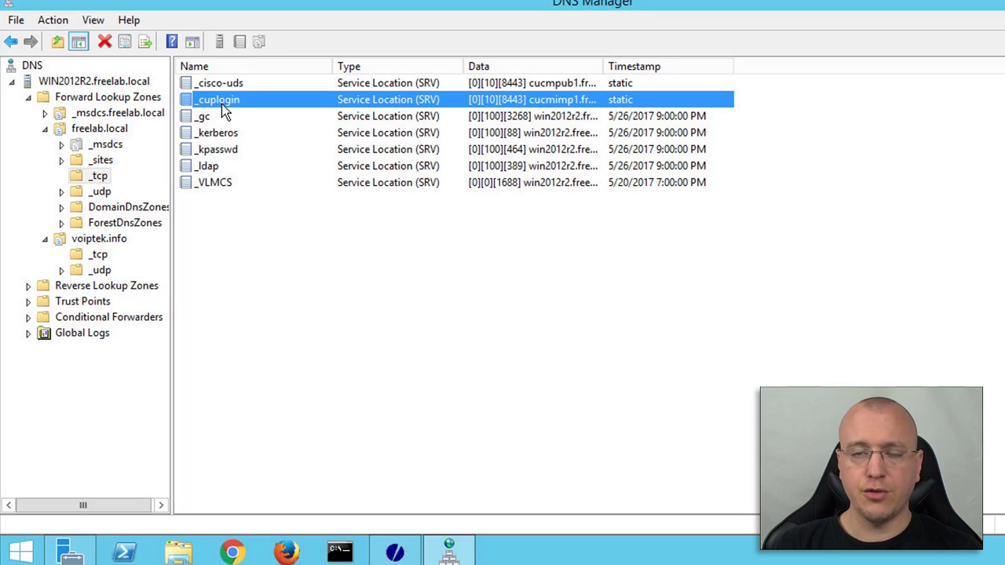
mouse_move(250, 112)
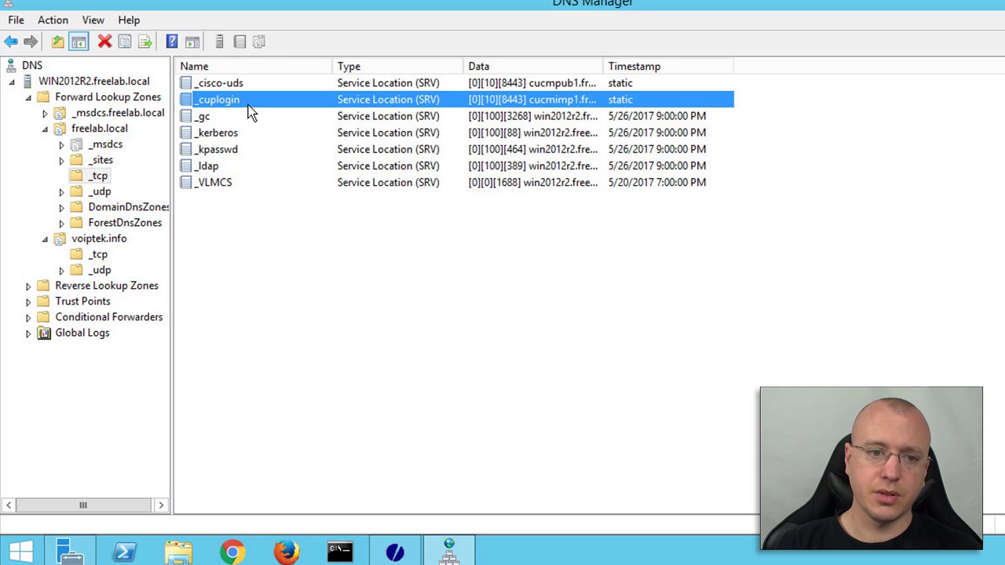
mouse_move(239, 106)
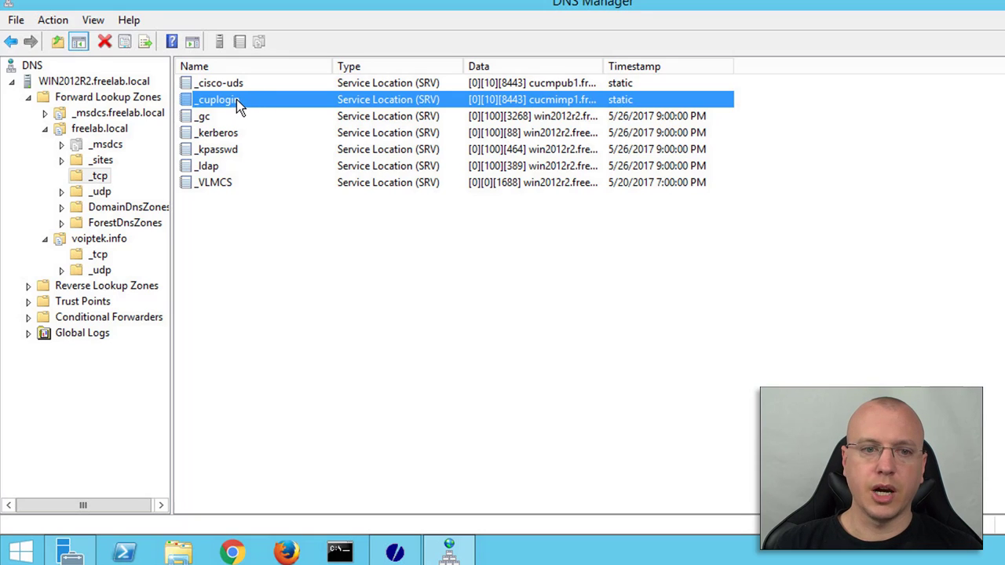
mouse_move(258, 82)
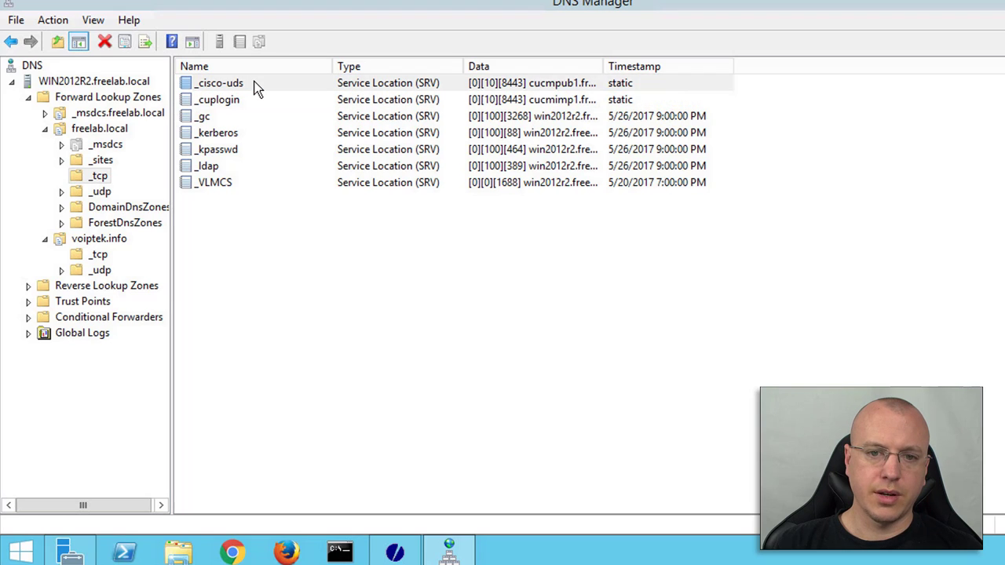
Step: Open the _cisco-uds record properties and review priority 0, weight 10, port 8443, host cucmpub1
double_click(219, 83)
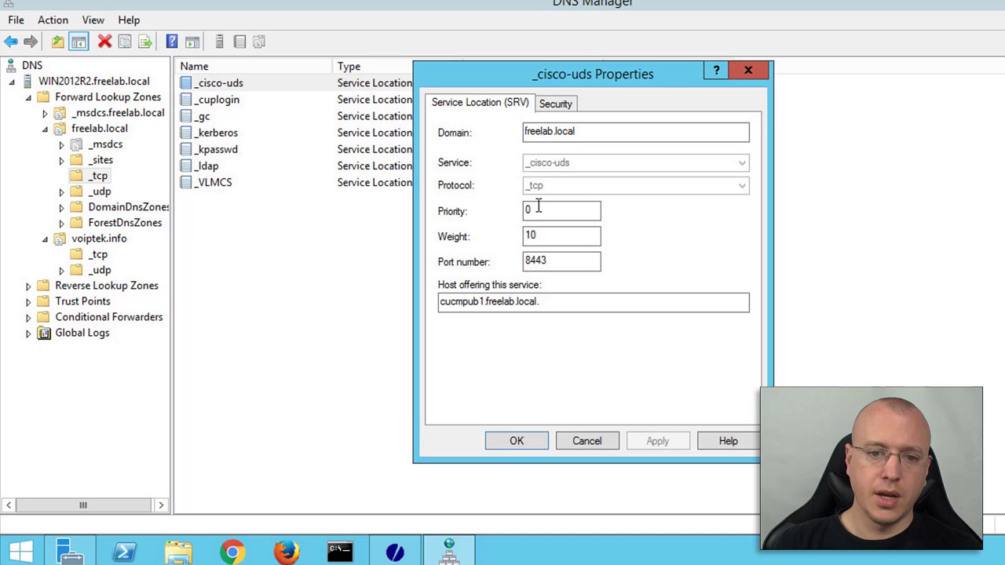
left_click(562, 236)
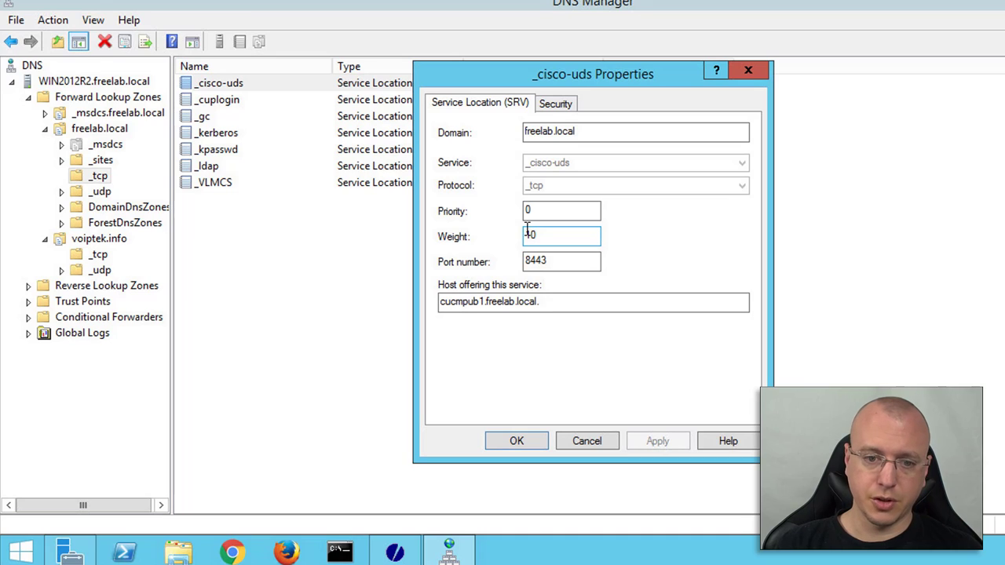
type("10")
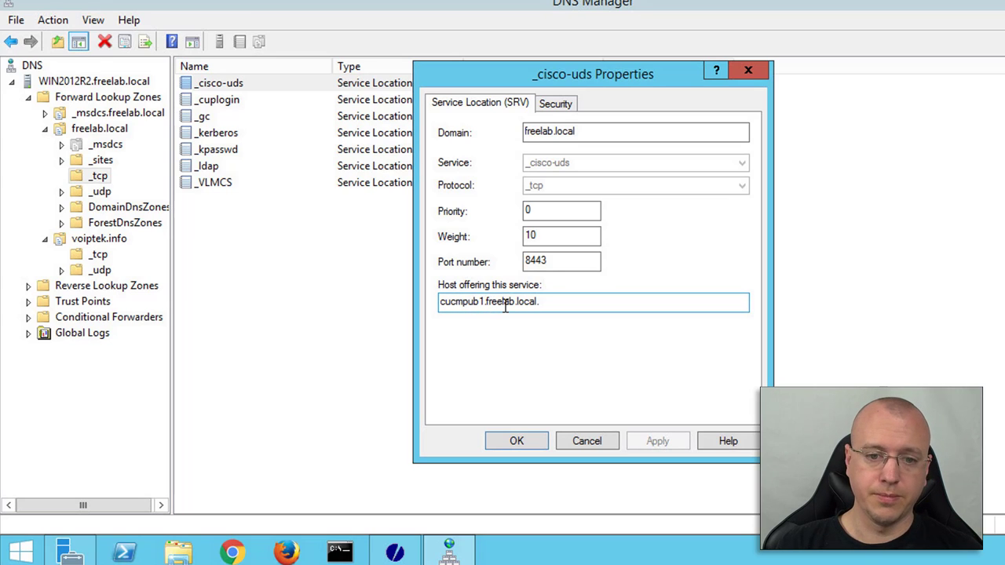
mouse_move(340, 550)
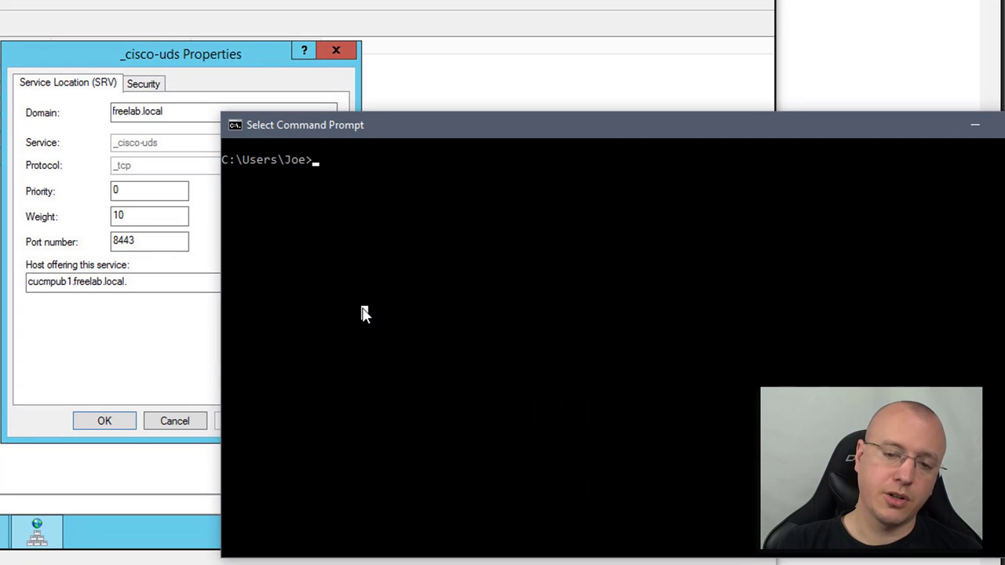
Step: Start nslookup and query _cisco-uds._tcp.freelab.local
type("nslookup")
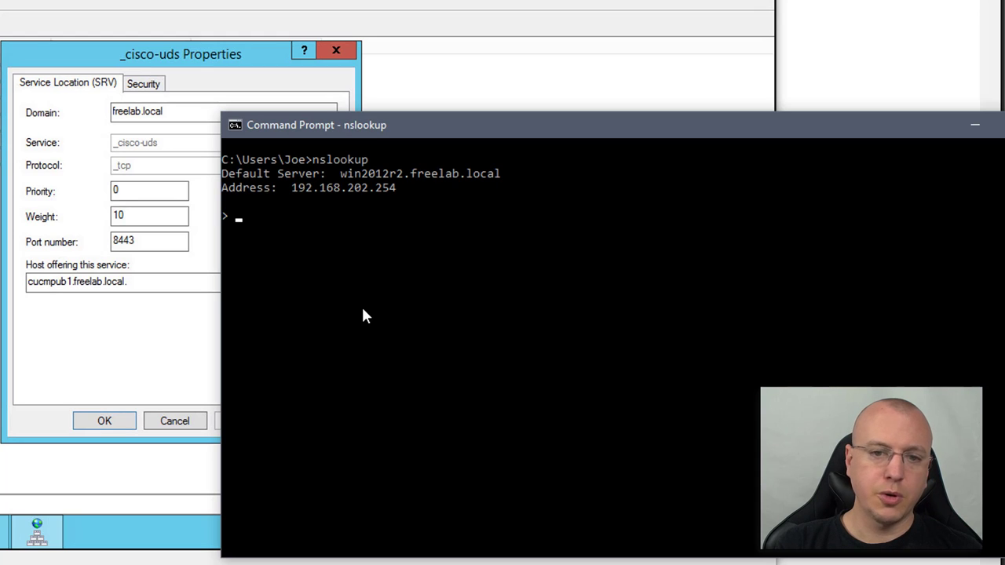
type("_cisco")
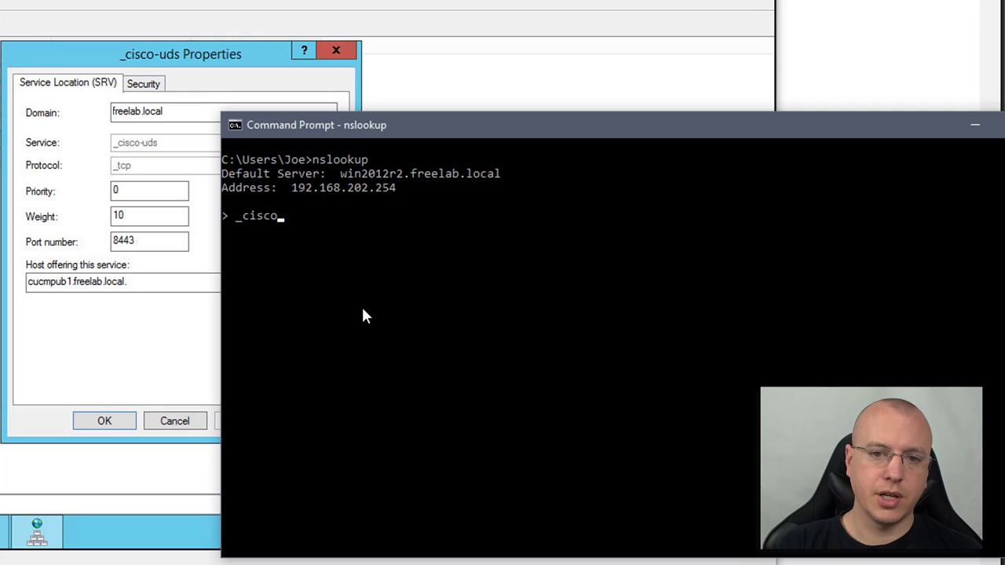
type("-uds.")
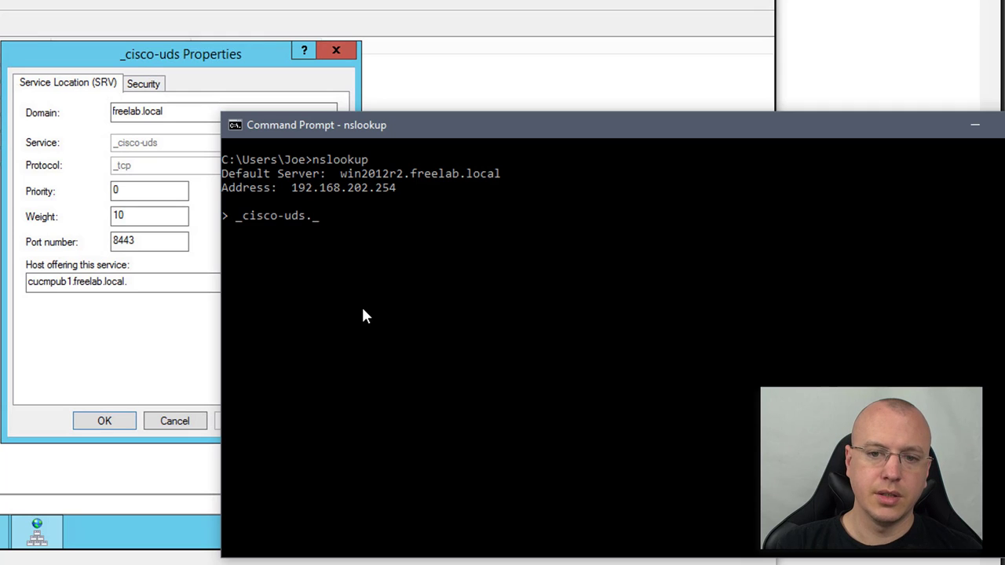
type("_tcp.")
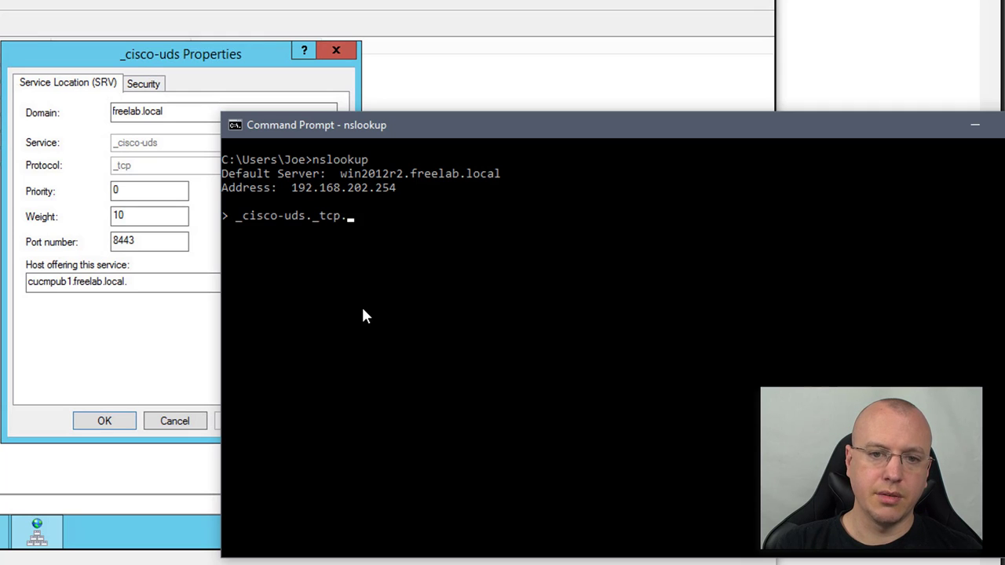
type("freelab.local")
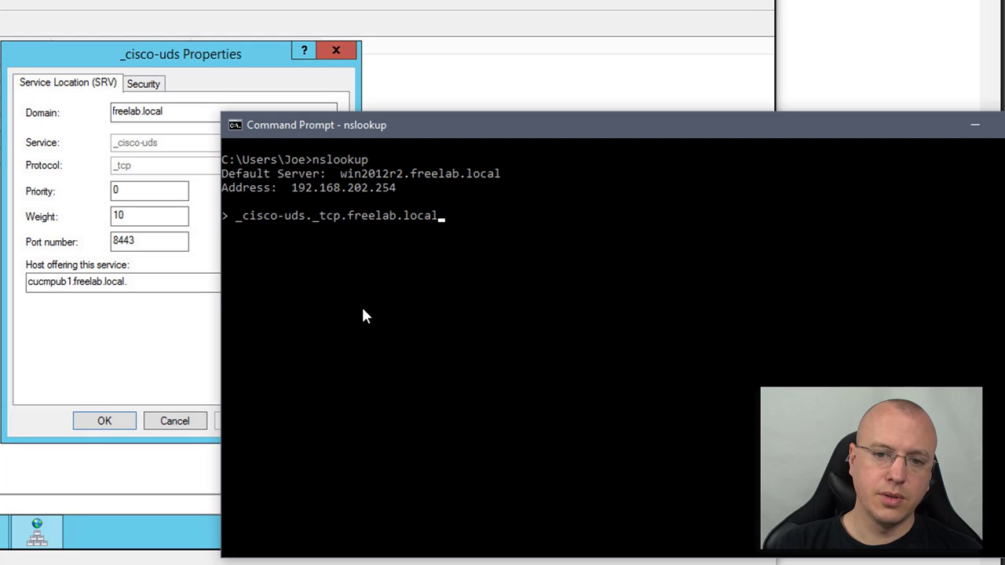
key("Return")
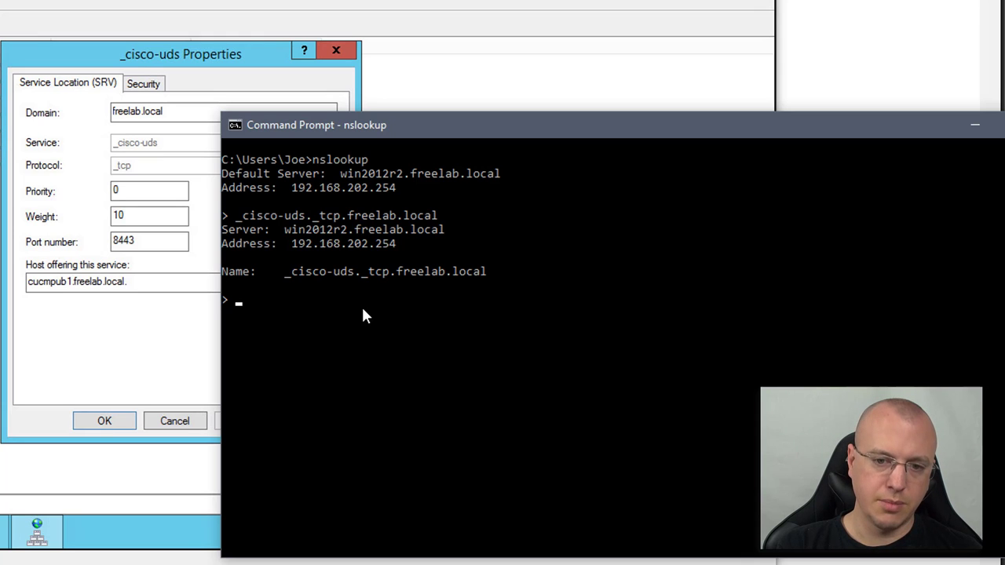
Step: Set the nslookup query type to SRV, then return to the _cisco-uds record details
type("set")
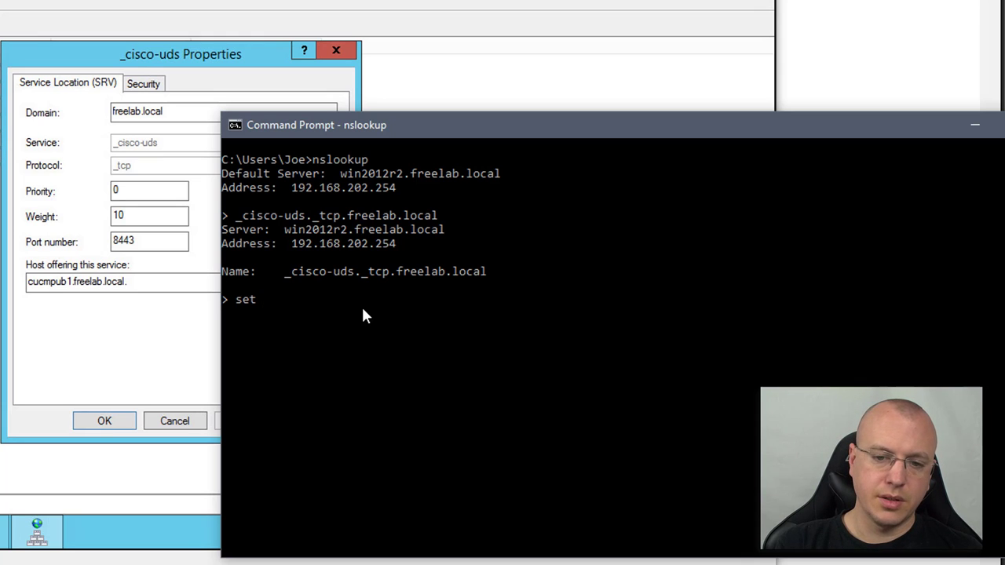
type("type-")
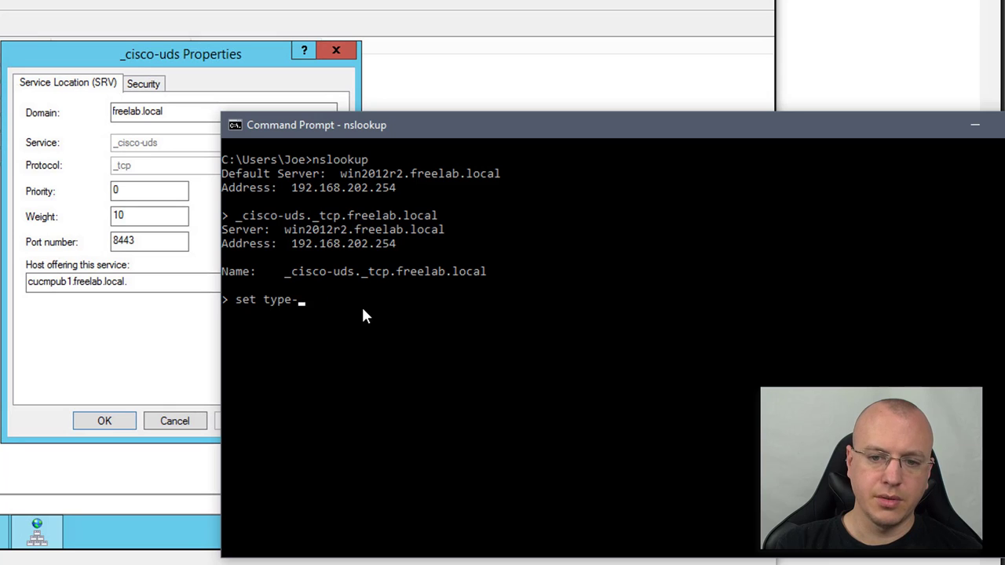
type("srv")
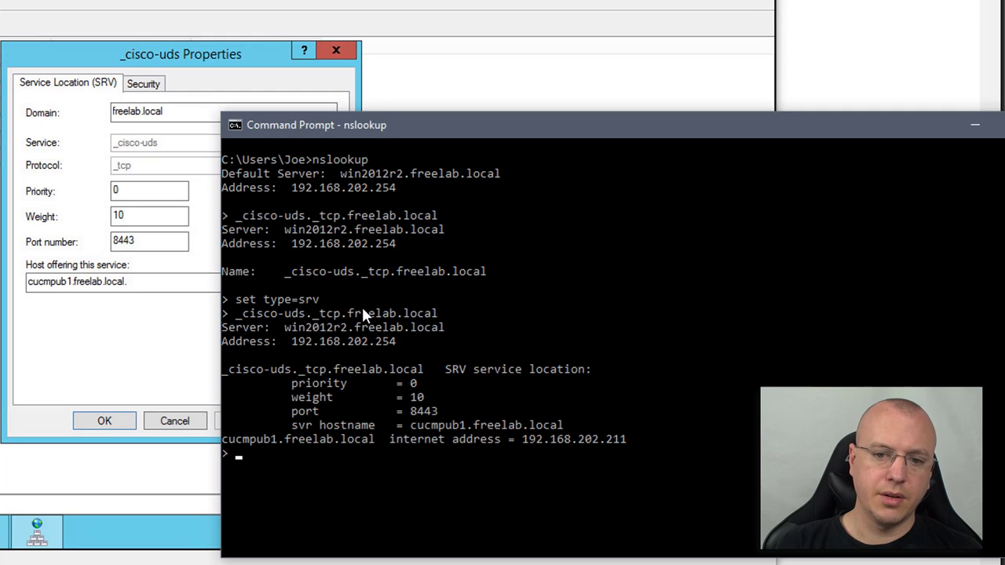
mouse_move(279, 396)
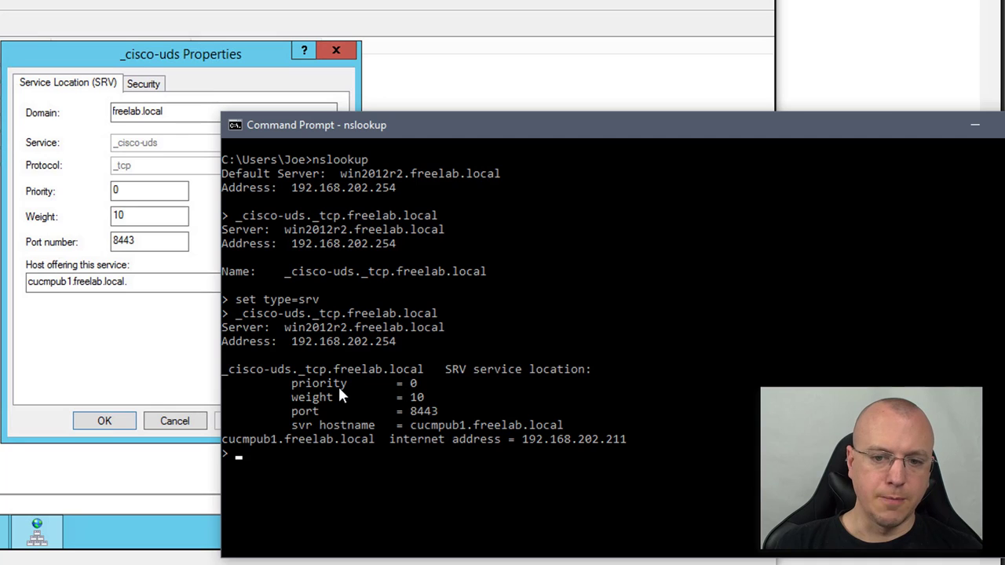
mouse_move(379, 440)
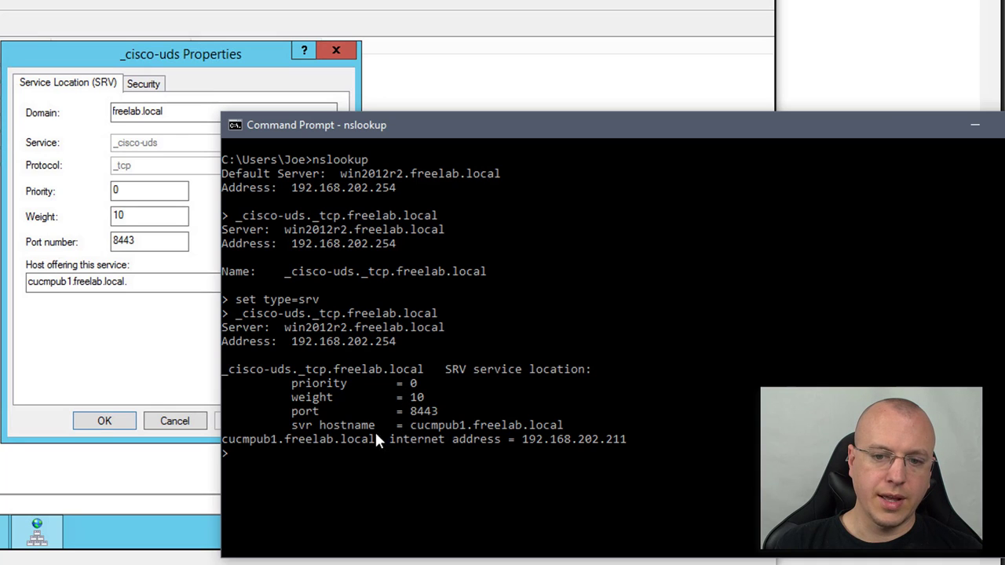
mouse_move(515, 431)
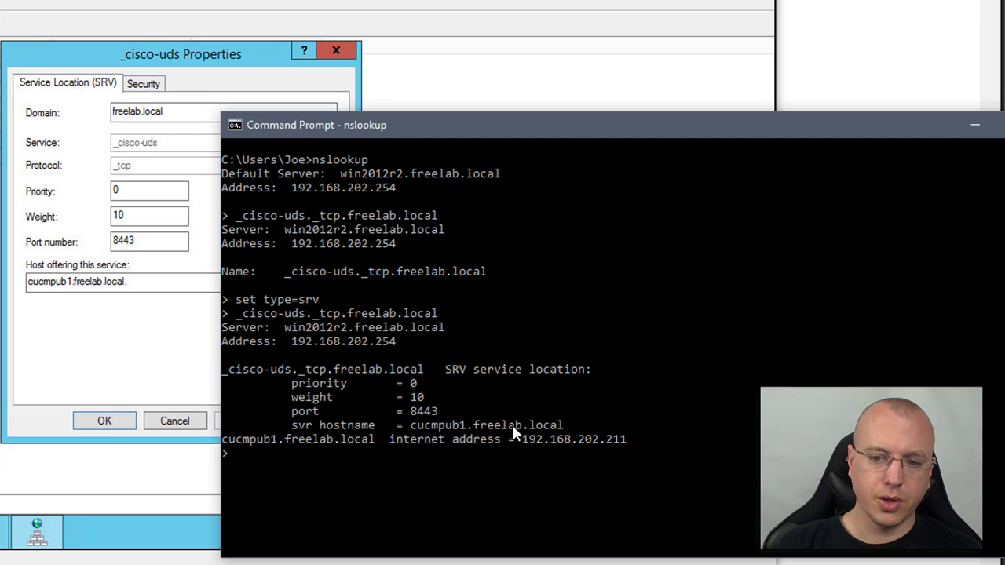
mouse_move(279, 448)
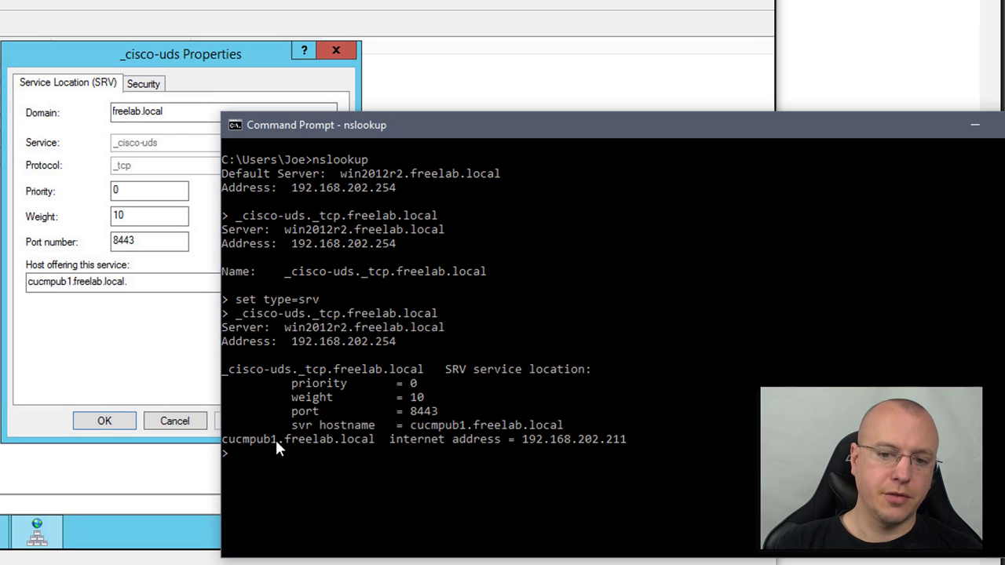
mouse_move(364, 448)
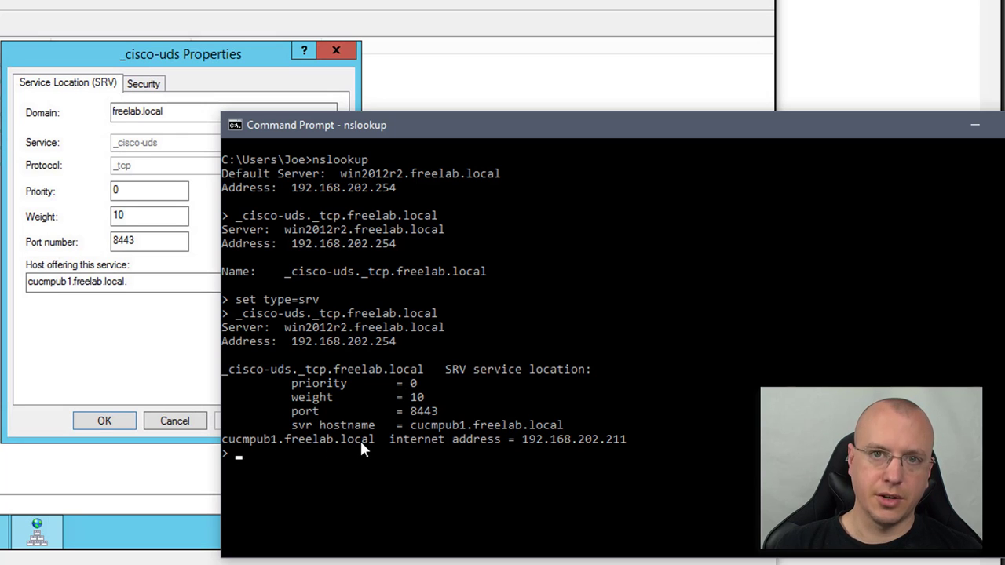
mouse_move(590, 456)
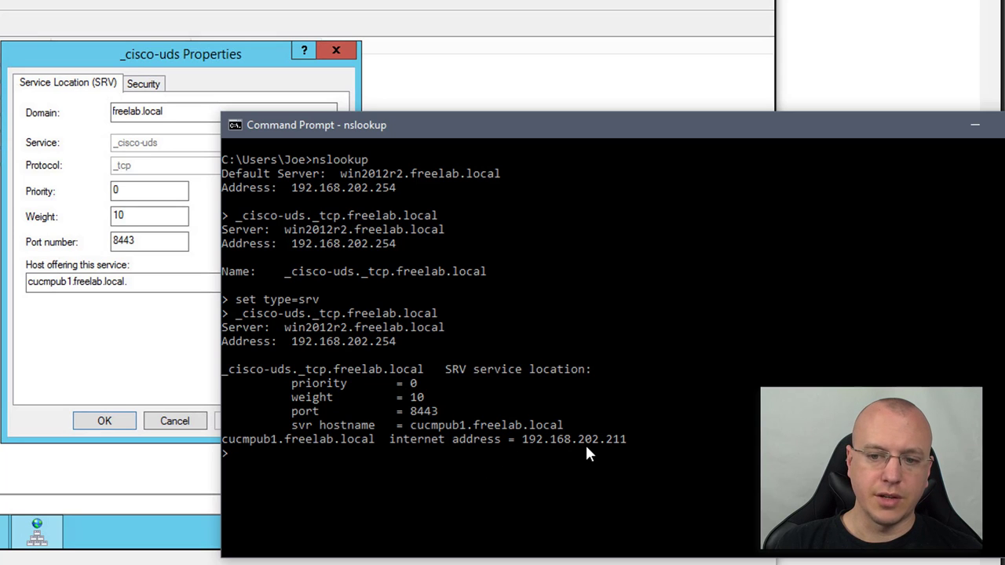
left_click(976, 124)
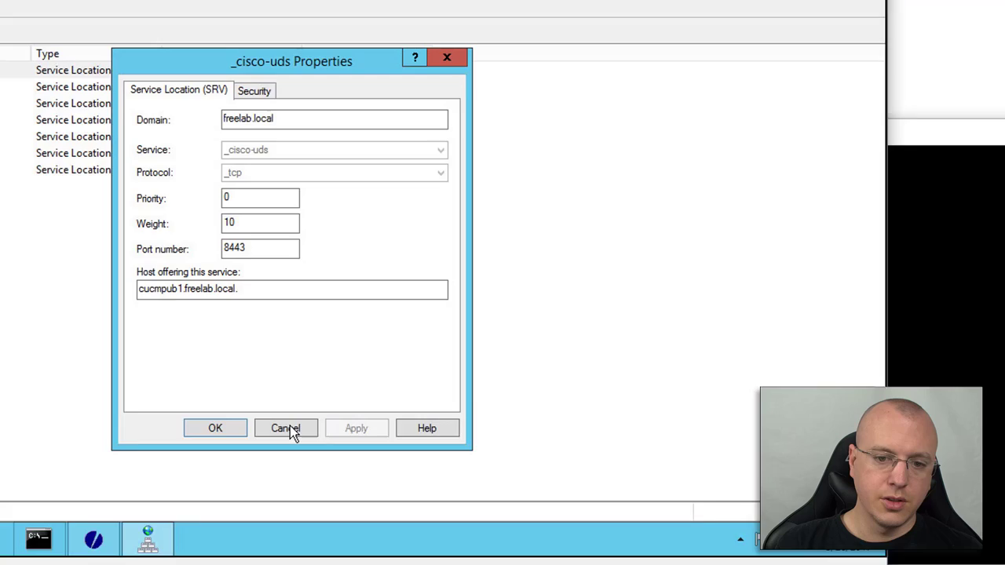
Step: Close the record details unchanged and open Other New Records for the freelab.local zone
left_click(286, 428)
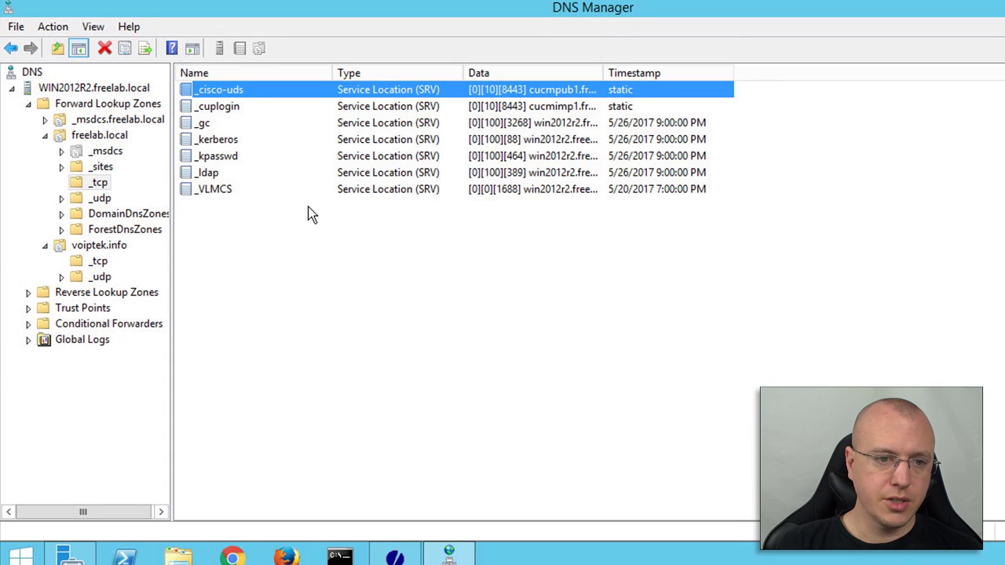
left_click(99, 135)
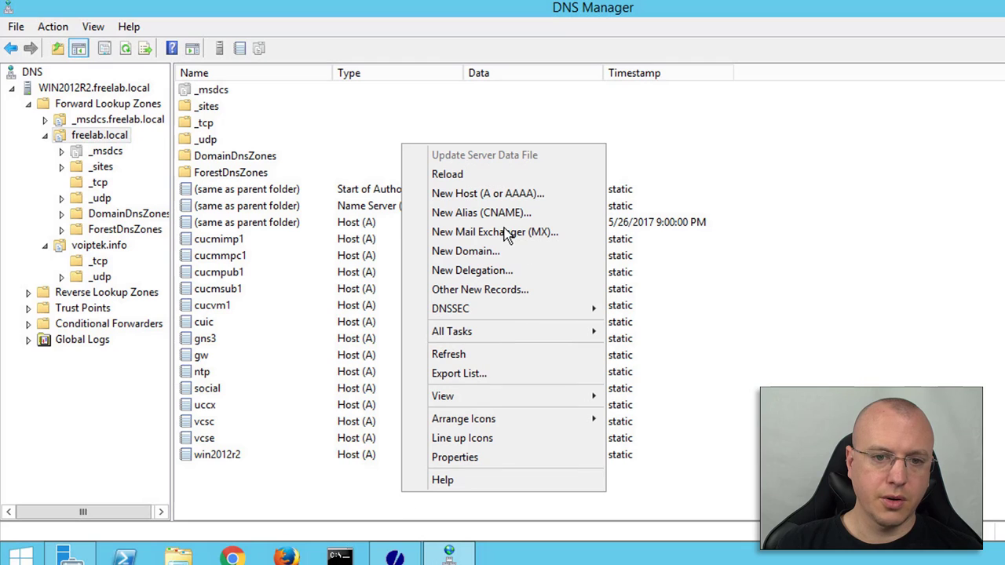
mouse_move(502, 290)
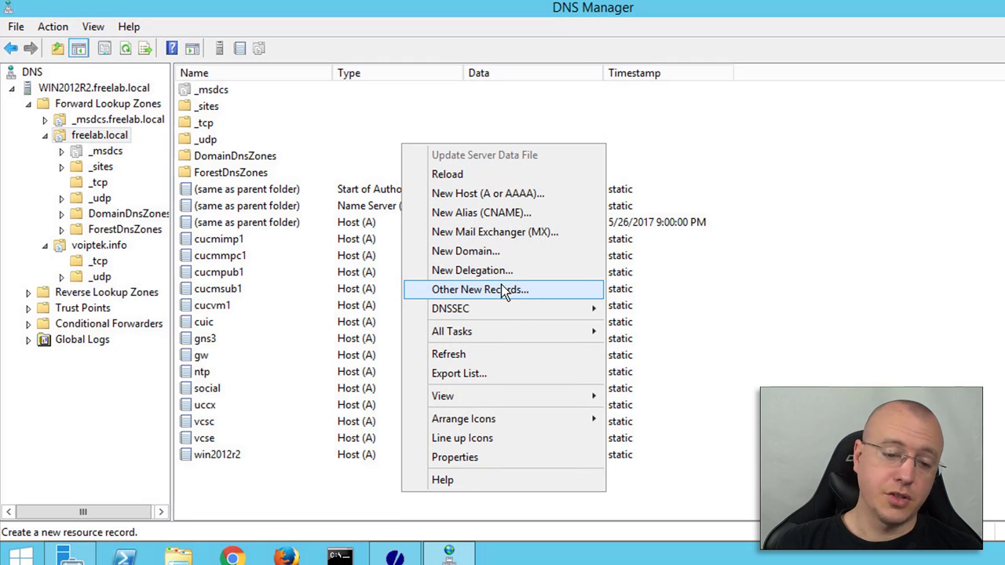
mouse_move(534, 290)
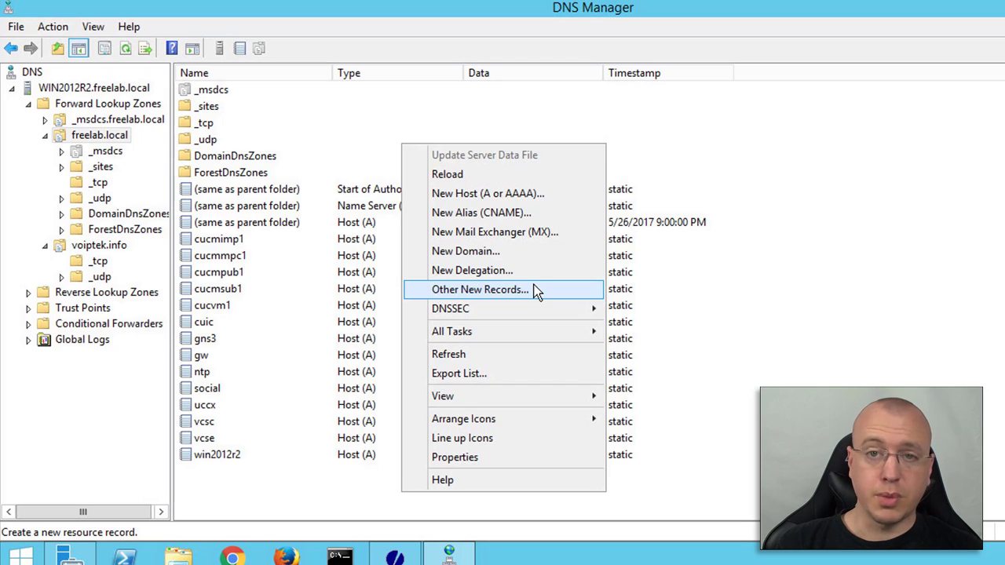
mouse_move(540, 295)
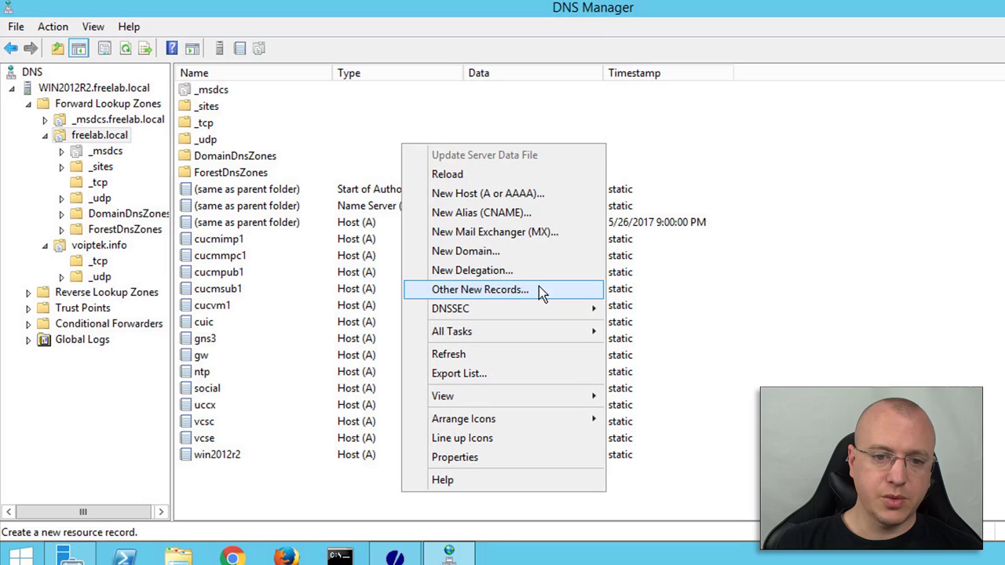
left_click(479, 289)
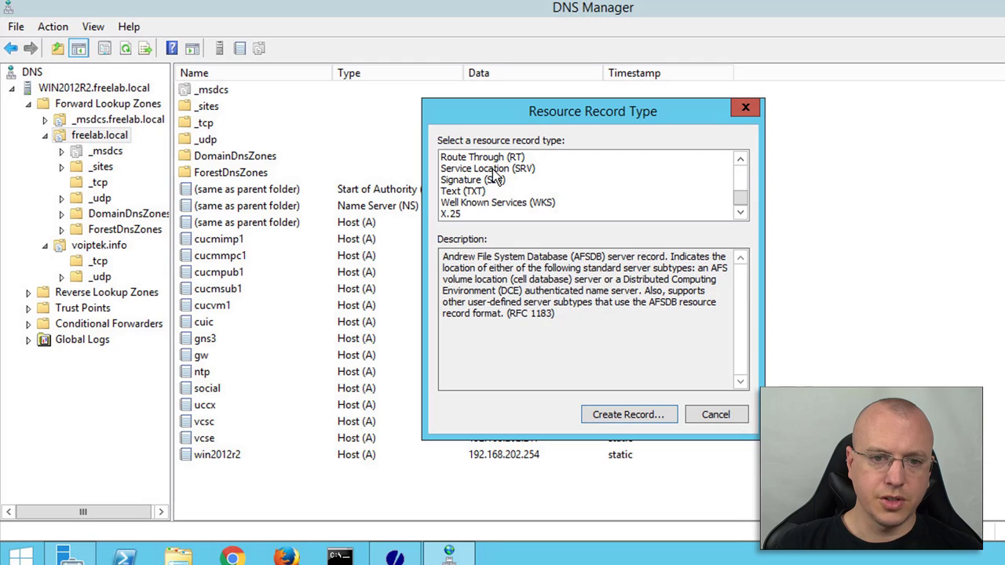
Step: Create SRV record _uds-cisco2, protocol _tcp, weight 100, port 8443, host cucmpub1.freelab.local
left_click(487, 168)
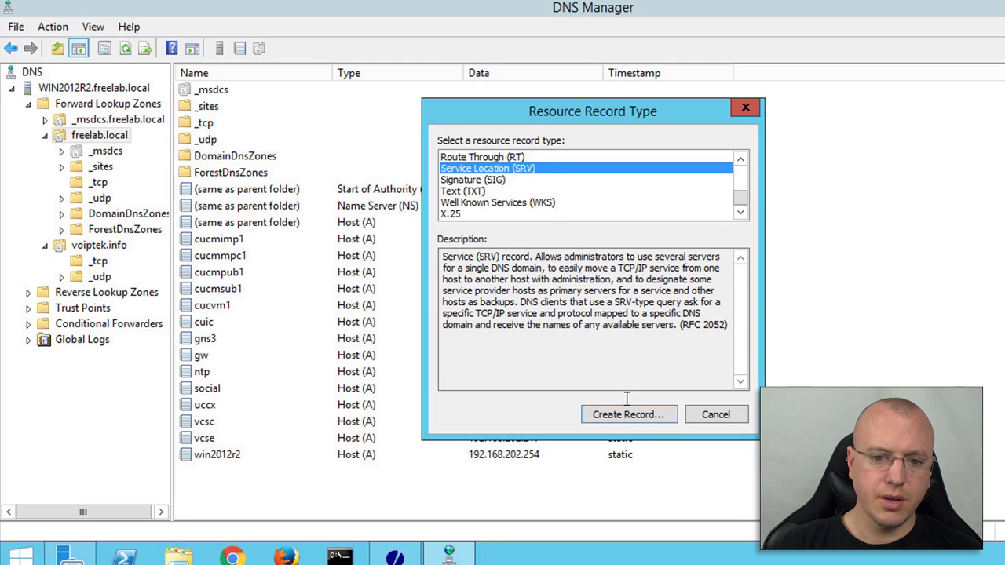
left_click(628, 415)
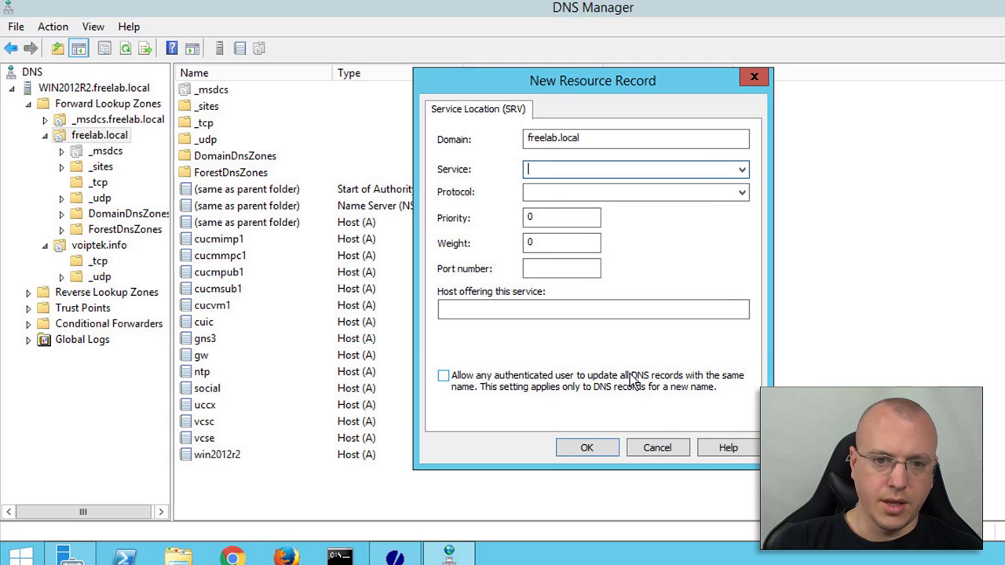
type("_uds")
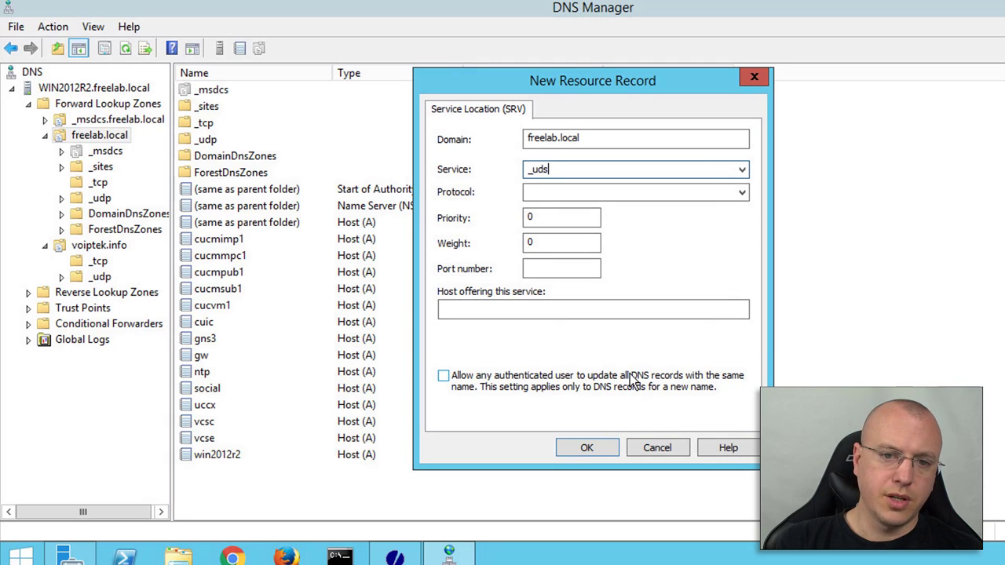
type("-cisco2")
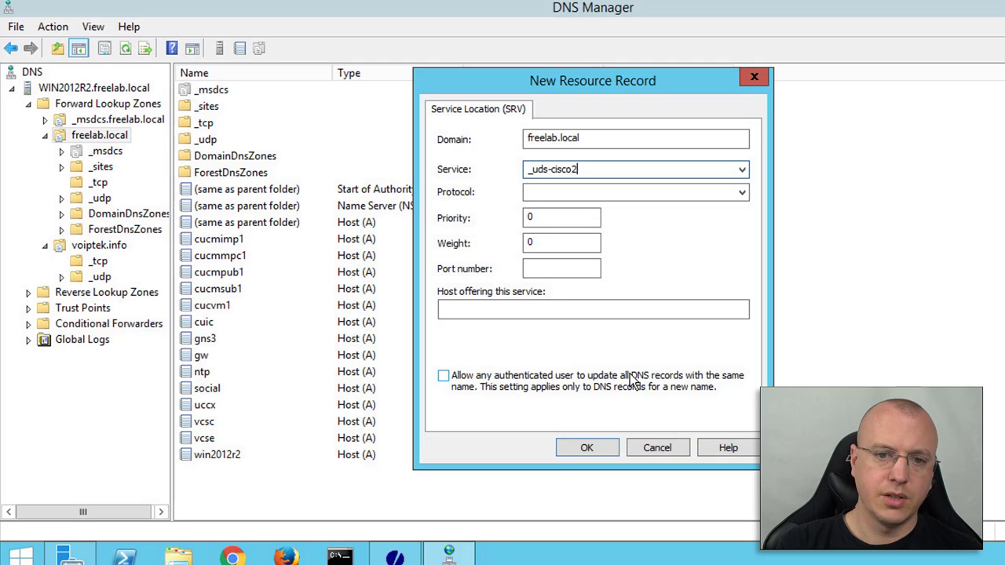
mouse_move(574, 216)
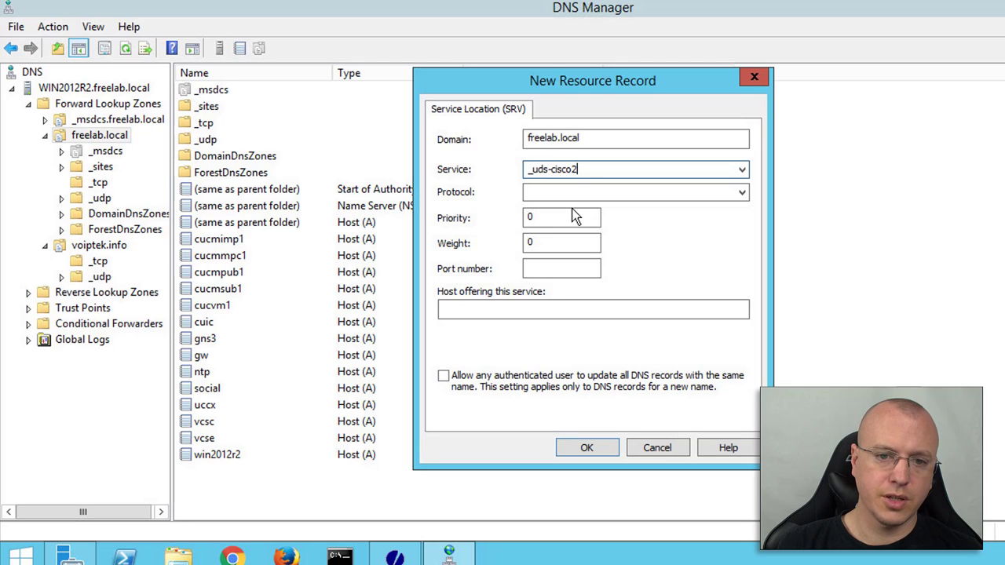
left_click(634, 192)
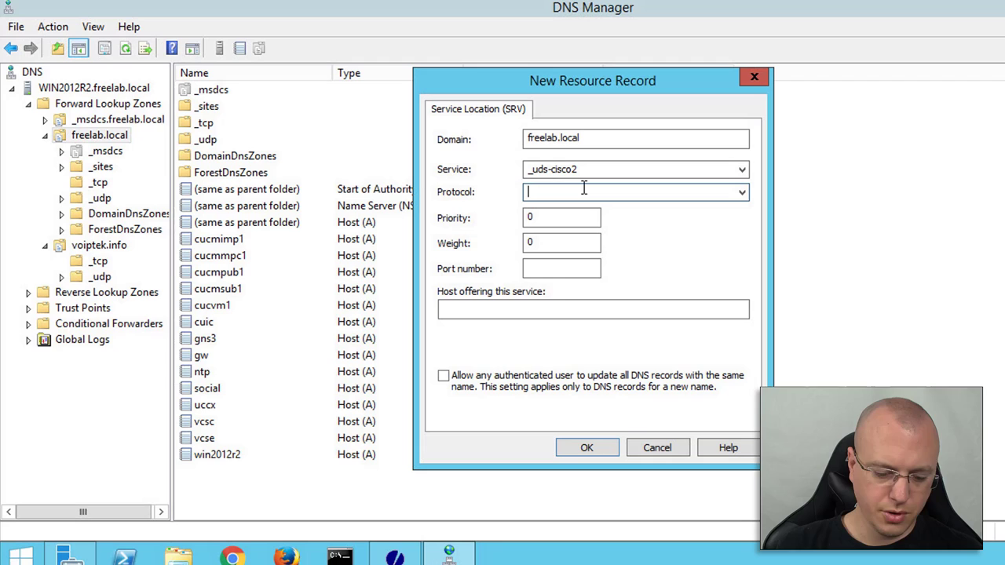
type("_tcp")
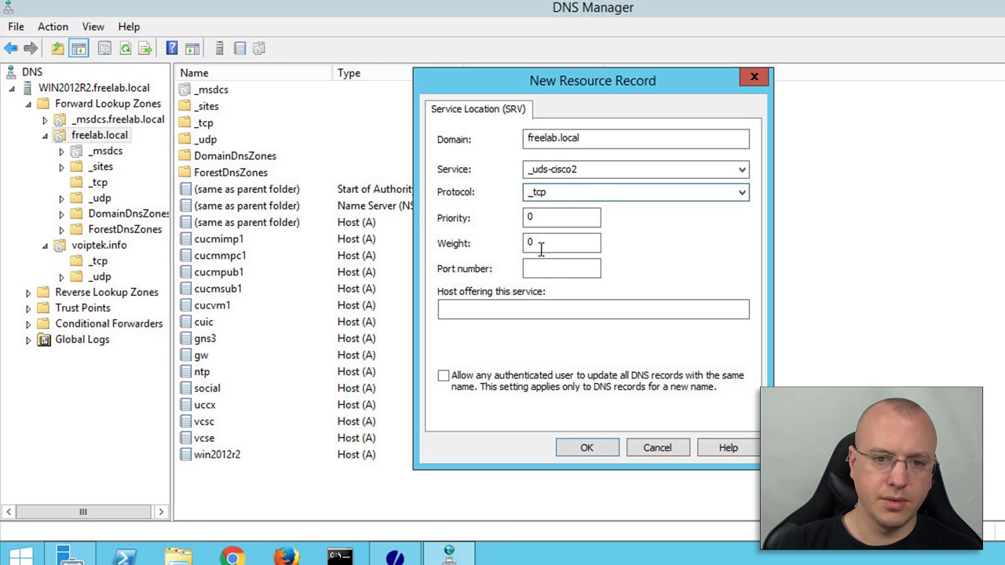
type("100")
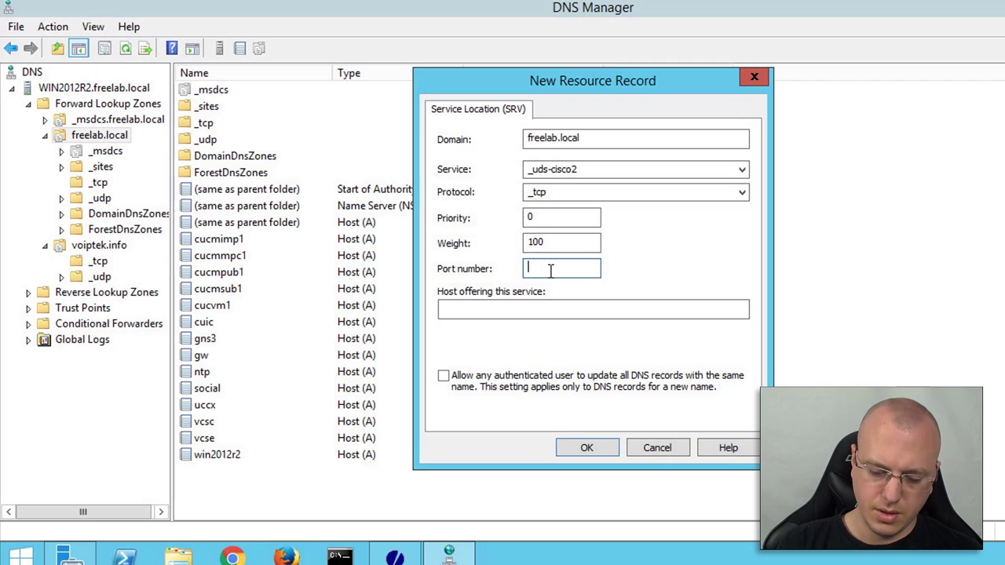
type("8443")
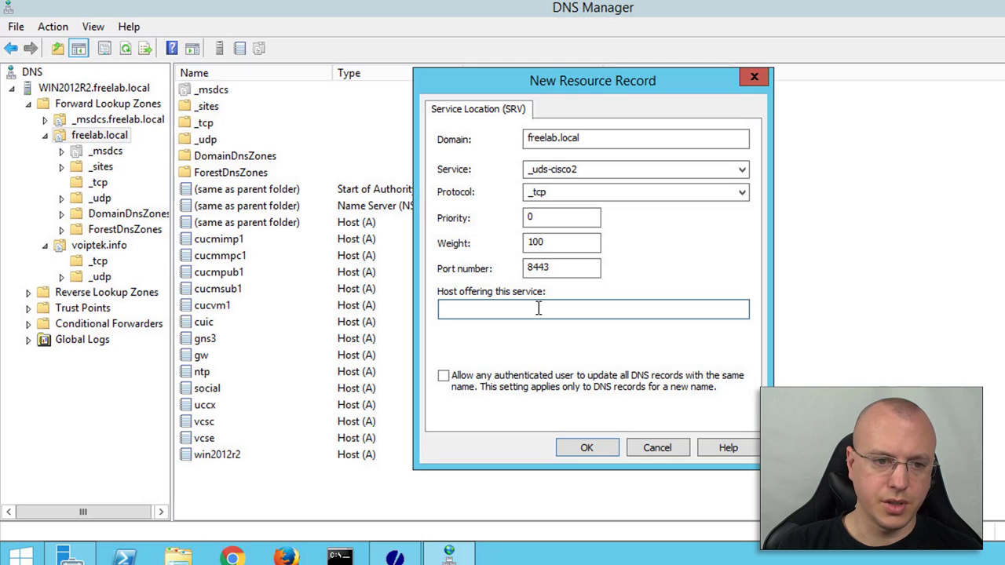
type("cucmpub1")
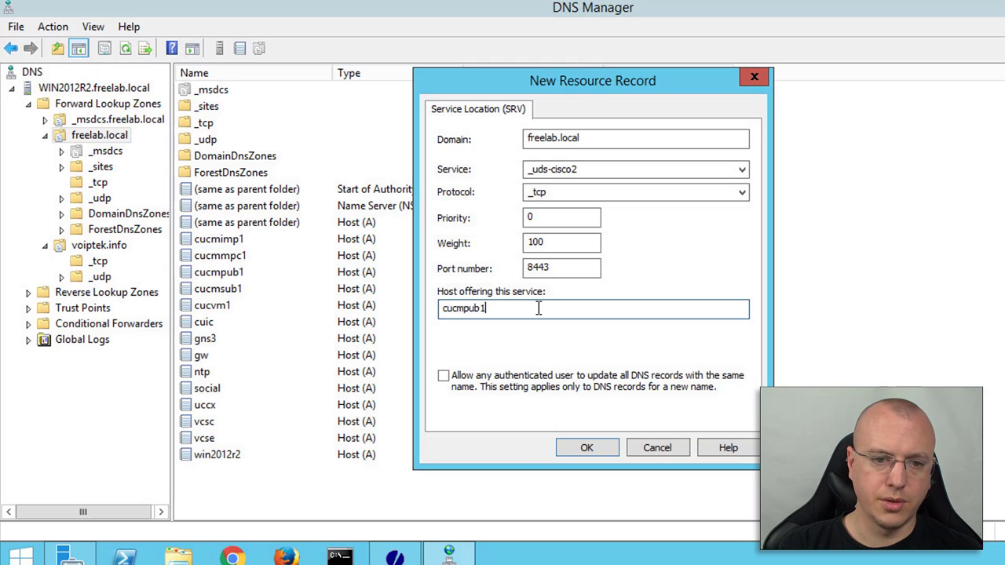
type(".freelab.local")
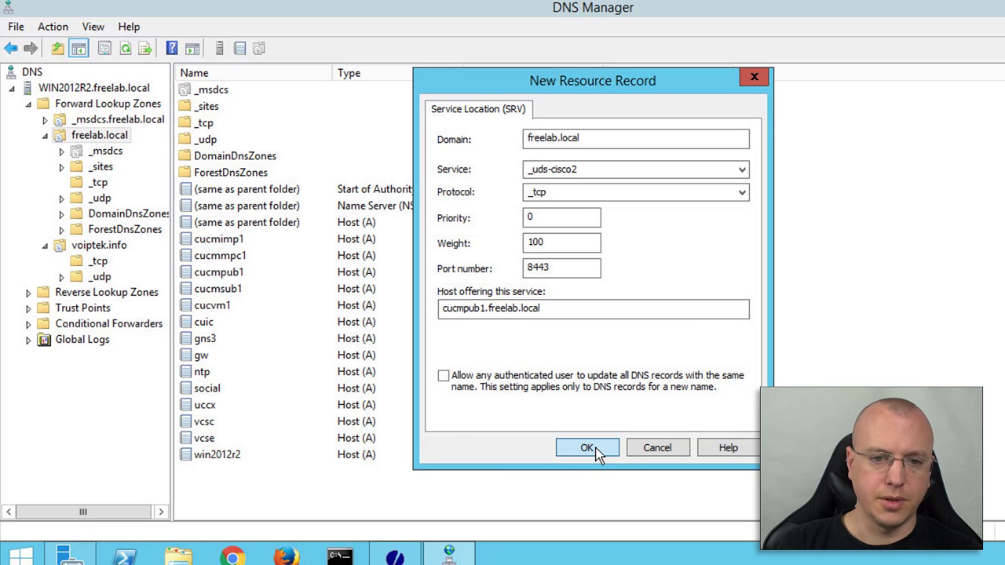
left_click(586, 447)
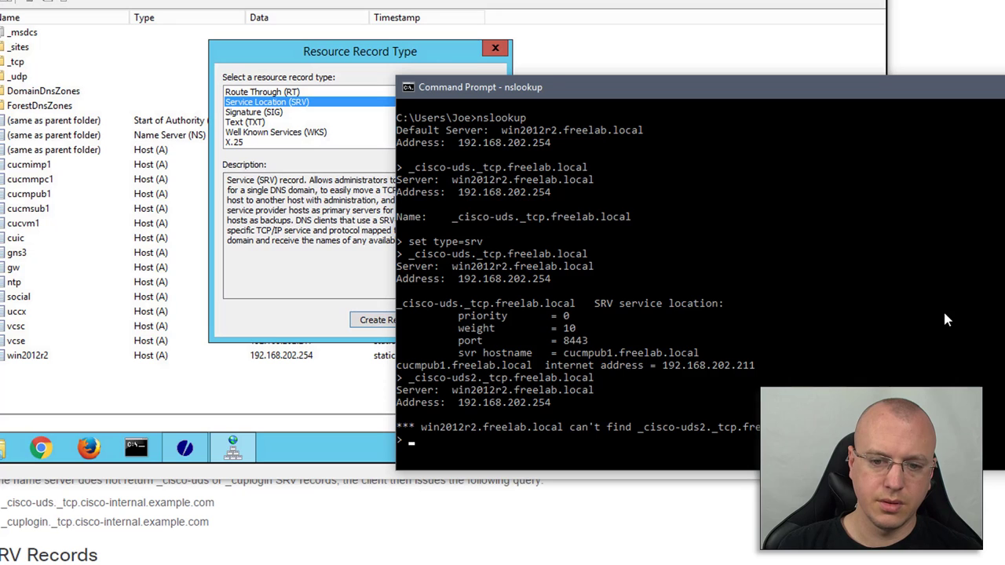
mouse_move(324, 211)
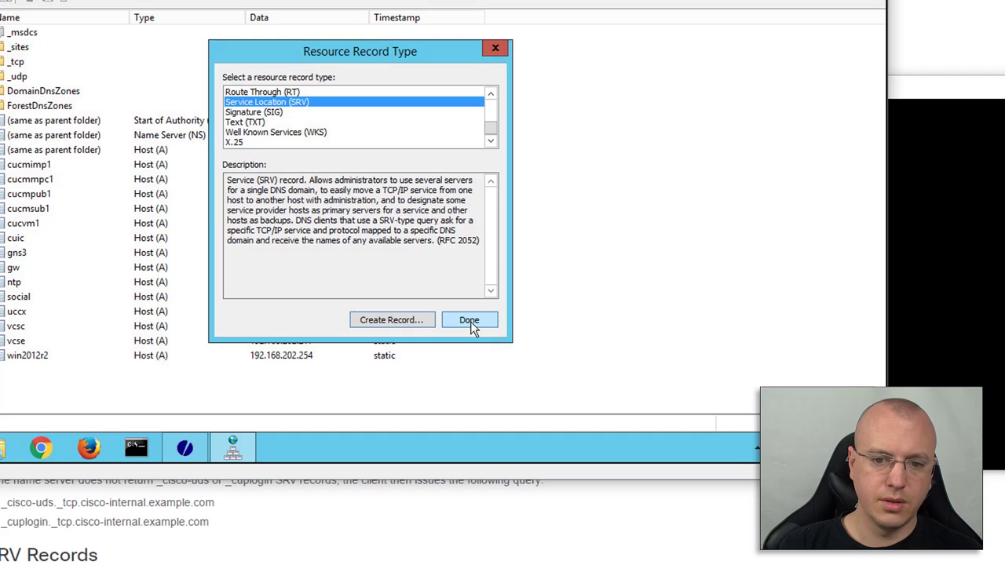
Step: Close the record type dialog and query _cisco-uds2._tcp.freelab.local in nslookup
left_click(469, 320)
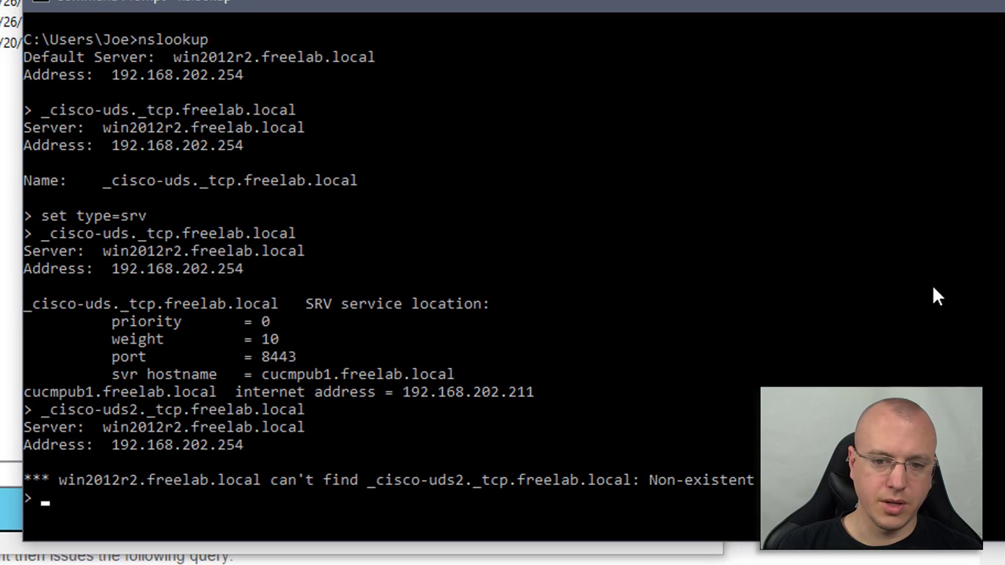
type("_cisco-uds2._tcp.freelab.local")
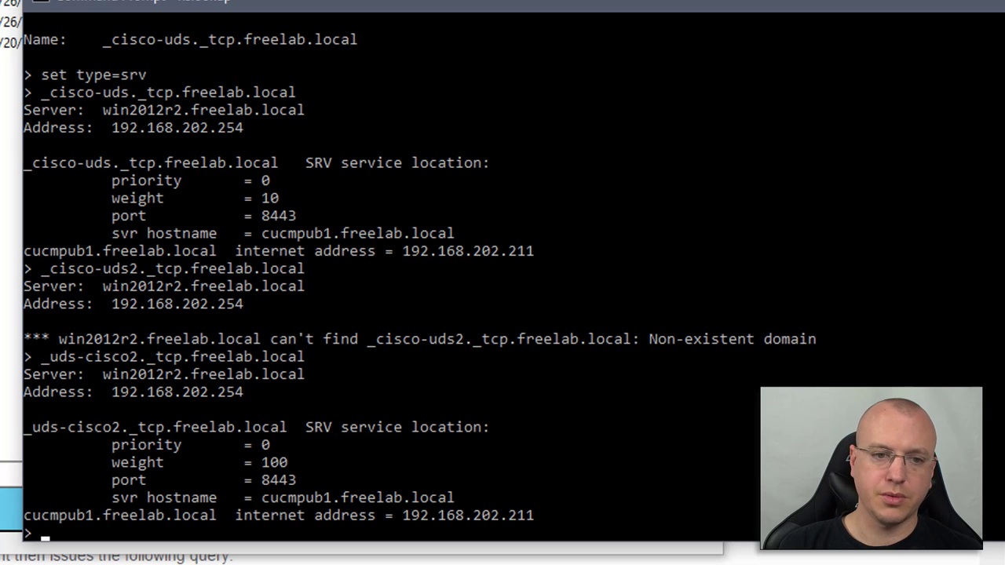
mouse_move(390, 496)
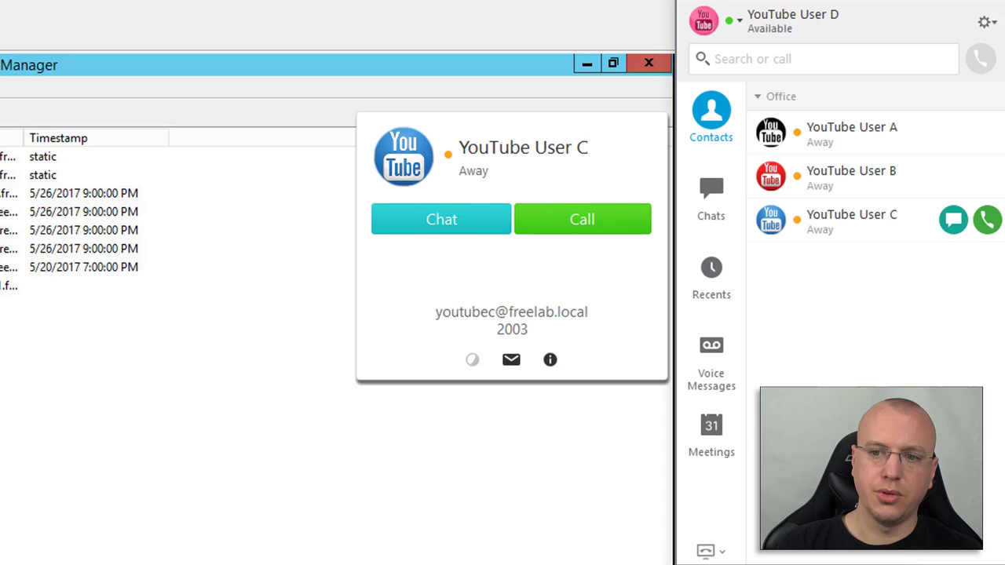
mouse_move(530, 460)
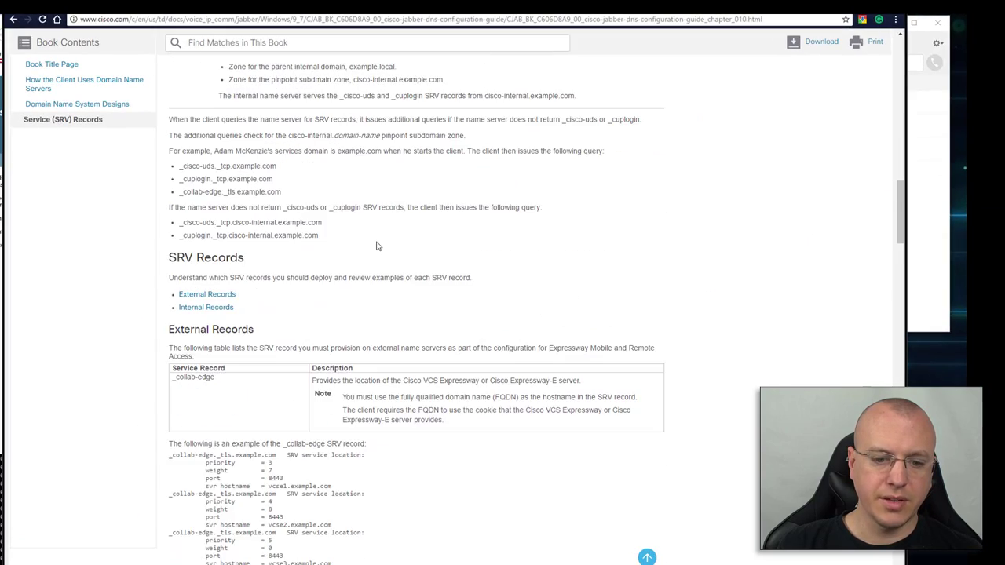
Step: Scroll through the Cisco Jabber guide's SRV Records chapter and back to its top
scroll("down", 3)
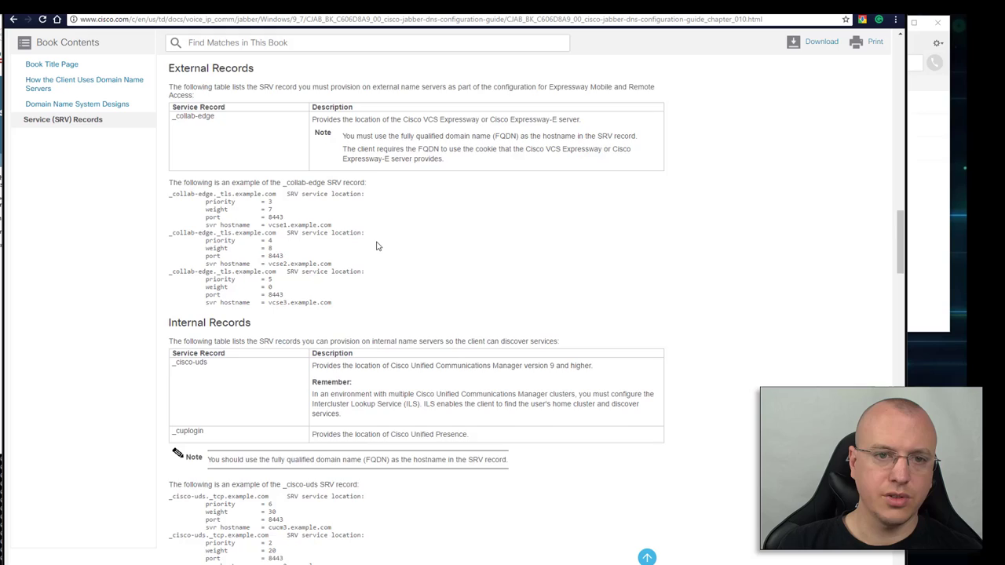
scroll("down", 3)
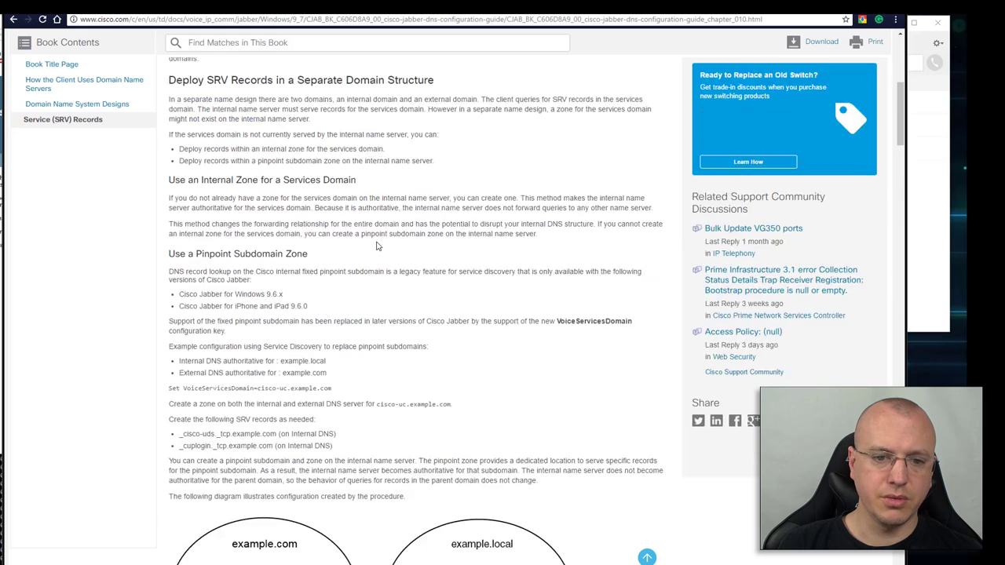
scroll("up", 3)
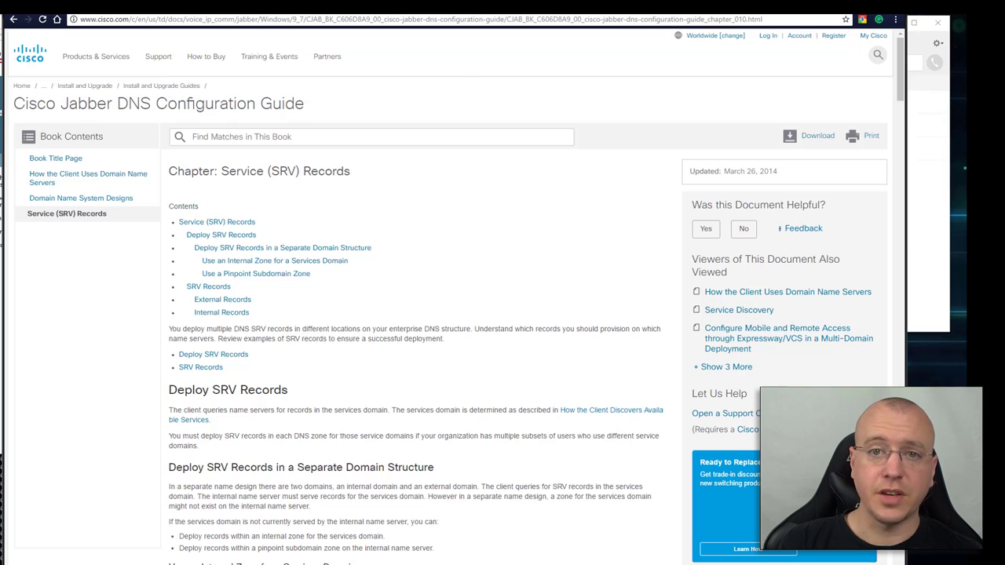
mouse_move(550, 326)
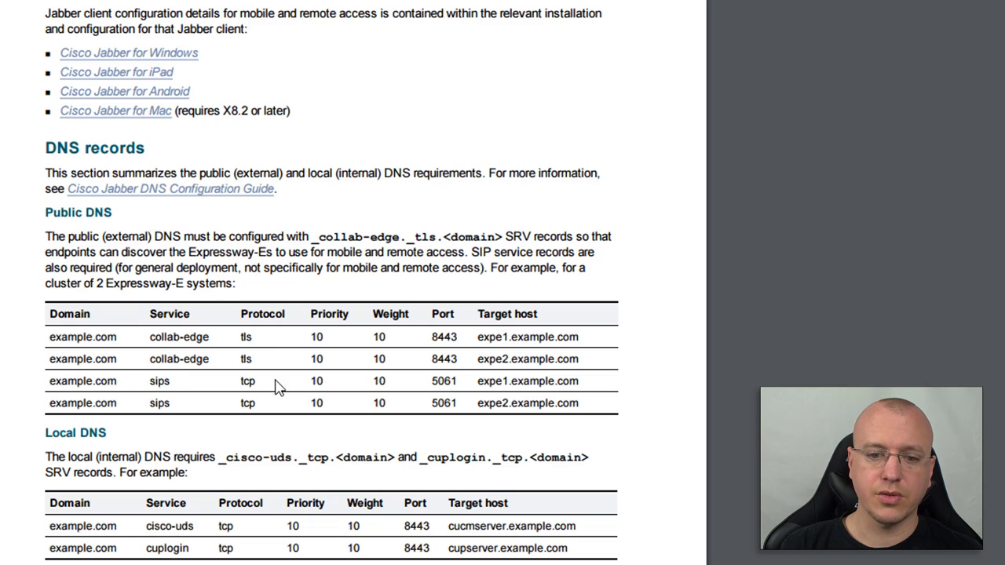
mouse_move(222, 391)
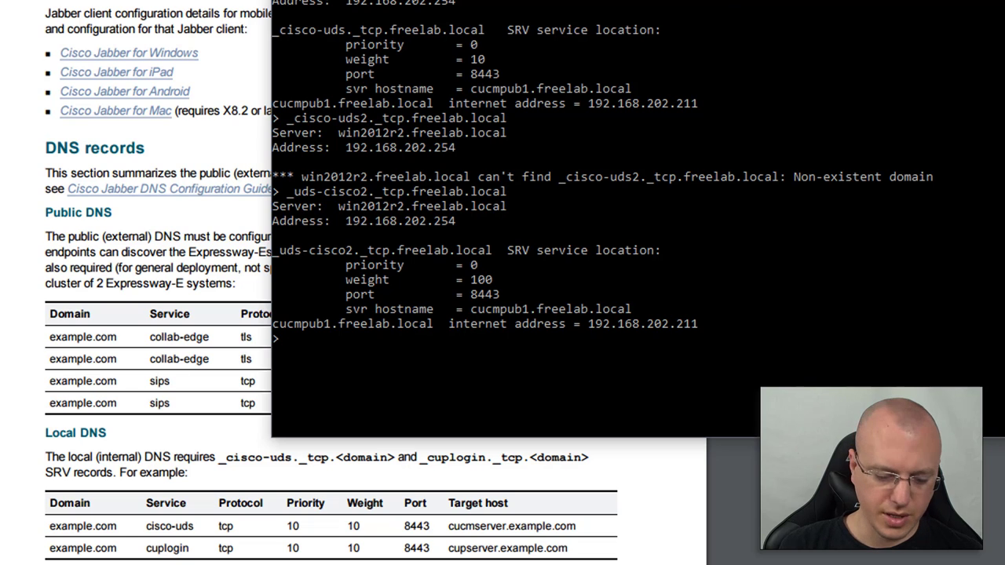
Step: Type exit in the nslookup window
type("exit")
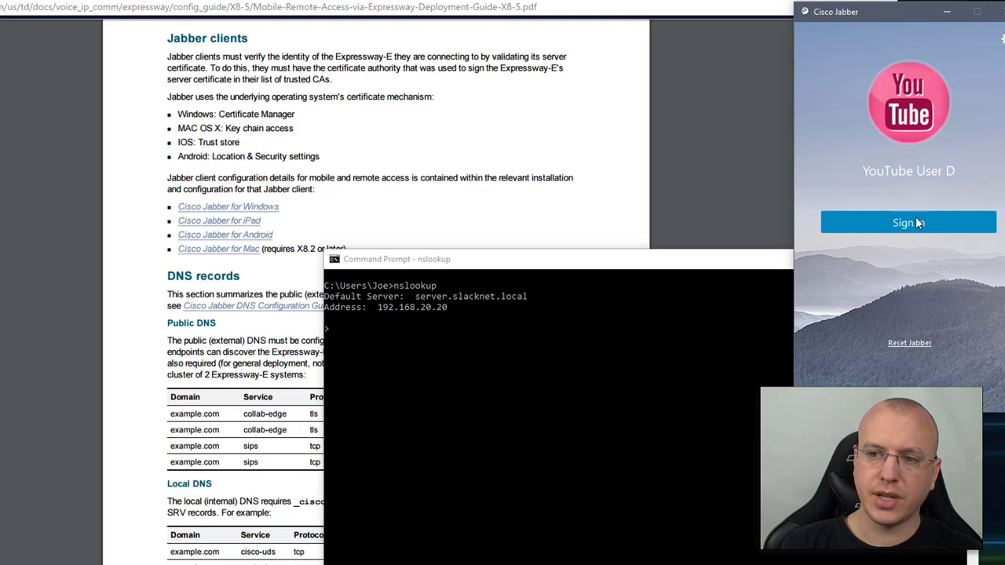
Step: Try signing in to Jabber with the saved credentials, which returns a server communication error
left_click(908, 222)
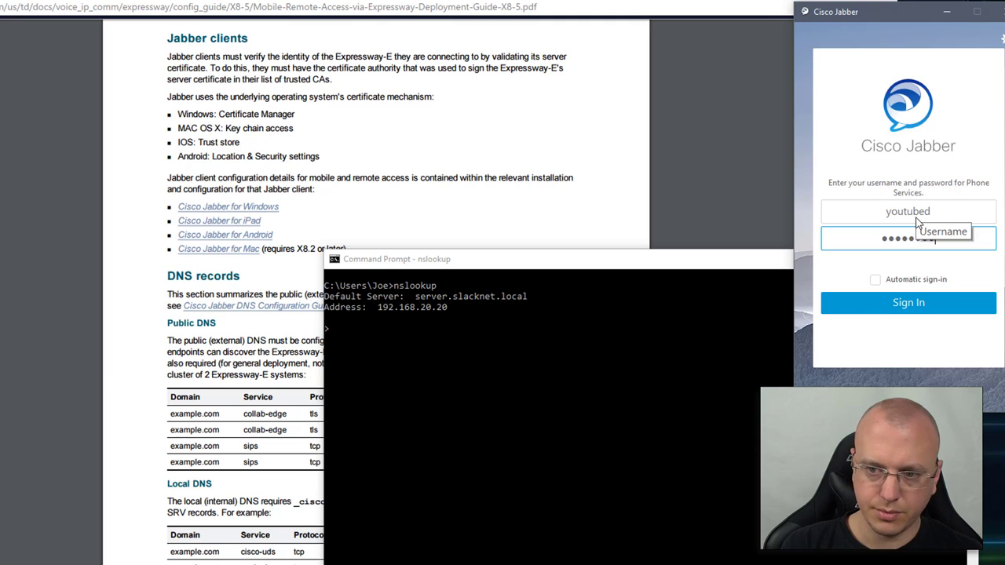
left_click(909, 302)
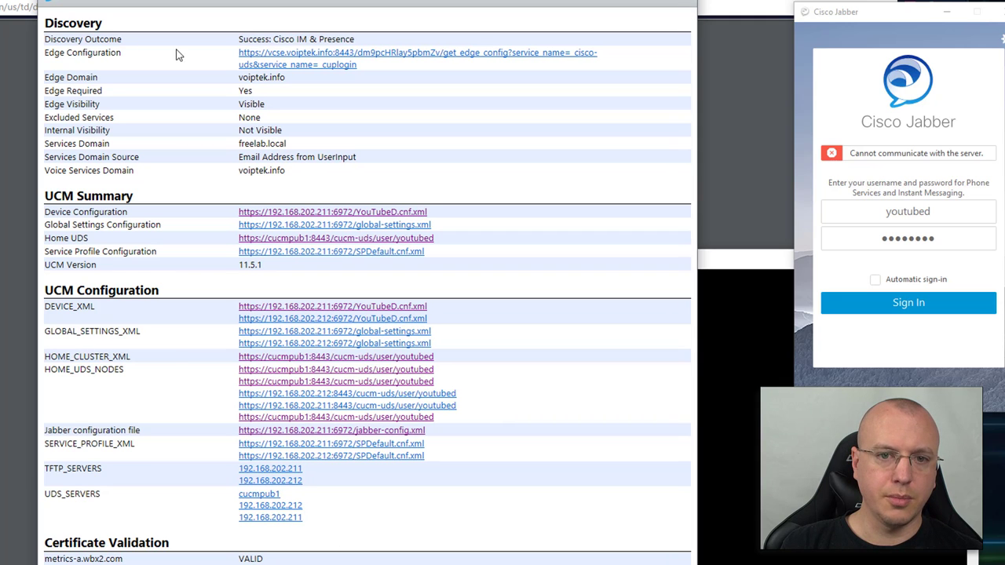
Step: Scroll the Jabber diagnostics report through Discovery, UCM Summary and UCM Configuration
scroll("down", 3)
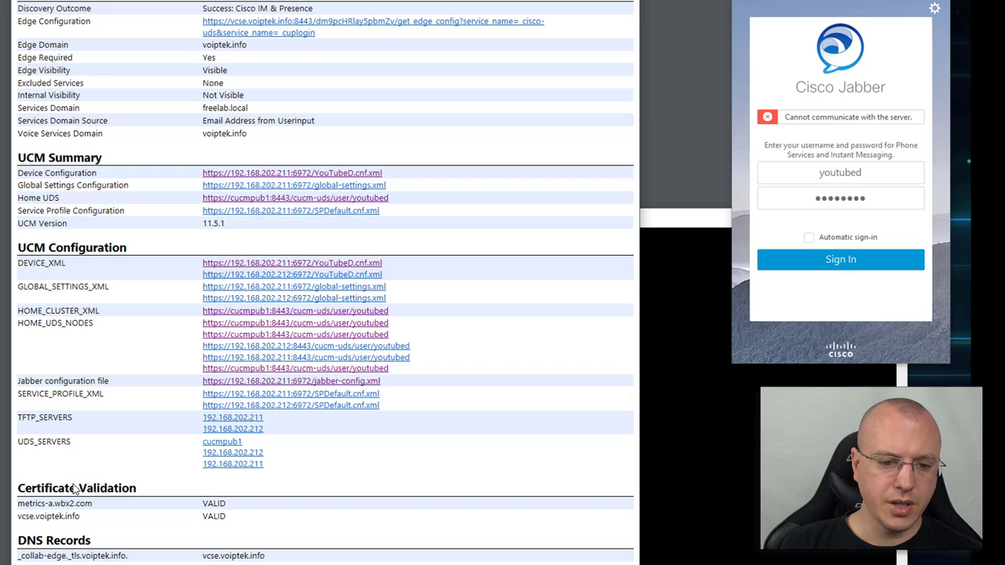
mouse_move(36, 526)
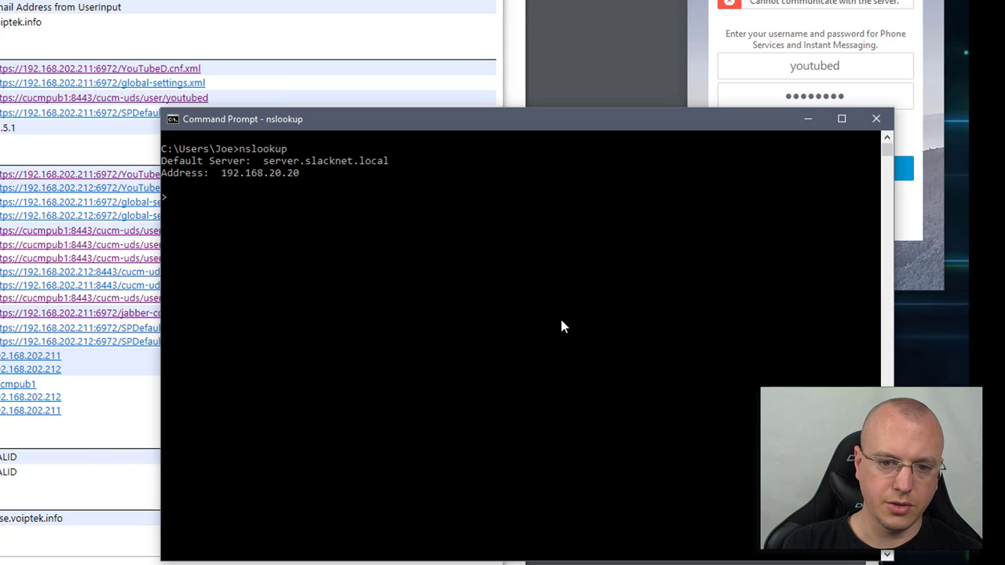
Step: Set nslookup to type=srv and query _collab-edge._tls.voiptek.info, returning vcse.voiptek.info on 8443
type("set")
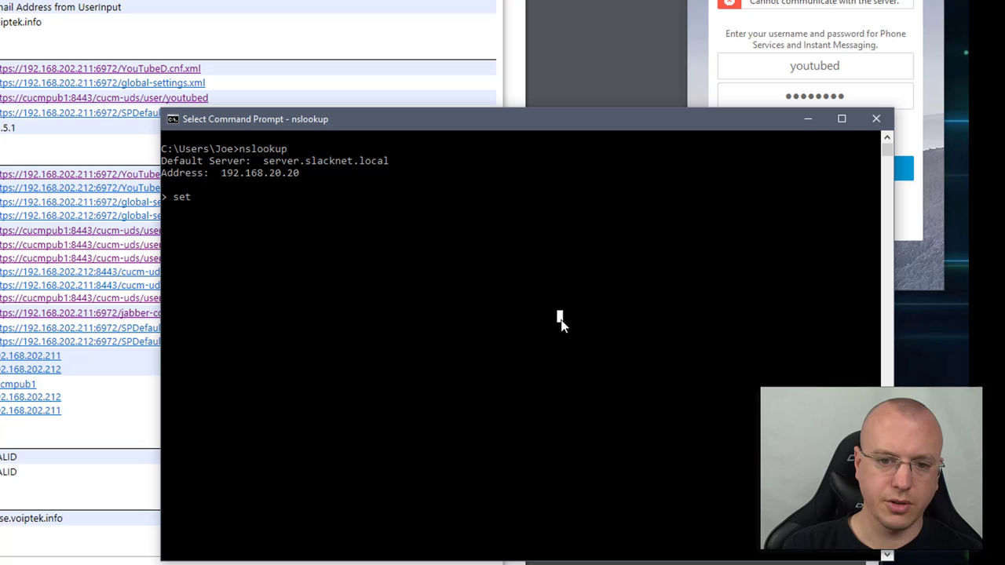
type("type")
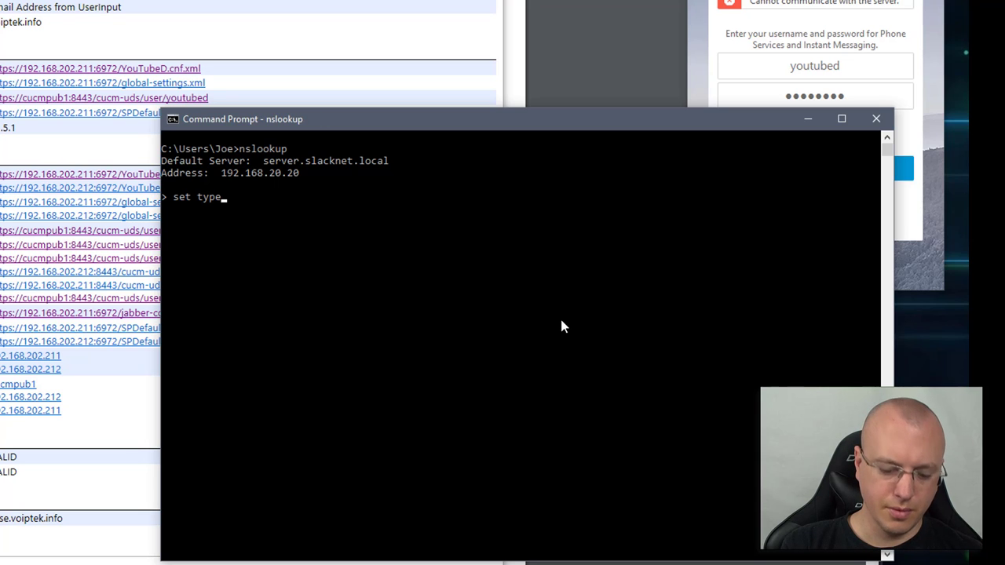
type("=s")
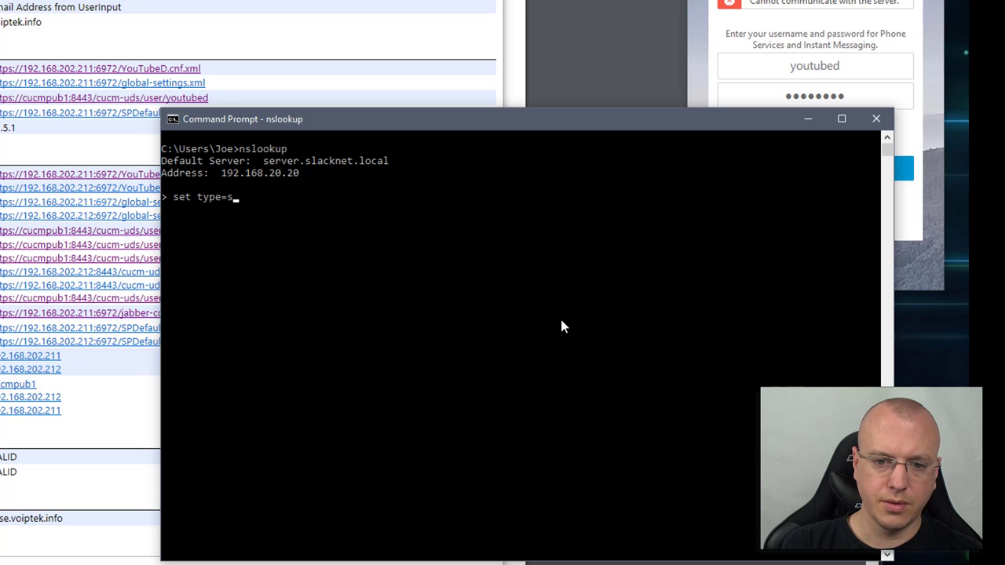
type("rv")
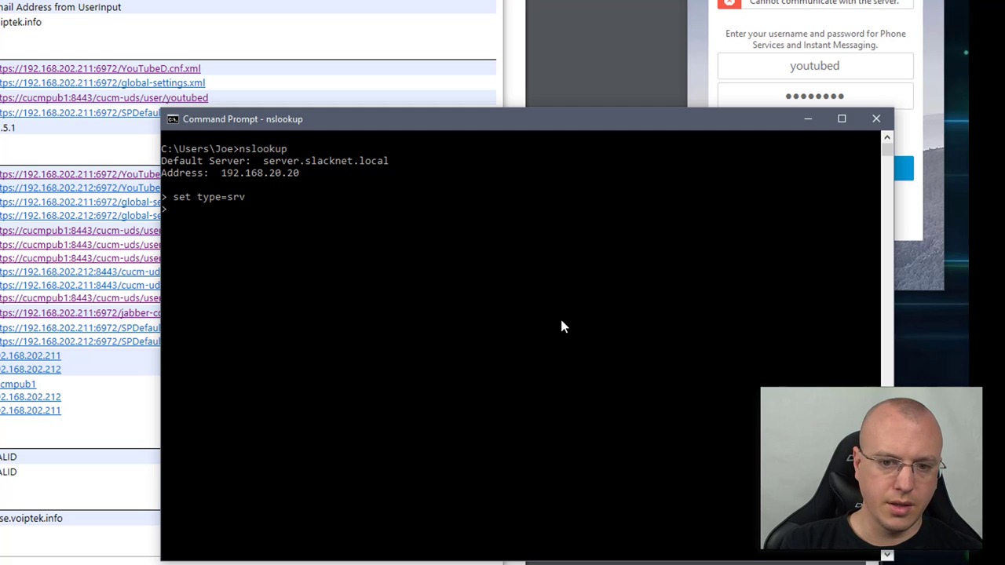
type("_collab-d")
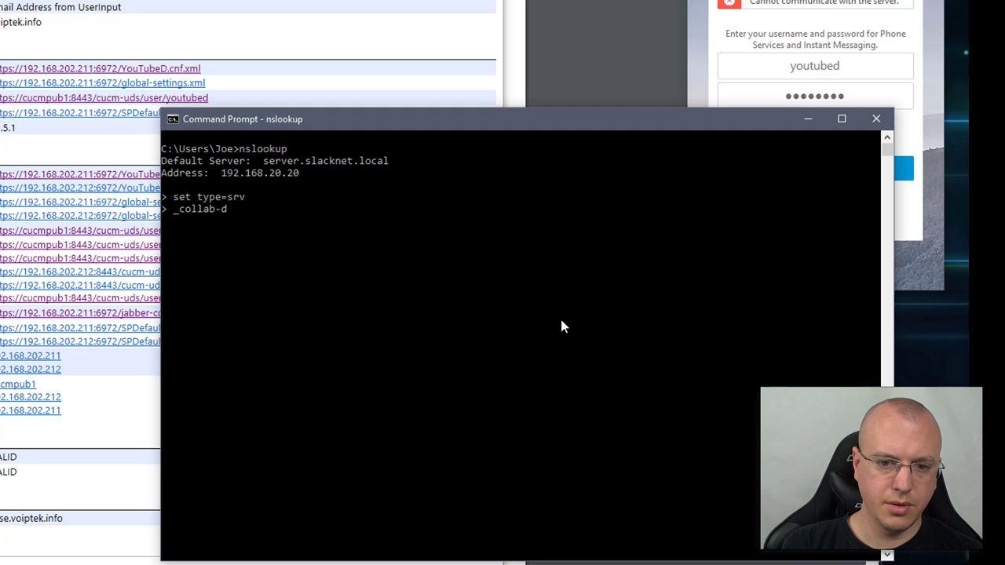
type("edd")
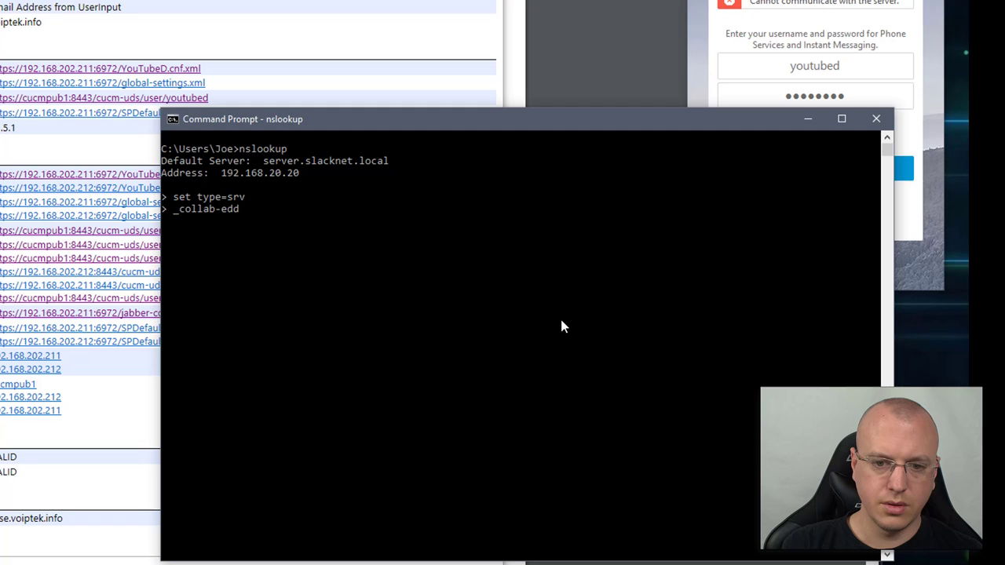
type("ge")
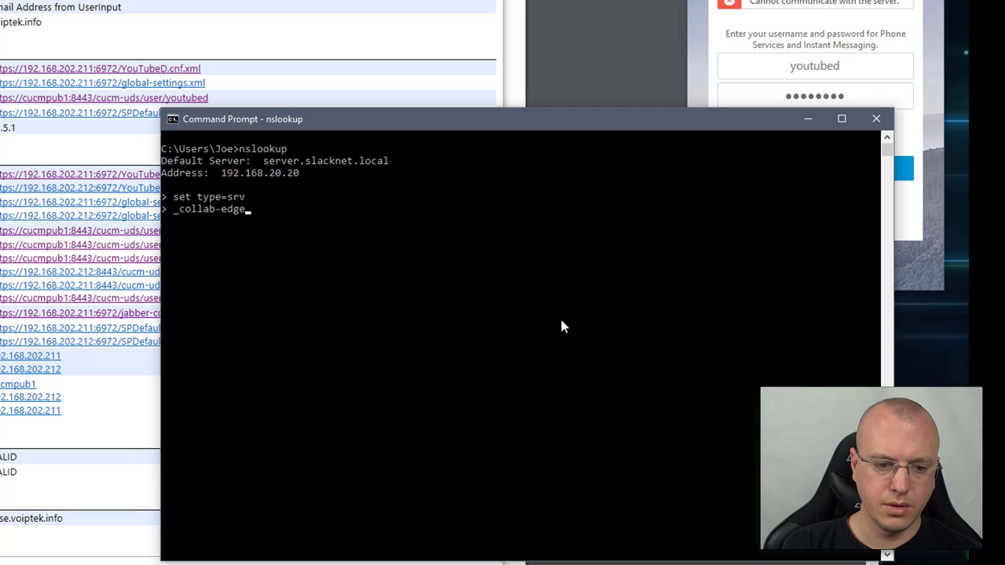
type("._tls")
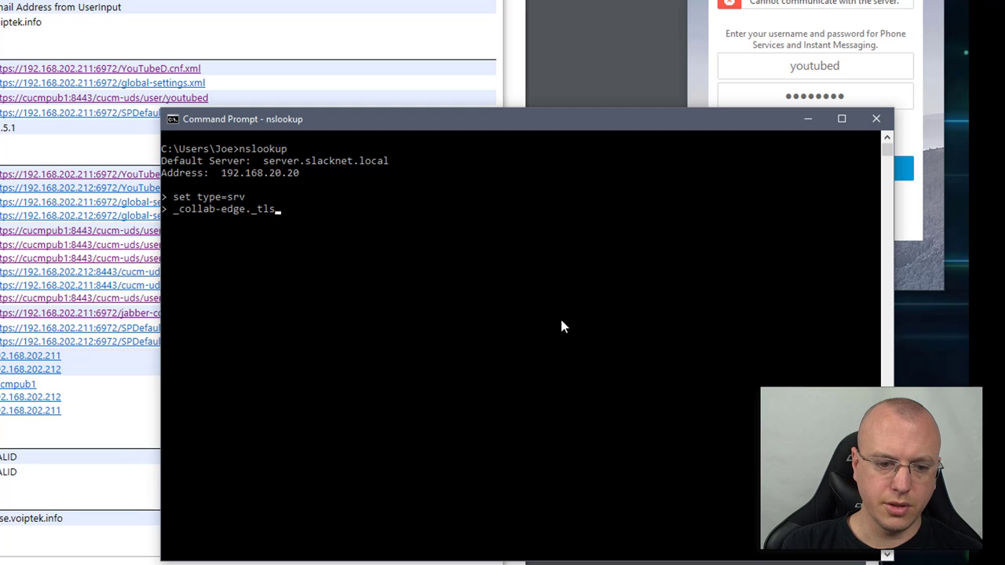
type("voiptek.info")
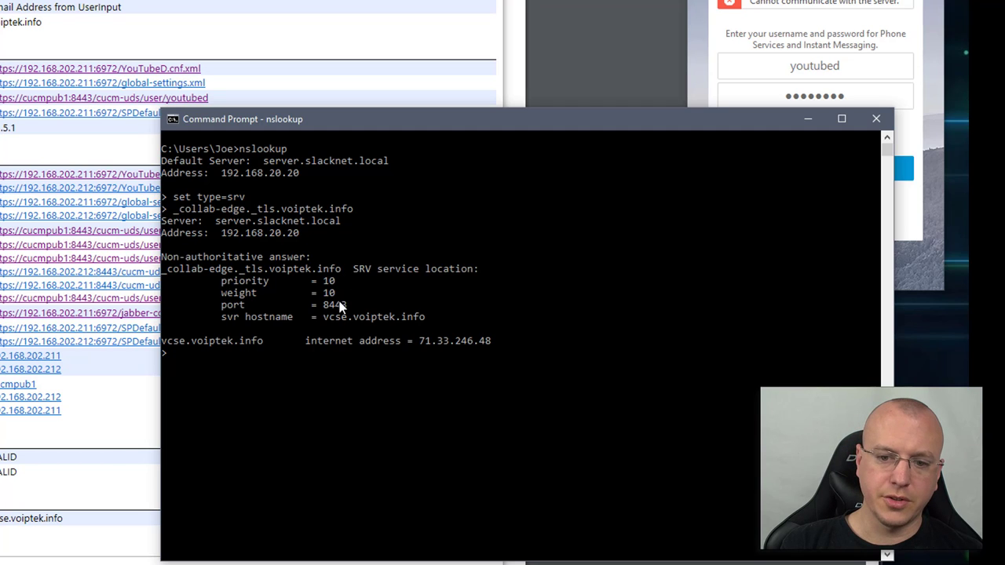
mouse_move(440, 354)
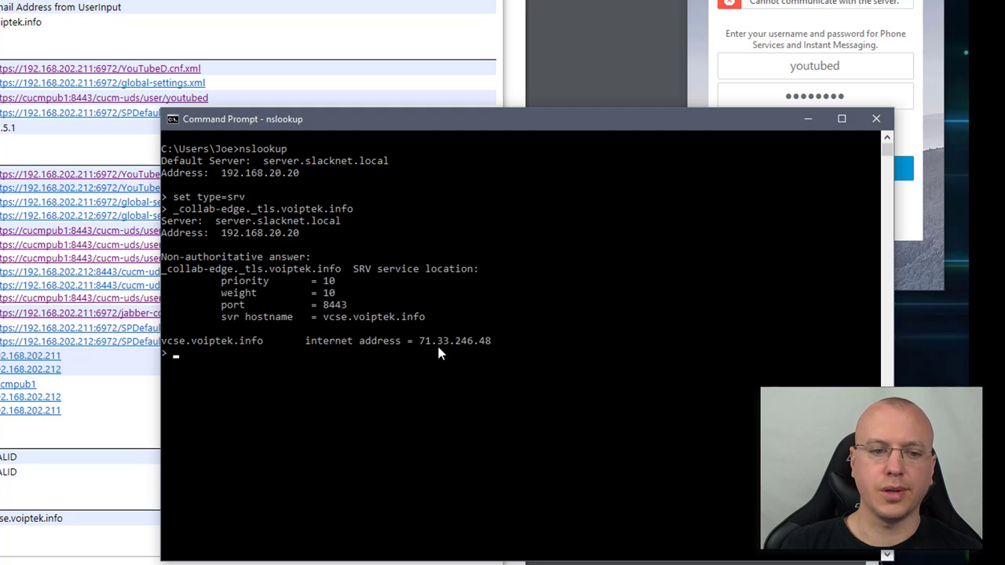
mouse_move(406, 353)
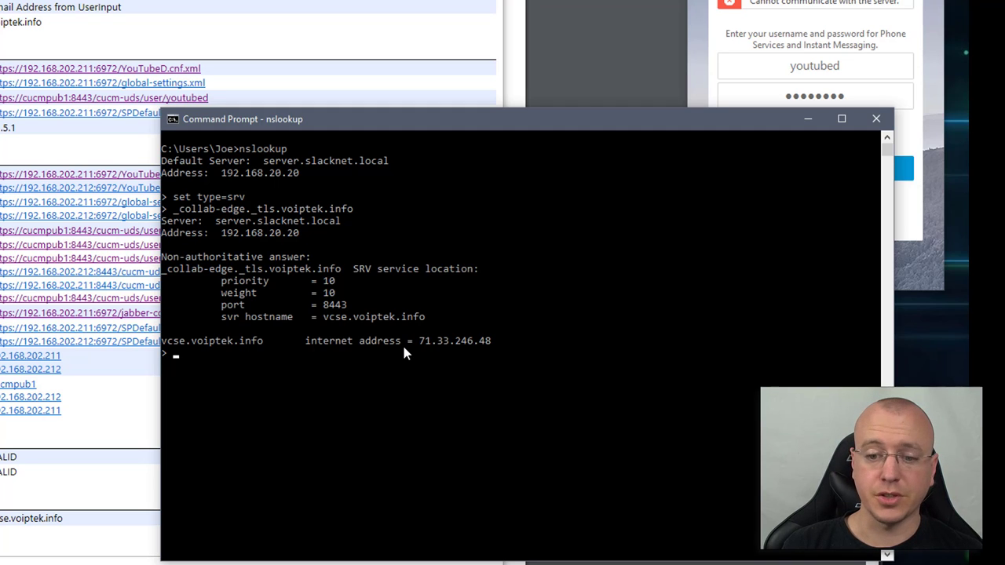
mouse_move(452, 356)
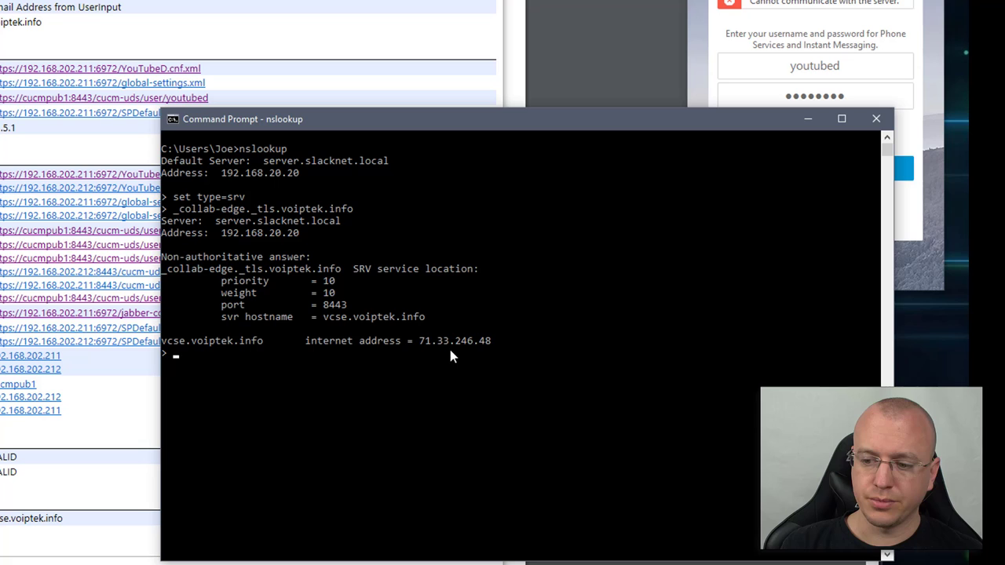
mouse_move(493, 349)
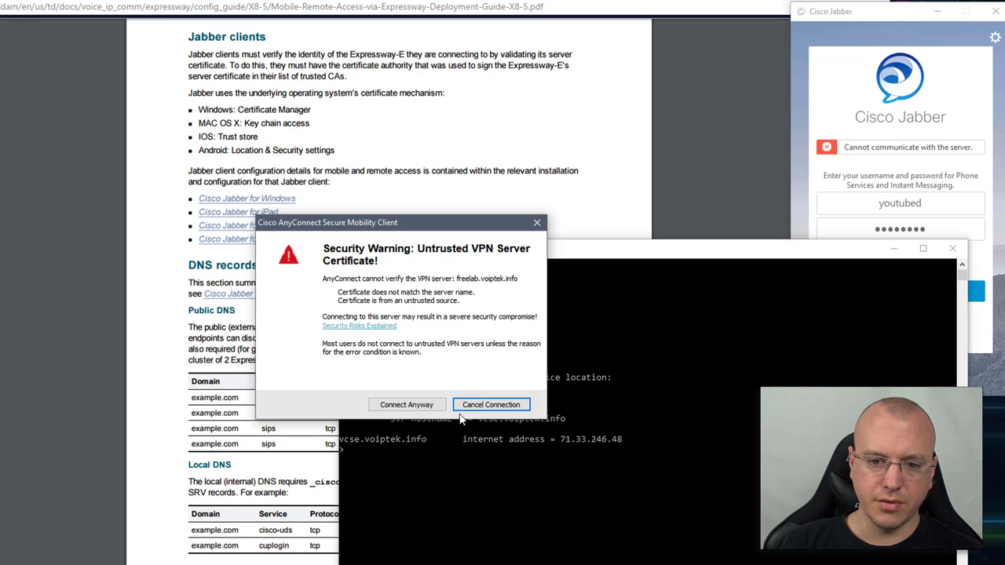
Step: Cancel the untrusted AnyConnect VPN connection and sign in to Jabber
left_click(491, 404)
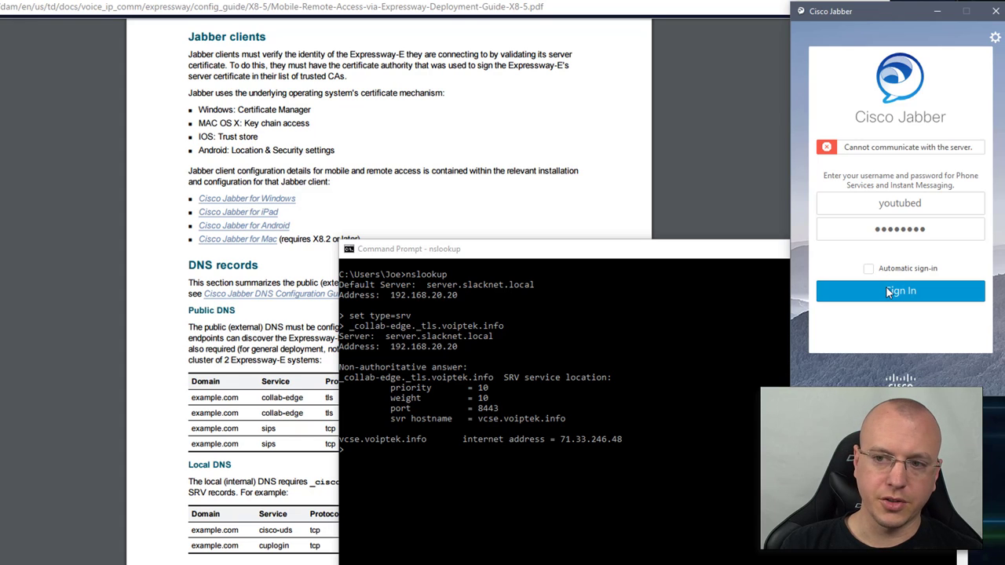
left_click(900, 291)
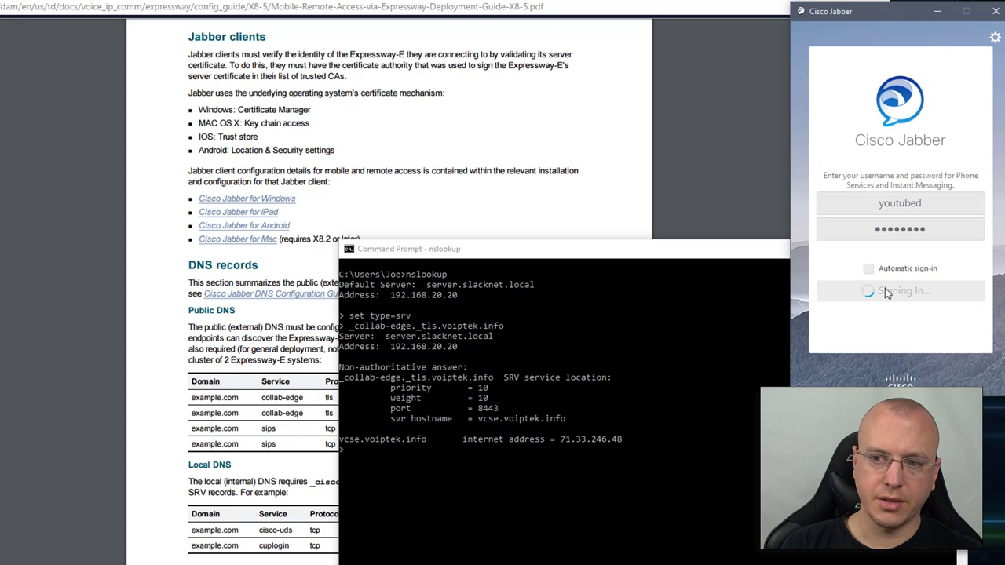
mouse_move(874, 299)
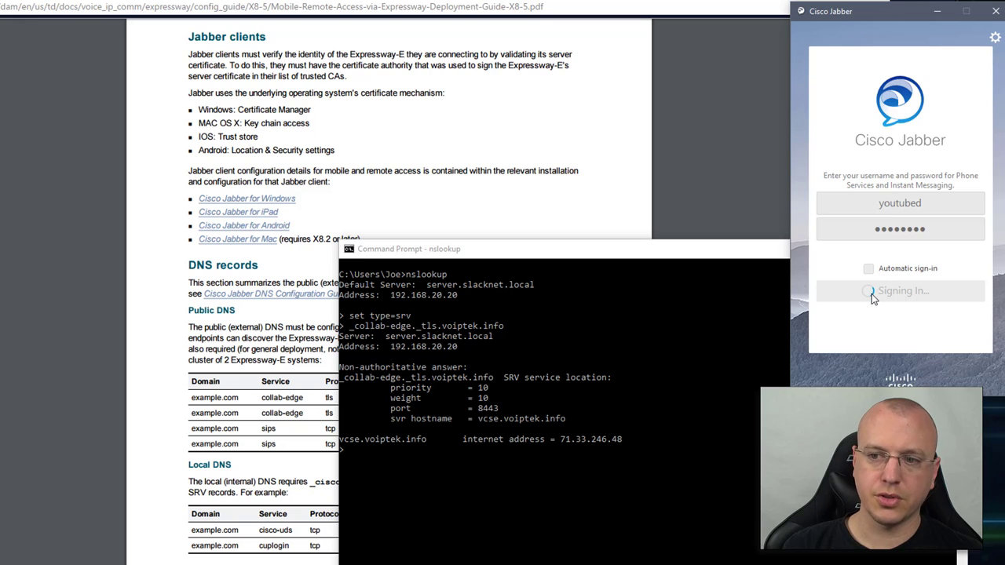
left_click(900, 291)
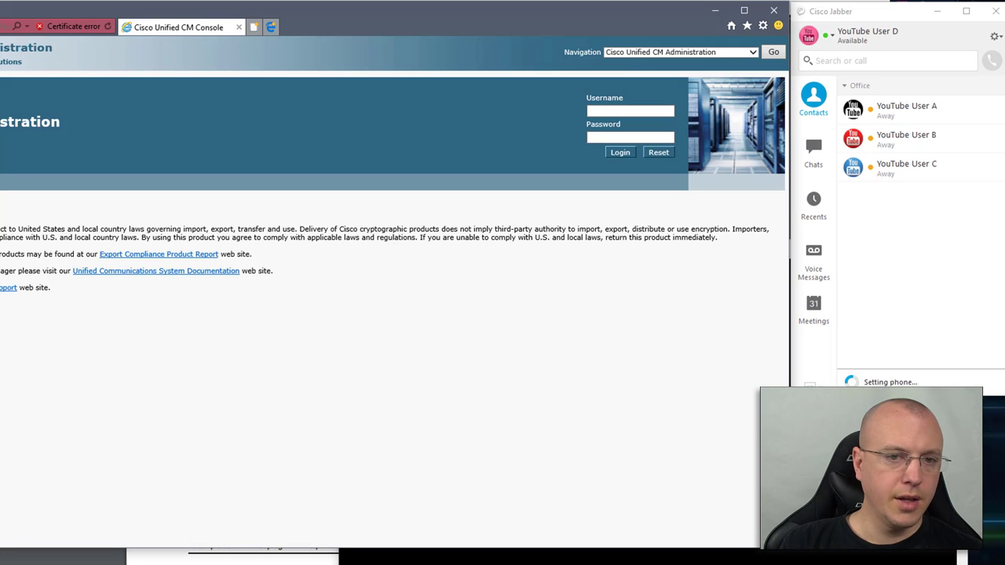
Step: Log in to Unified CM Administration as admin and go to System > Enterprise Parameters
left_click(630, 110)
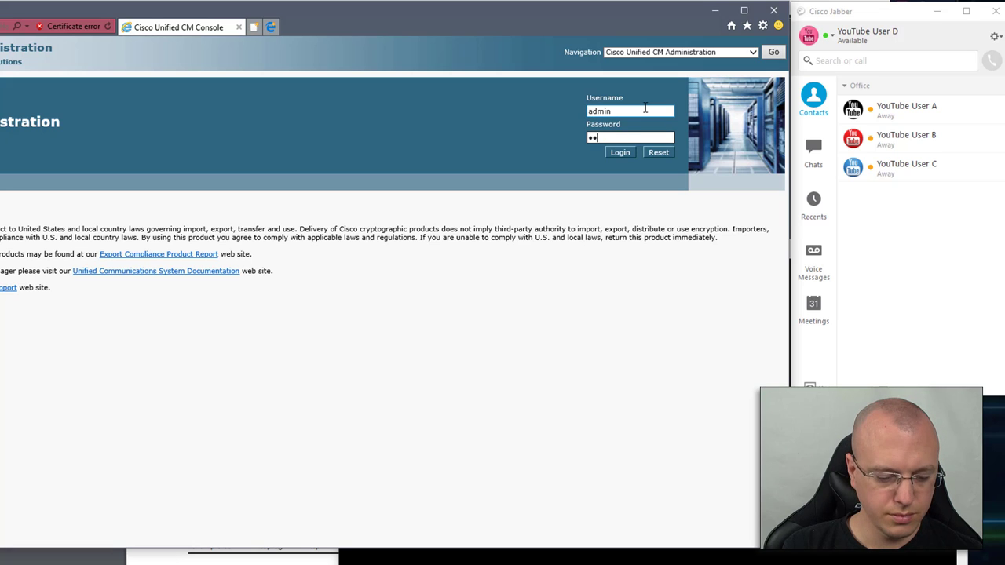
left_click(620, 153)
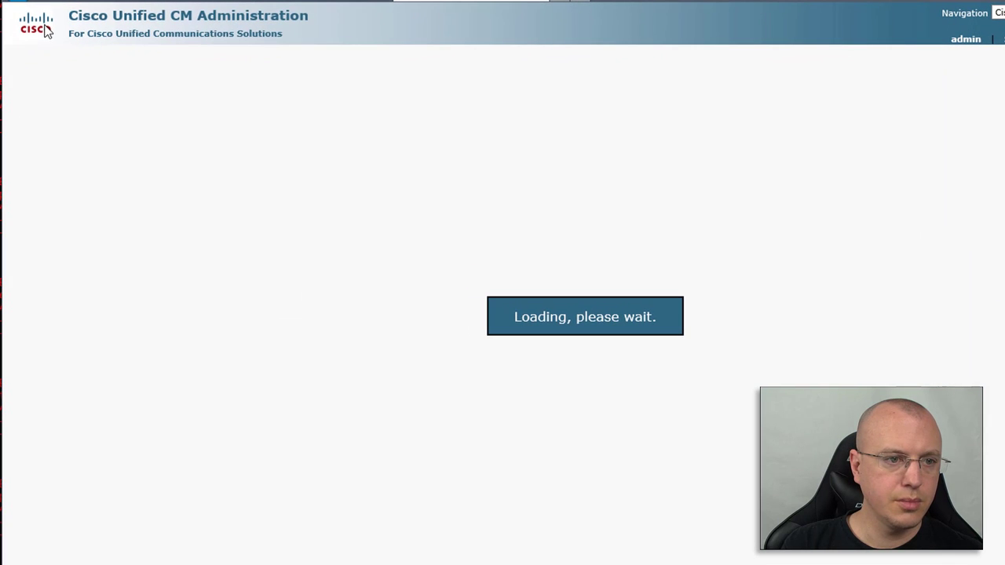
mouse_move(73, 51)
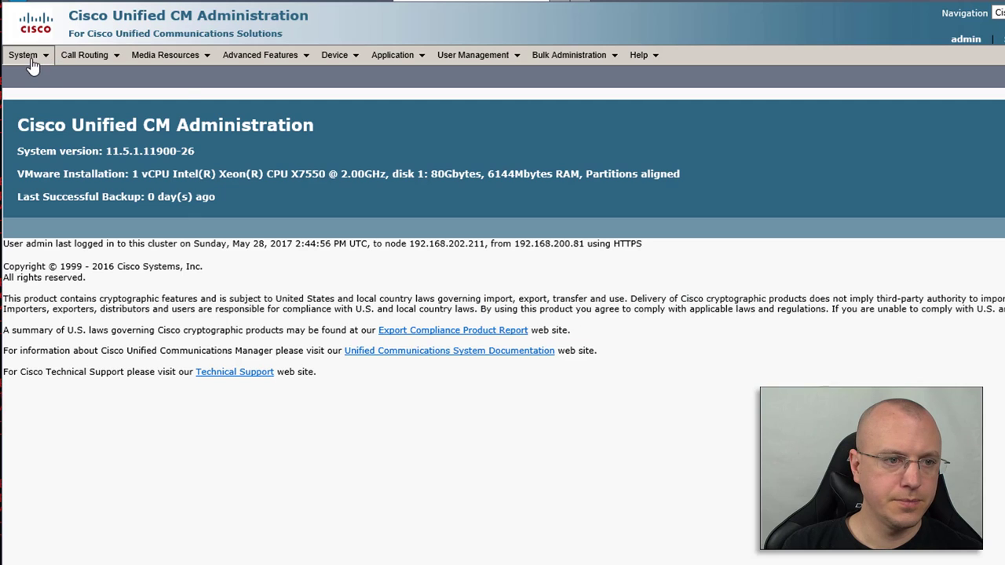
left_click(23, 54)
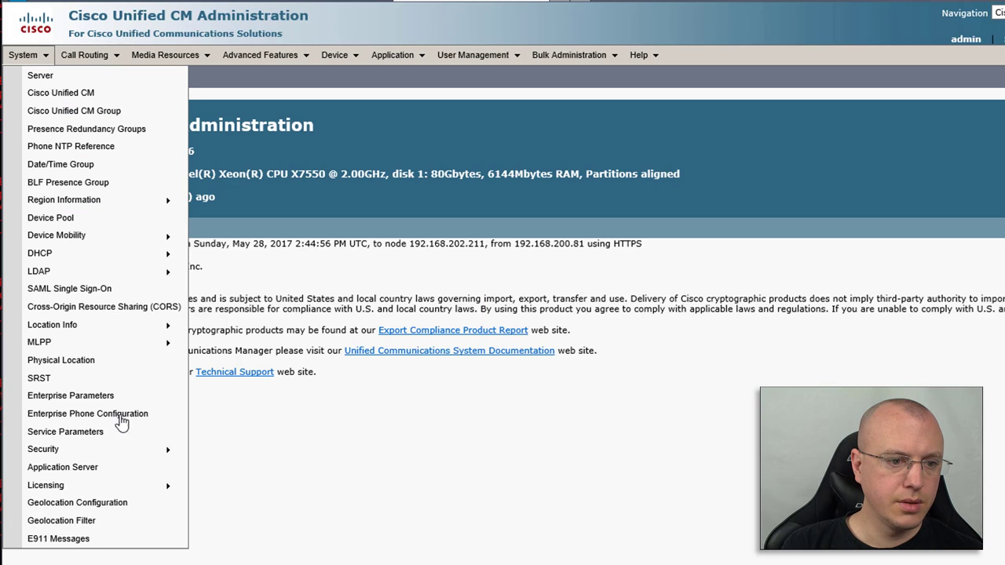
left_click(71, 396)
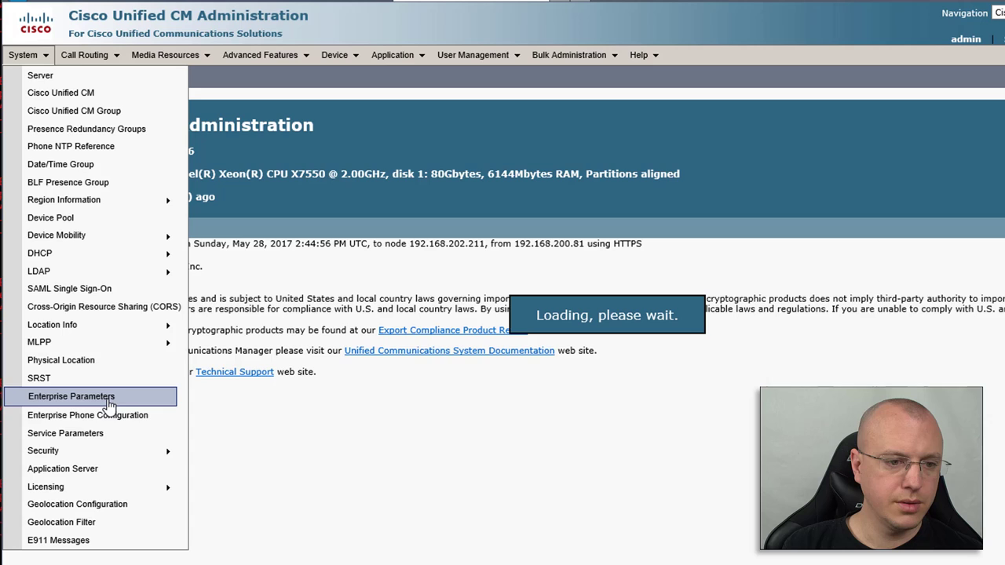
left_click(71, 396)
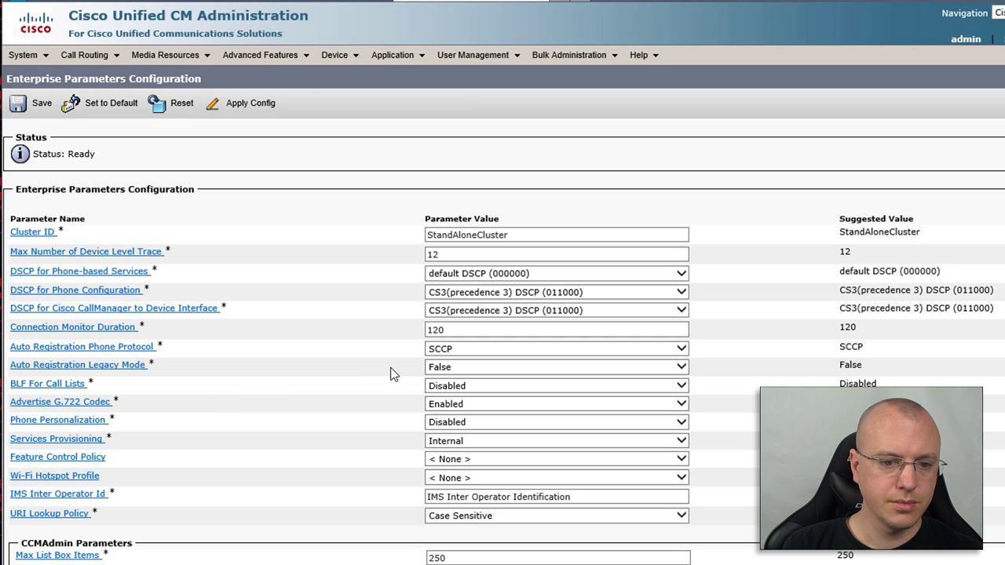
scroll("down", 3)
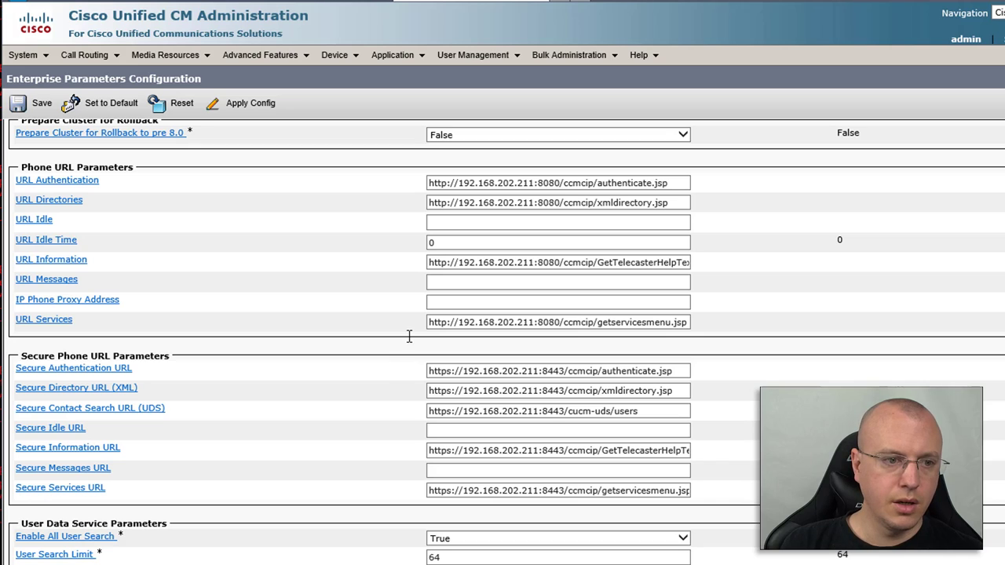
left_click(557, 222)
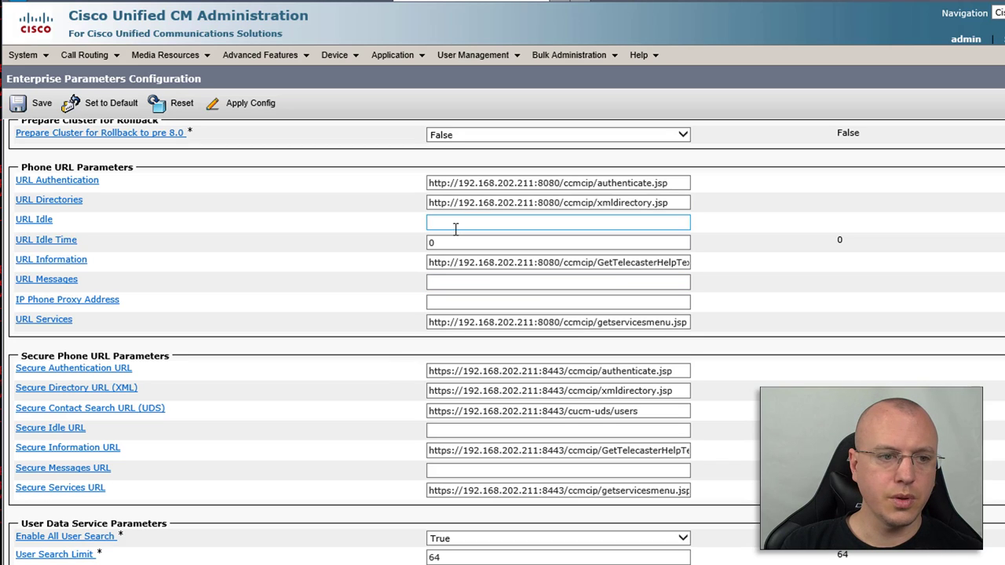
left_click(558, 182)
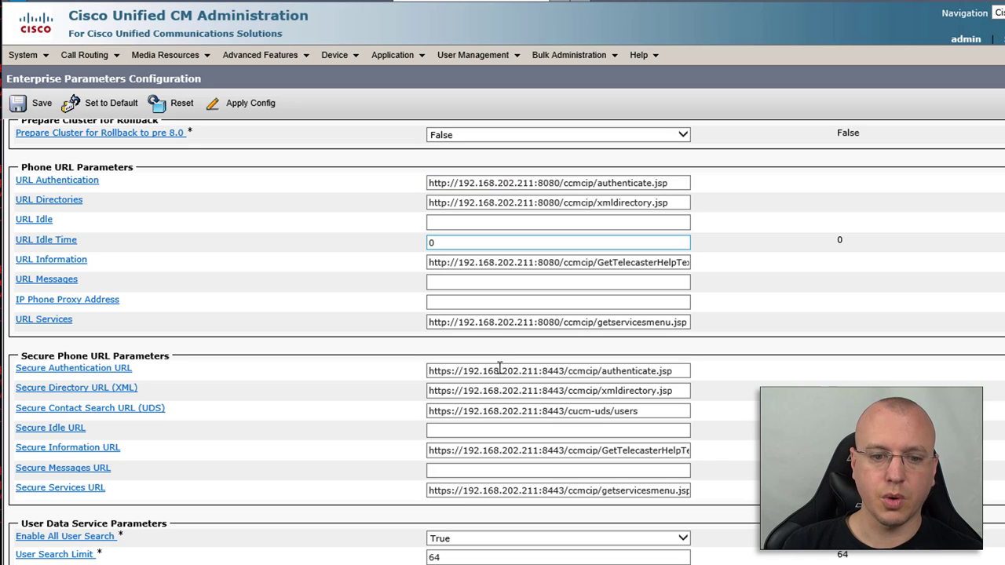
left_click(557, 182)
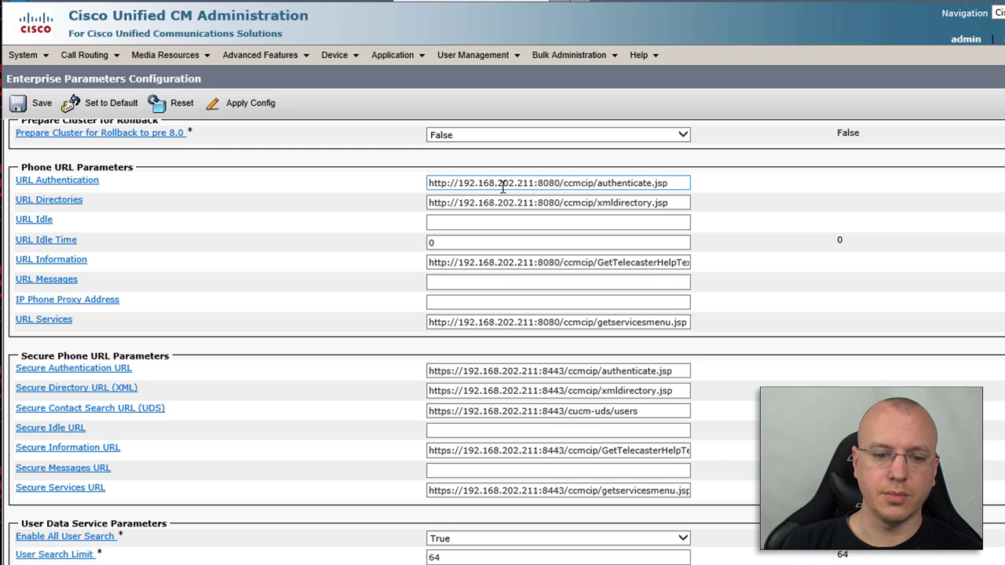
scroll("down", 3)
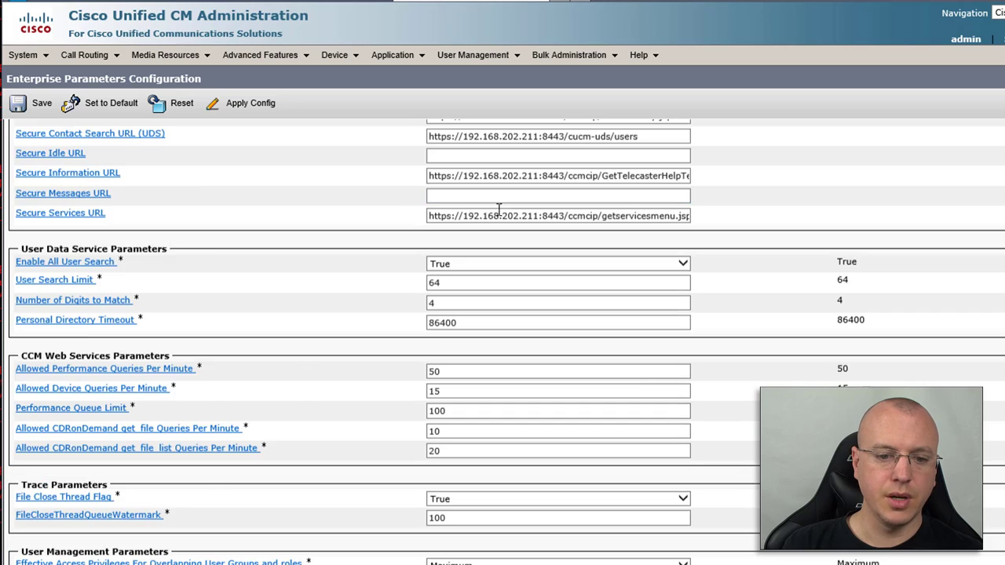
scroll("down", 3)
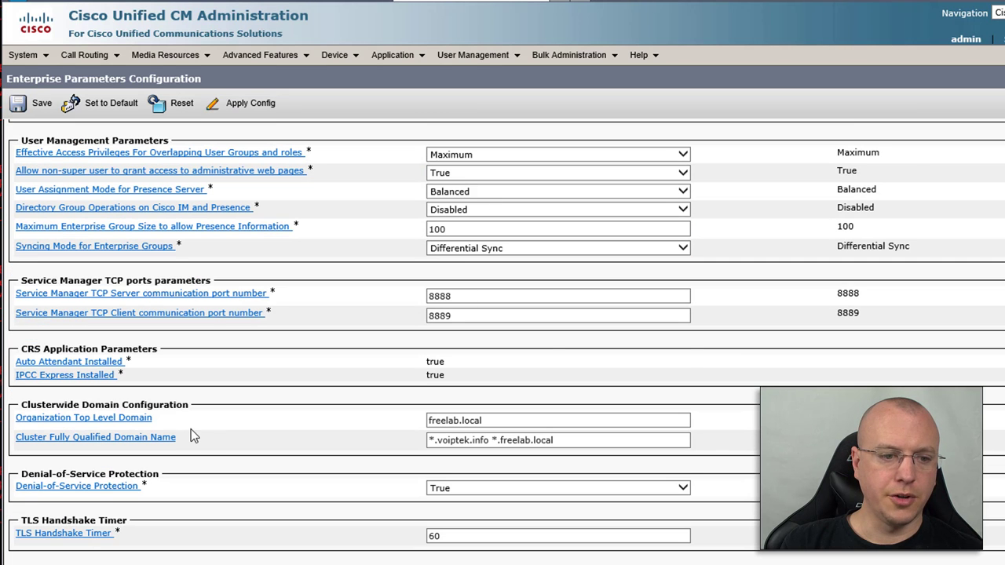
scroll("down", 3)
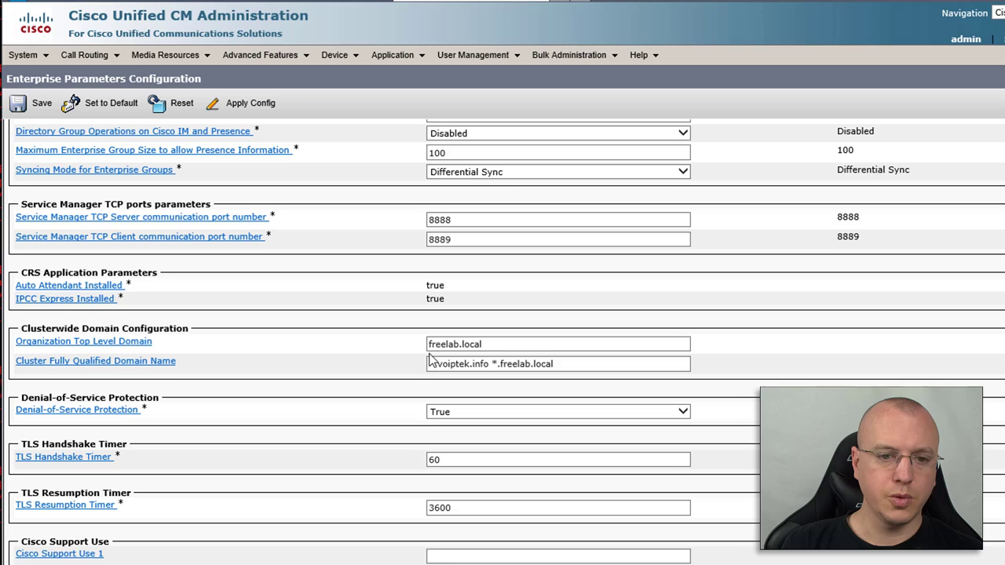
left_click(558, 344)
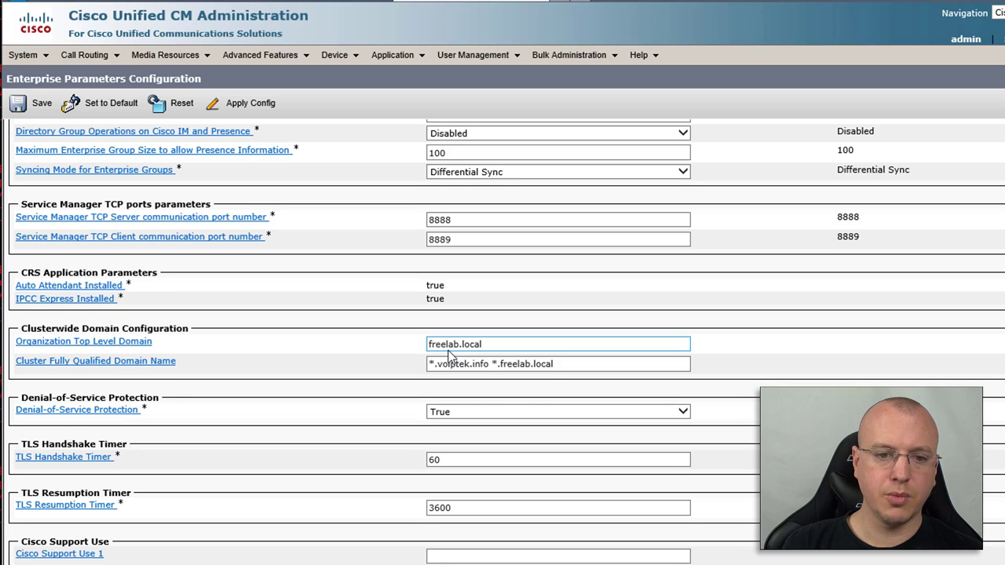
mouse_move(465, 357)
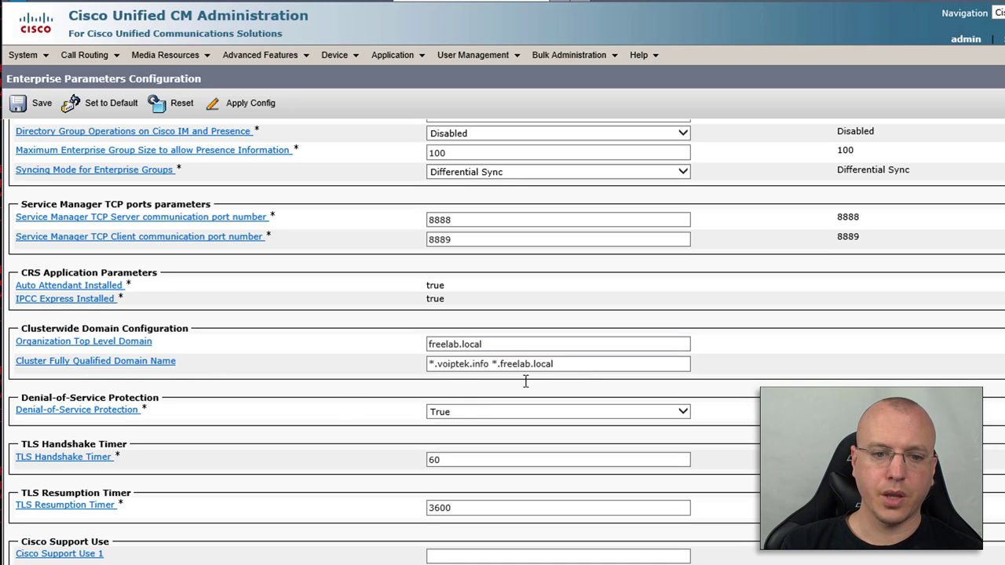
mouse_move(475, 383)
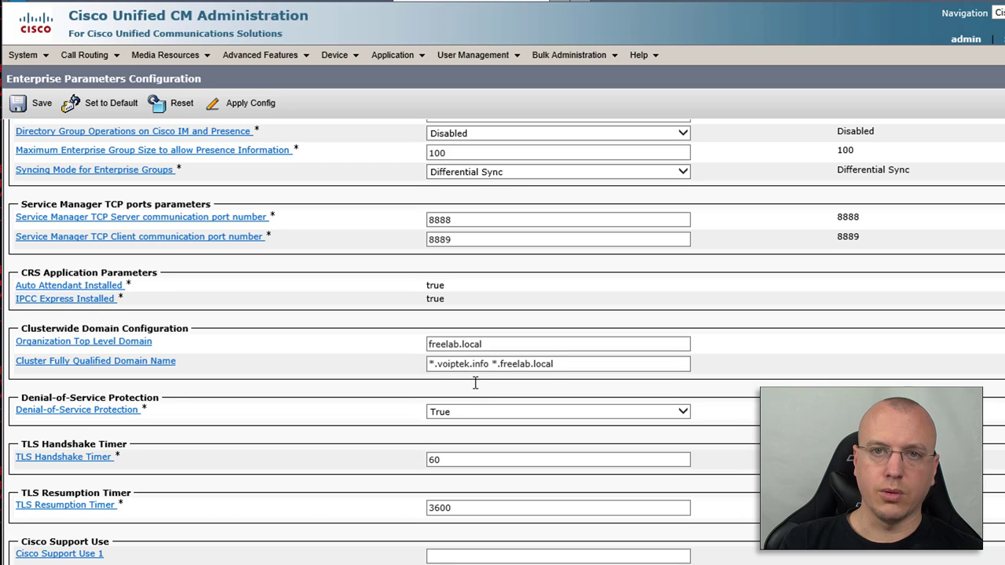
left_click(557, 364)
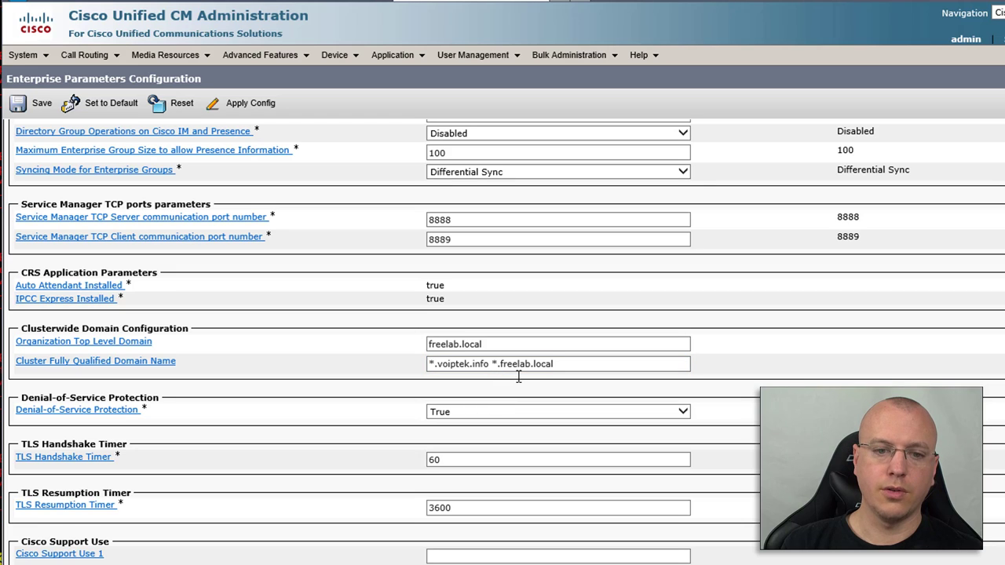
mouse_move(524, 383)
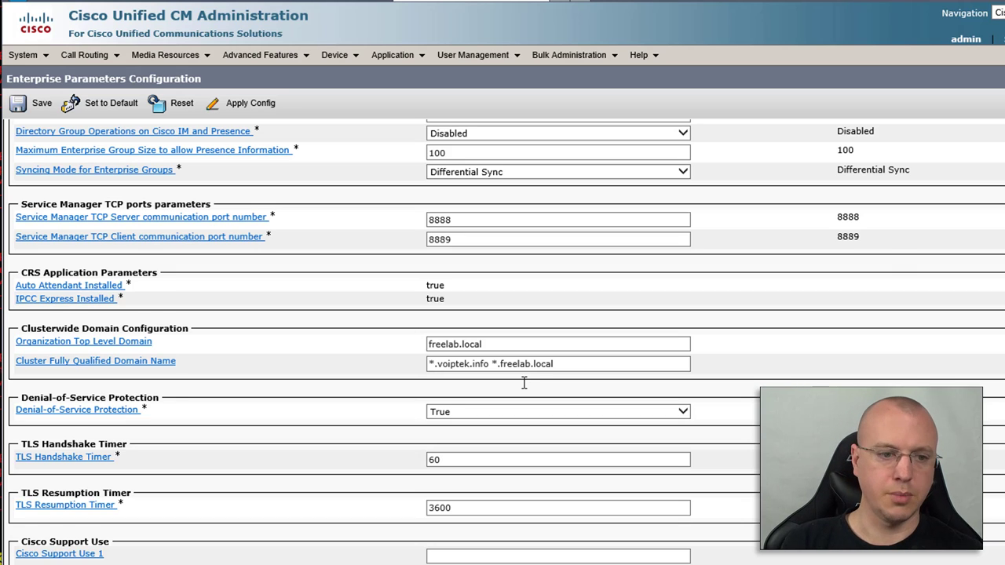
mouse_move(583, 380)
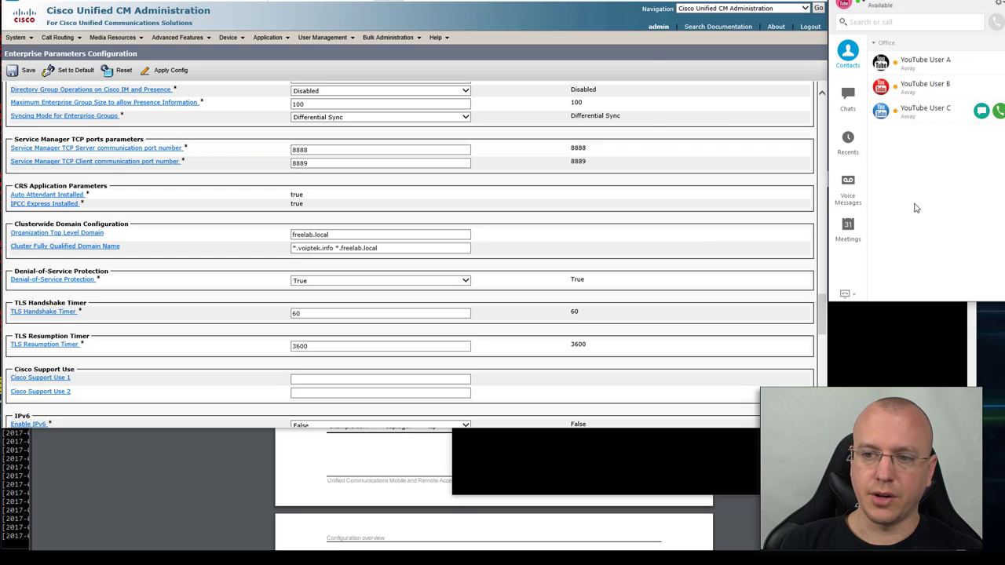
Step: Return to Jabber and scroll the diagnostics down to UCM Configuration and jabber-config.xml
left_click(925, 111)
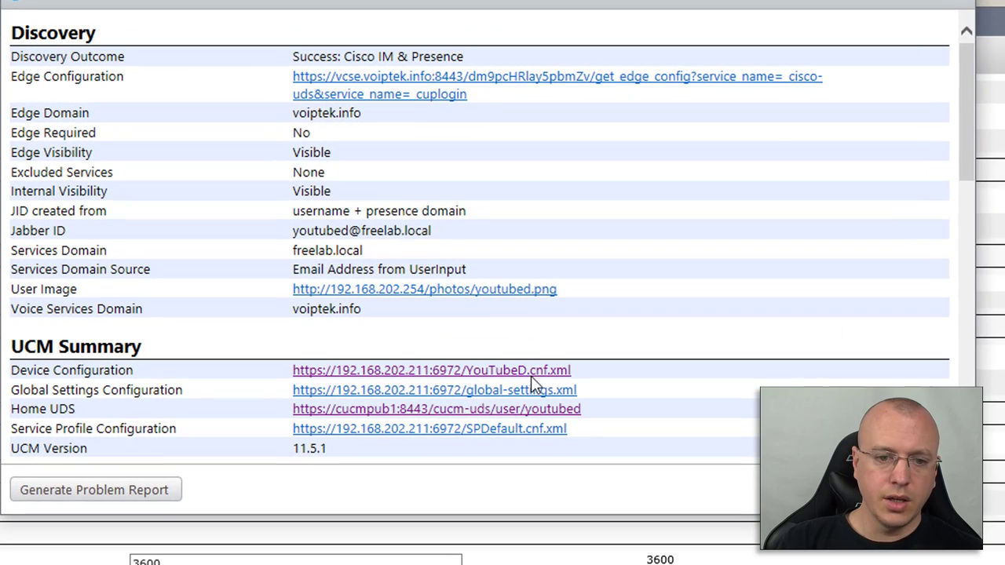
mouse_move(598, 458)
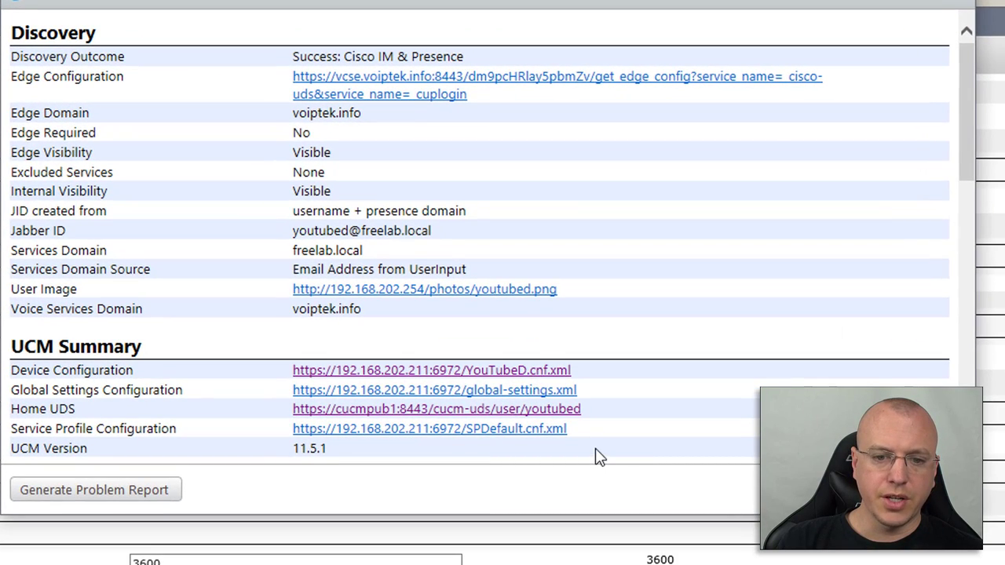
scroll("down", 3)
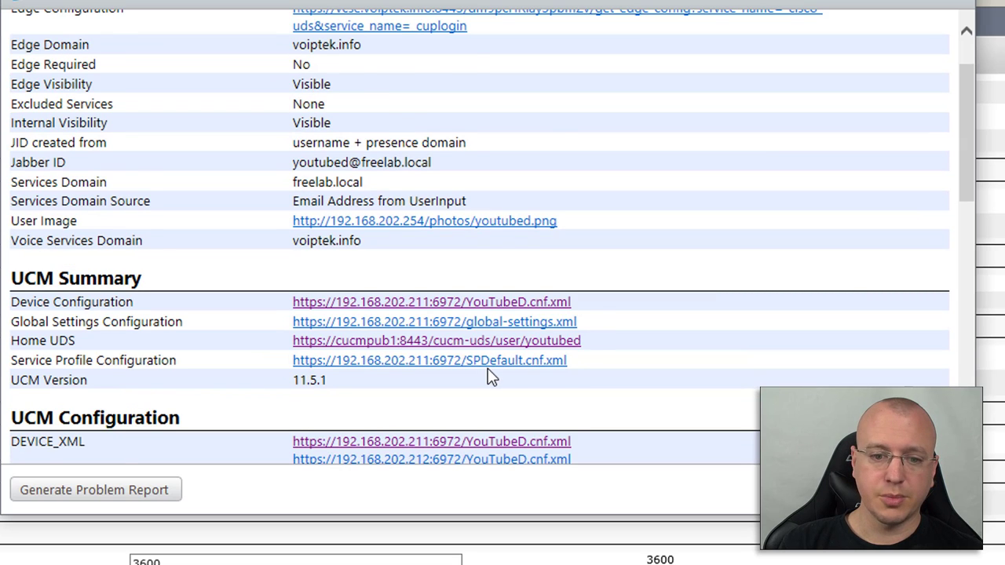
scroll("down", 3)
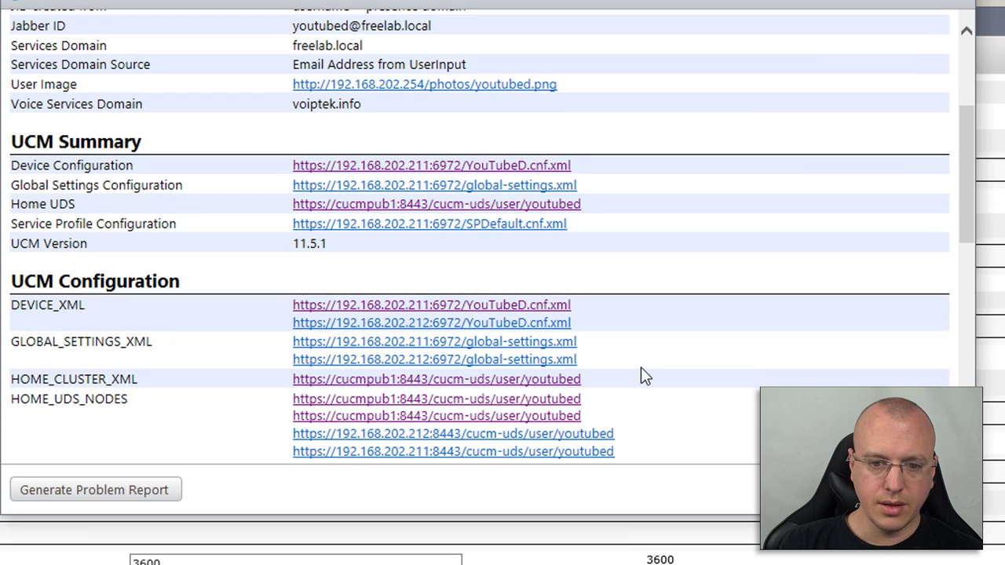
scroll("down", 3)
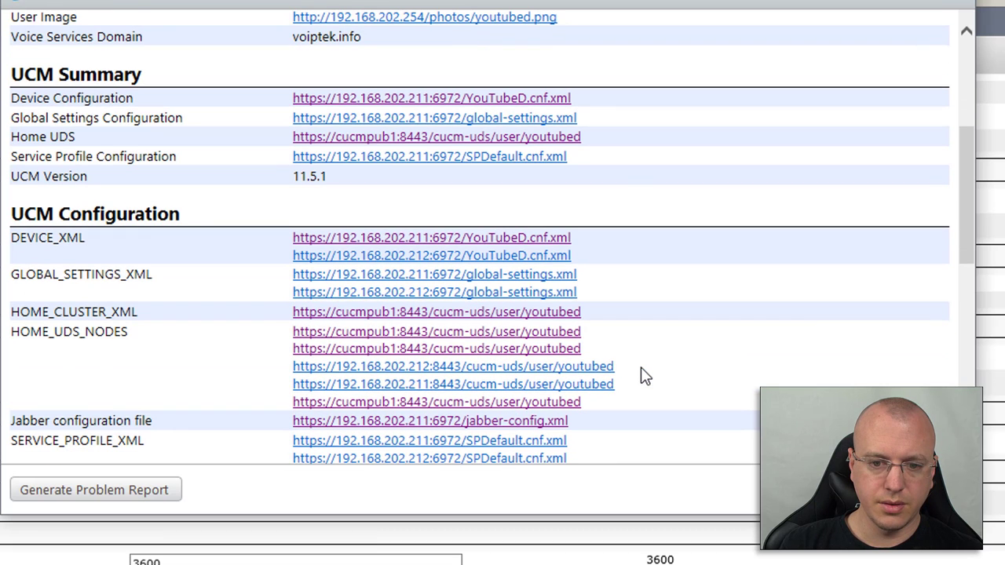
mouse_move(440, 432)
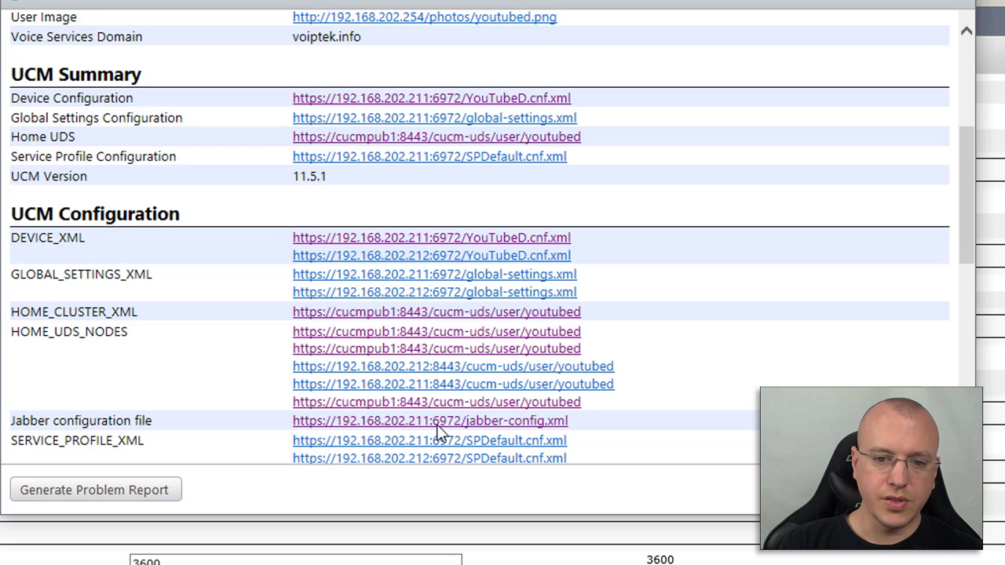
mouse_move(507, 434)
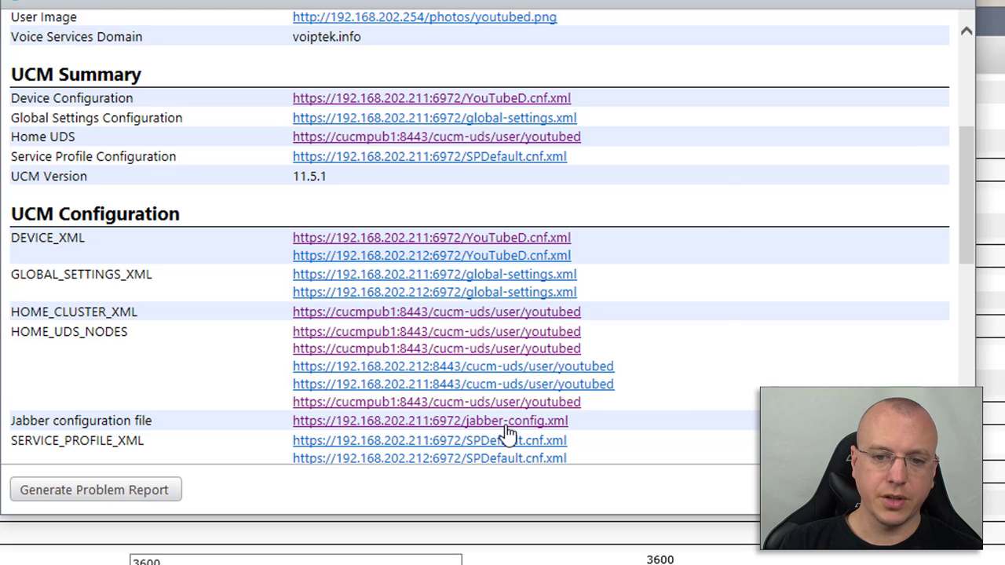
mouse_move(461, 454)
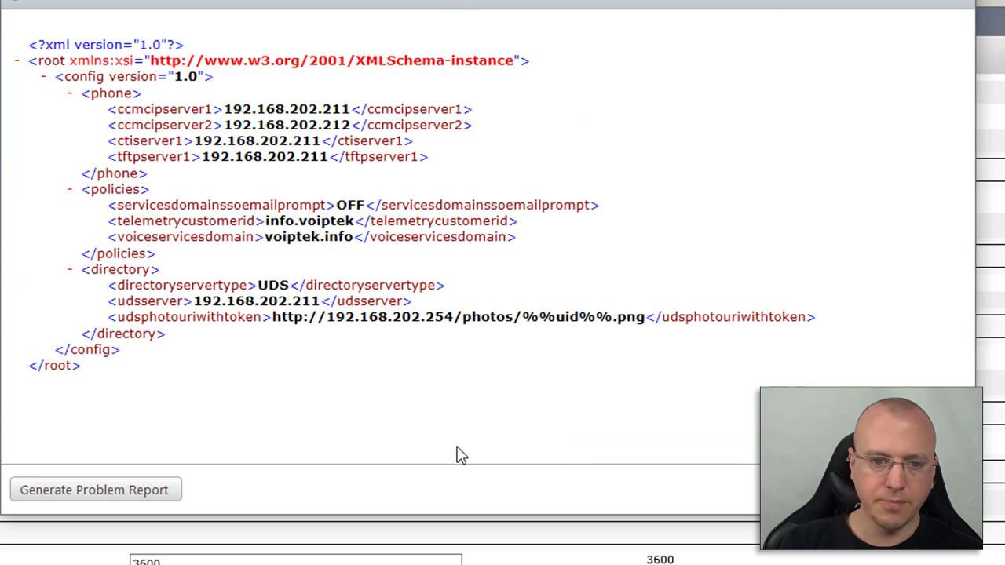
mouse_move(85, 281)
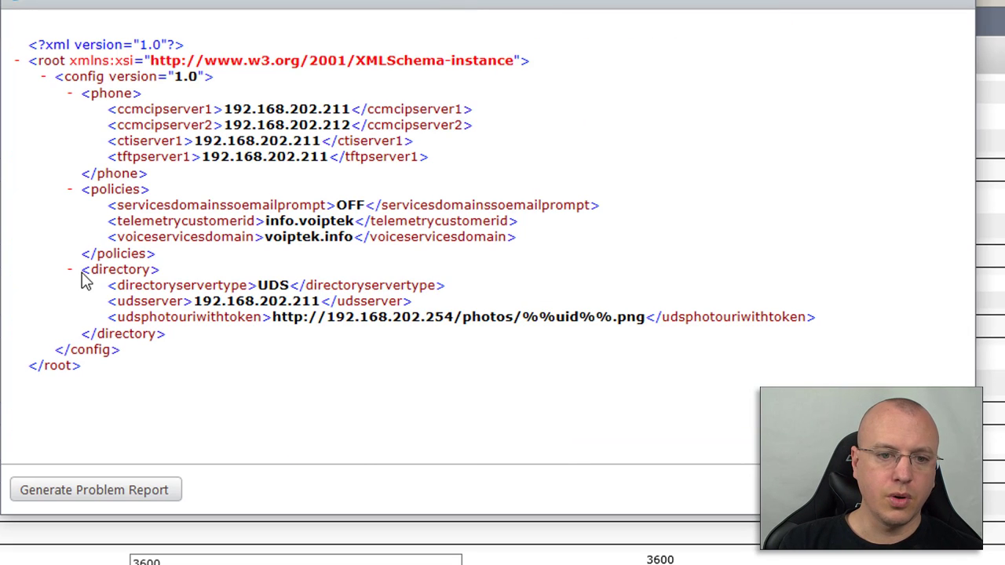
mouse_move(118, 287)
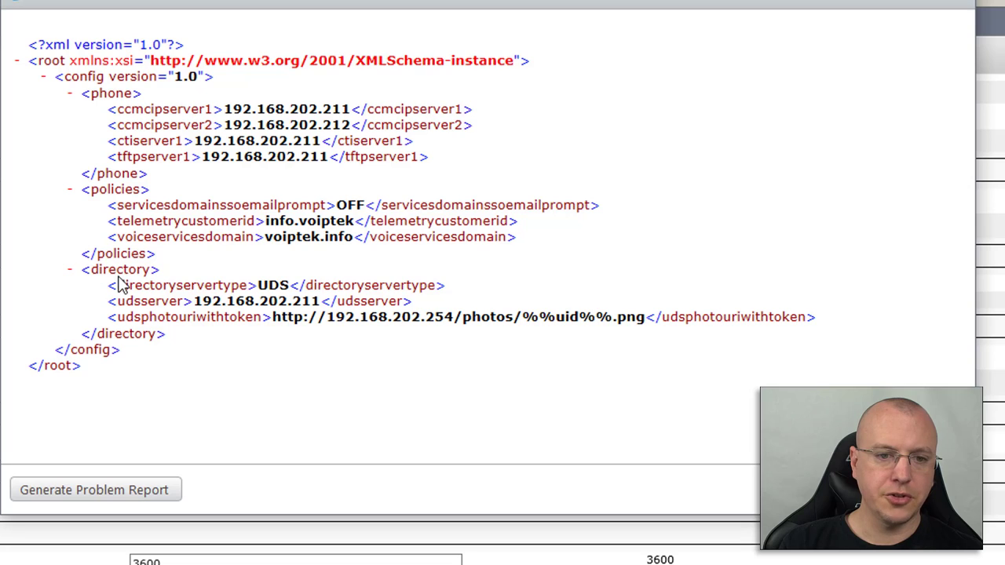
mouse_move(267, 295)
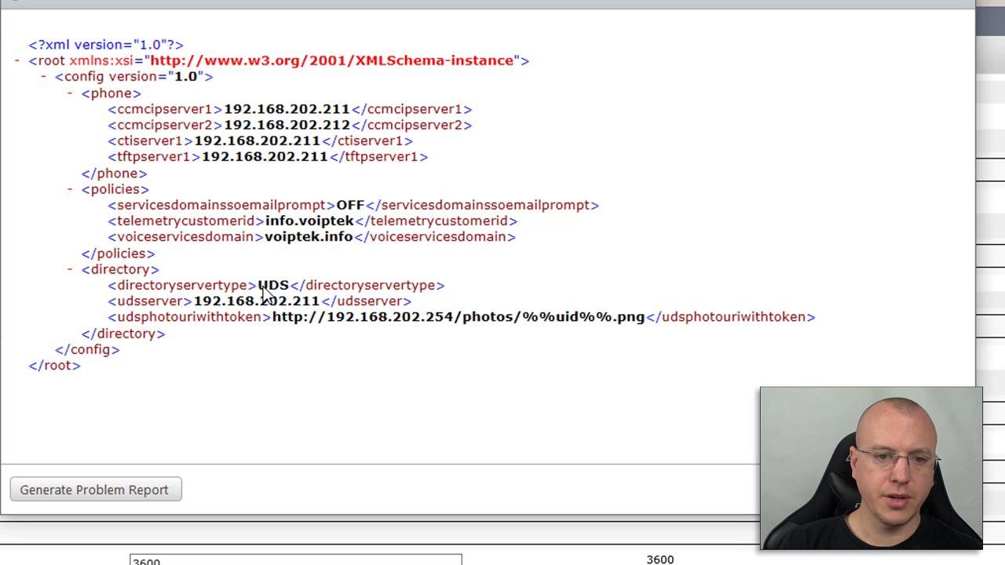
mouse_move(274, 314)
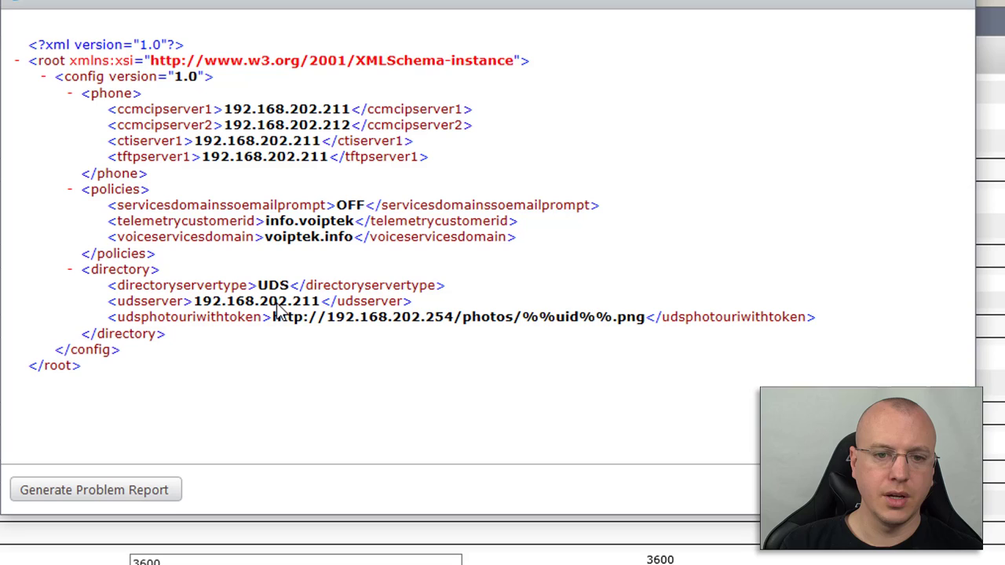
mouse_move(218, 328)
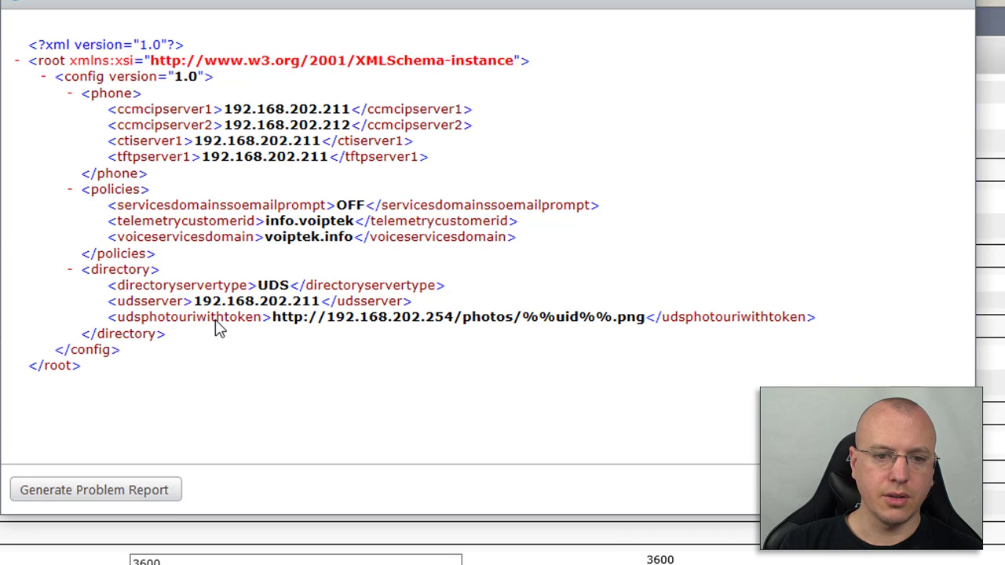
mouse_move(179, 324)
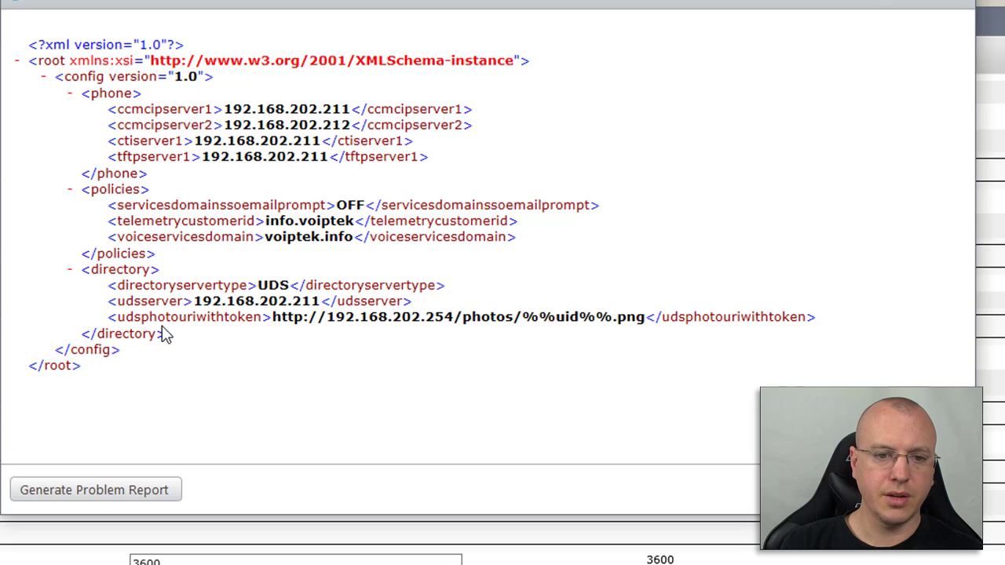
mouse_move(304, 333)
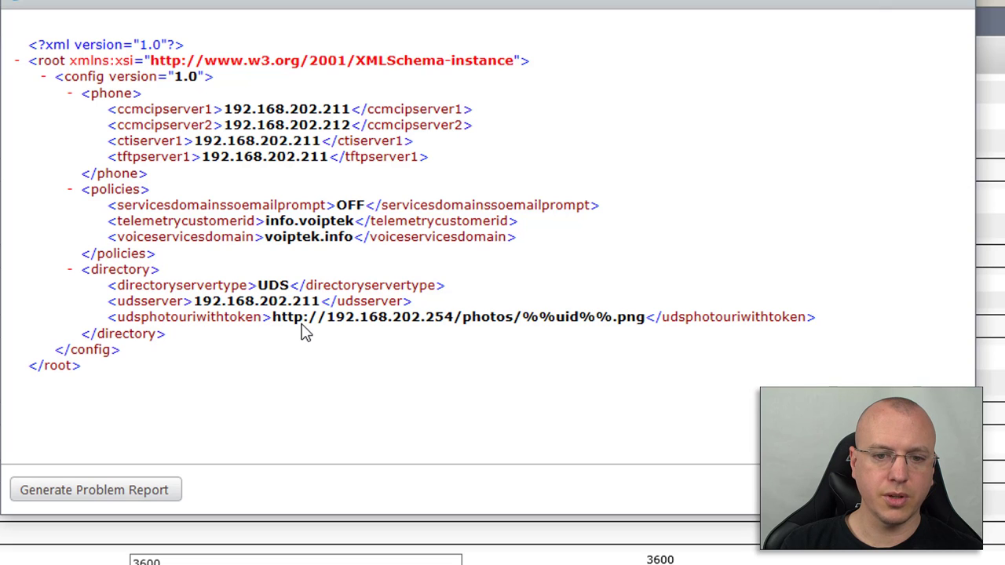
mouse_move(503, 328)
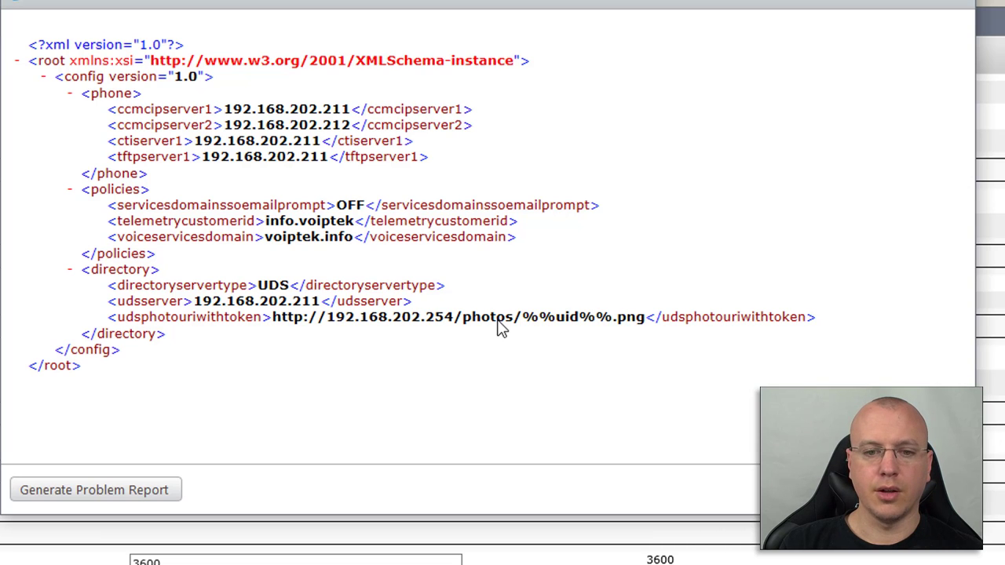
mouse_move(560, 328)
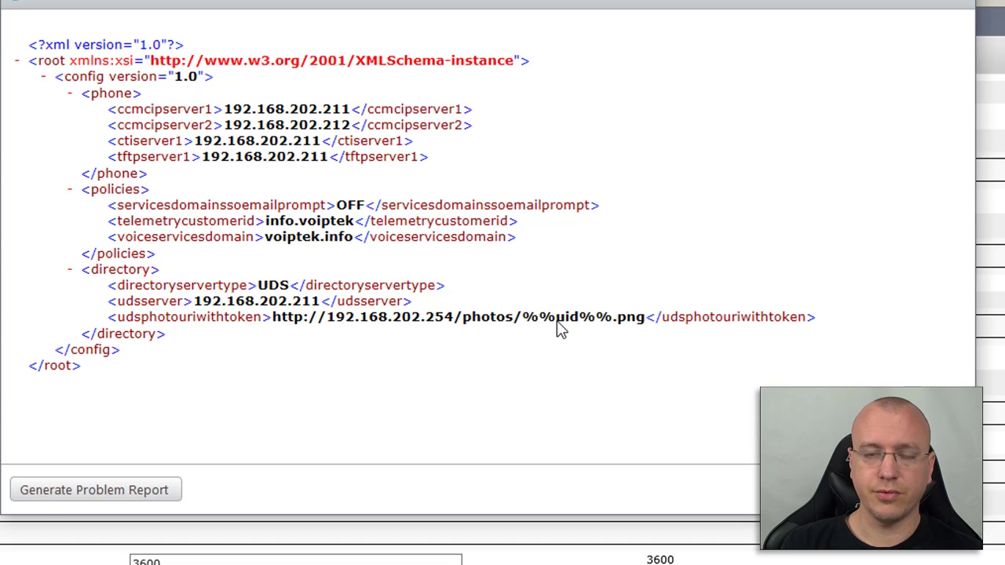
mouse_move(528, 337)
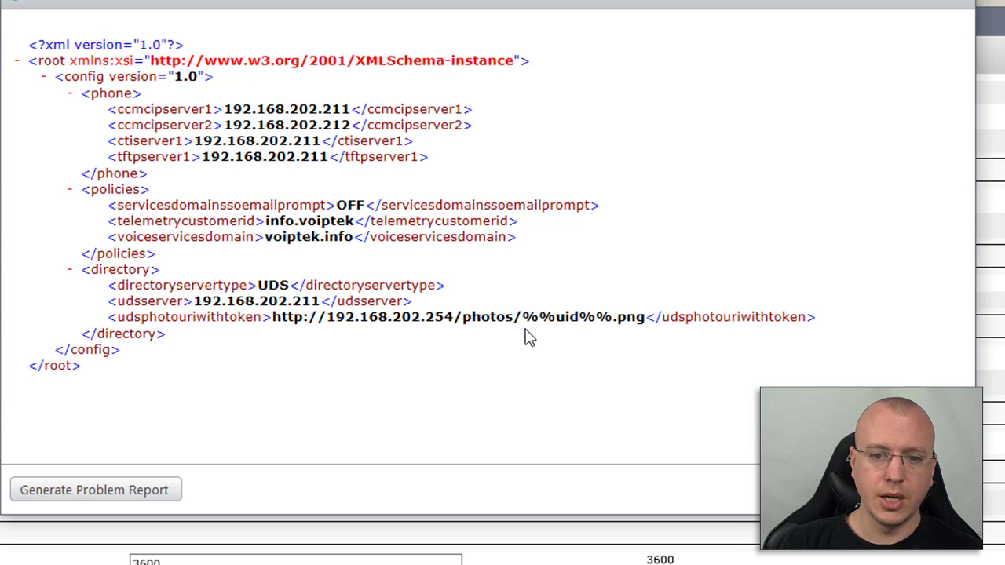
mouse_move(564, 332)
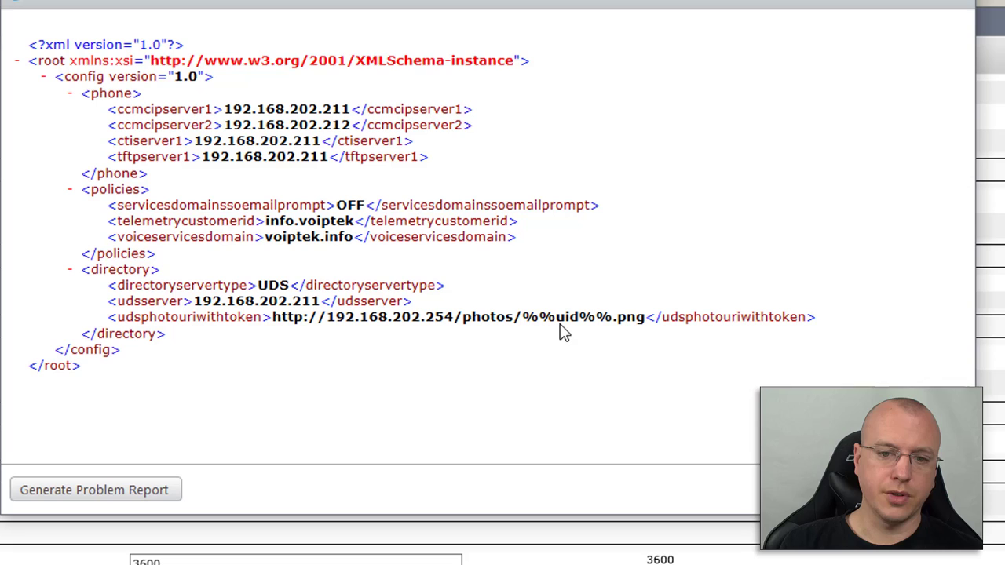
mouse_move(585, 330)
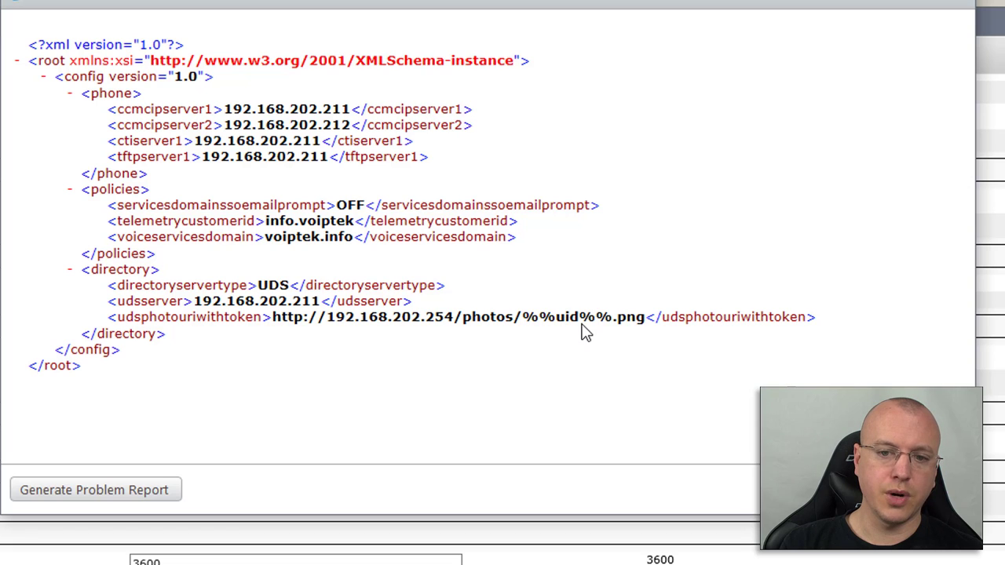
mouse_move(605, 332)
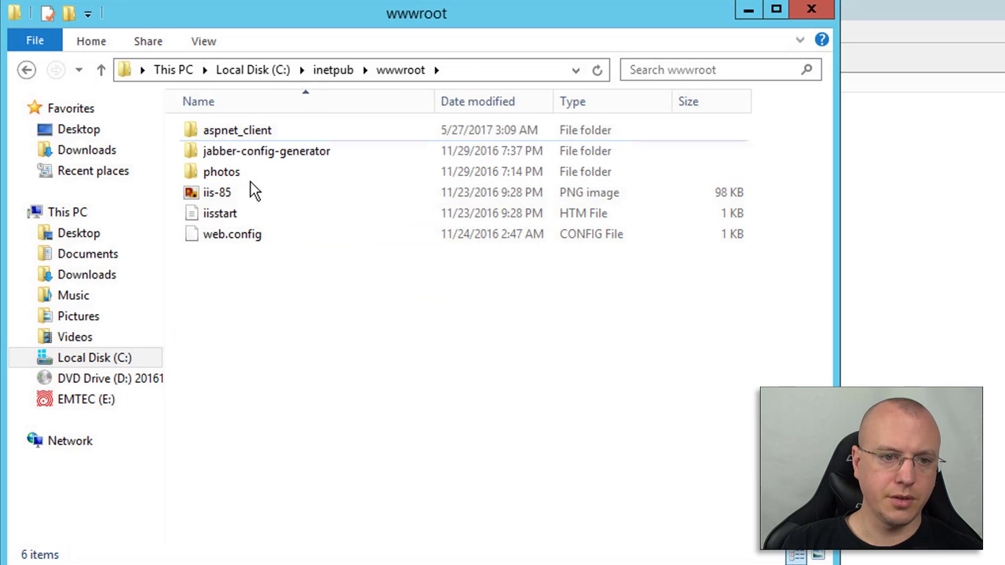
Step: Open the photos folder in wwwroot and view youtubea.png in Paint
double_click(222, 171)
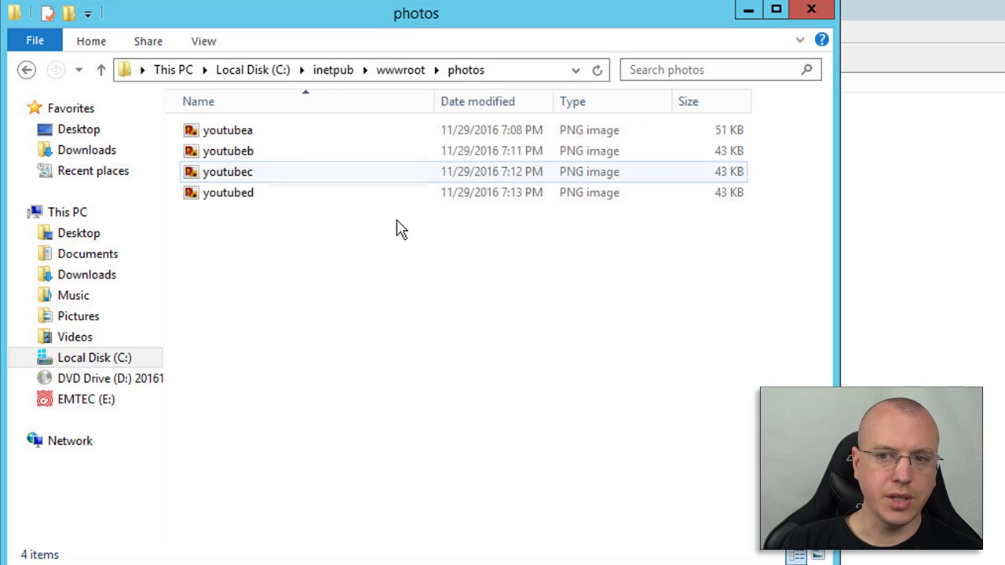
mouse_move(537, 353)
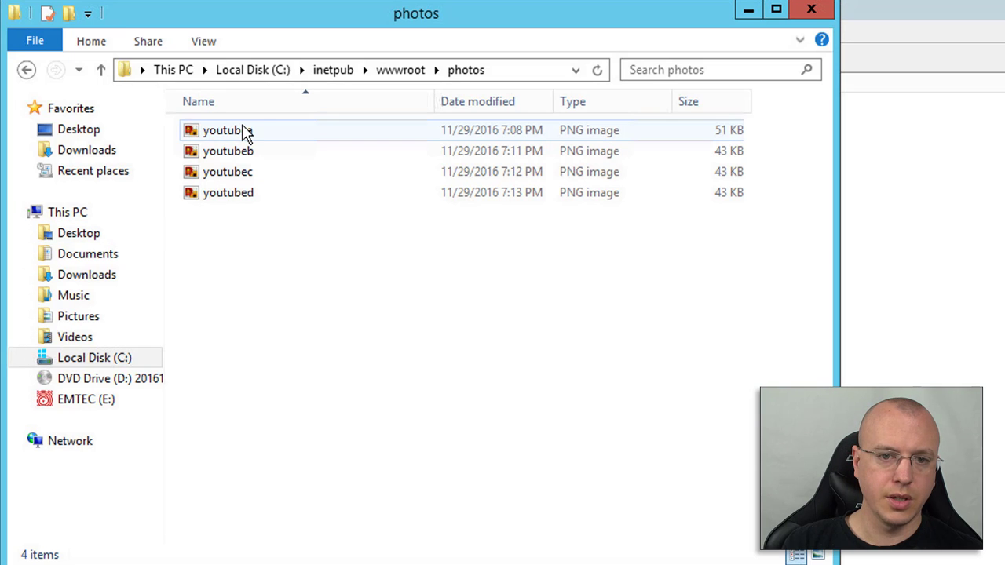
double_click(228, 130)
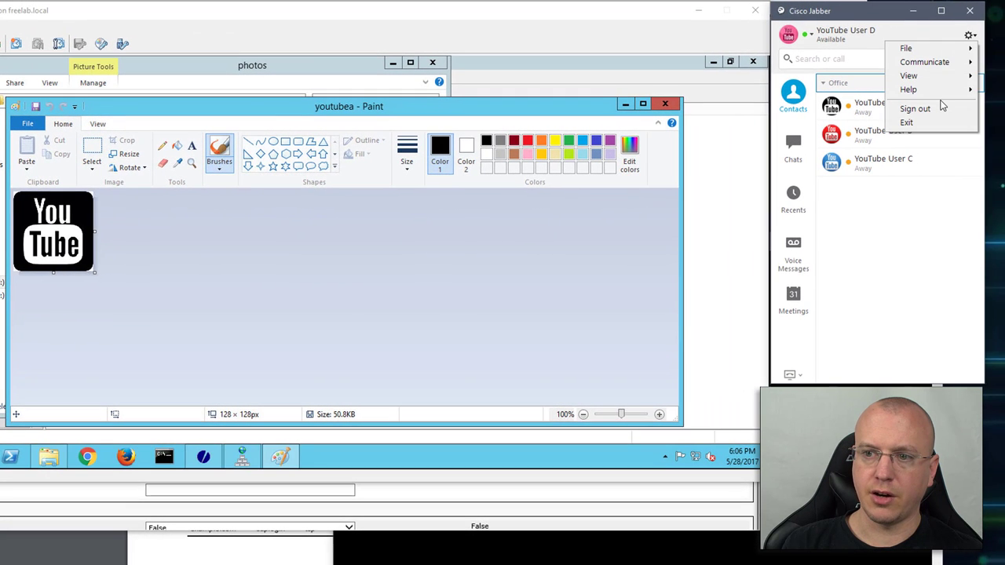
mouse_move(915, 109)
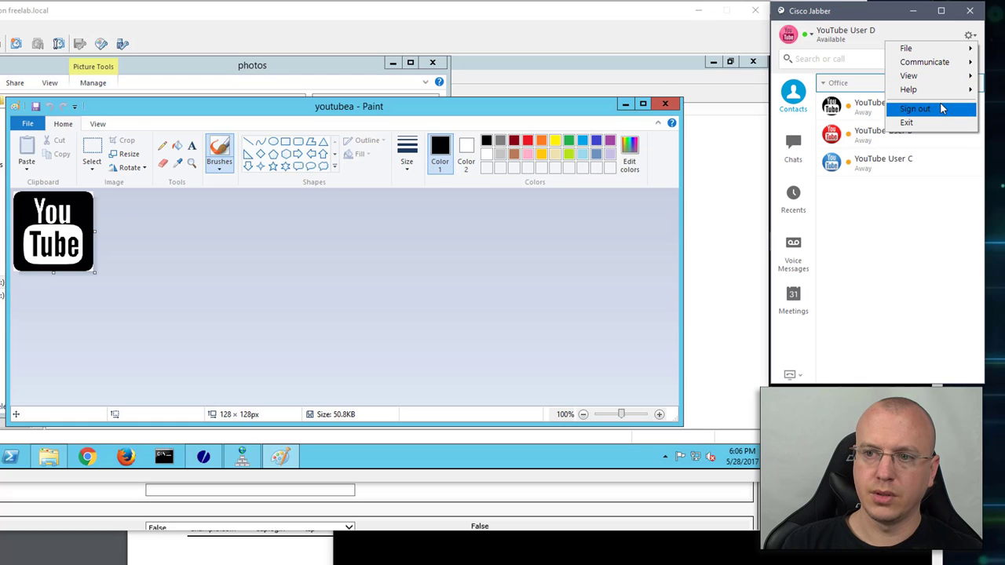
Step: Sign out of Jabber and sign back in as youtubed, retrying after a mistyped password
left_click(915, 108)
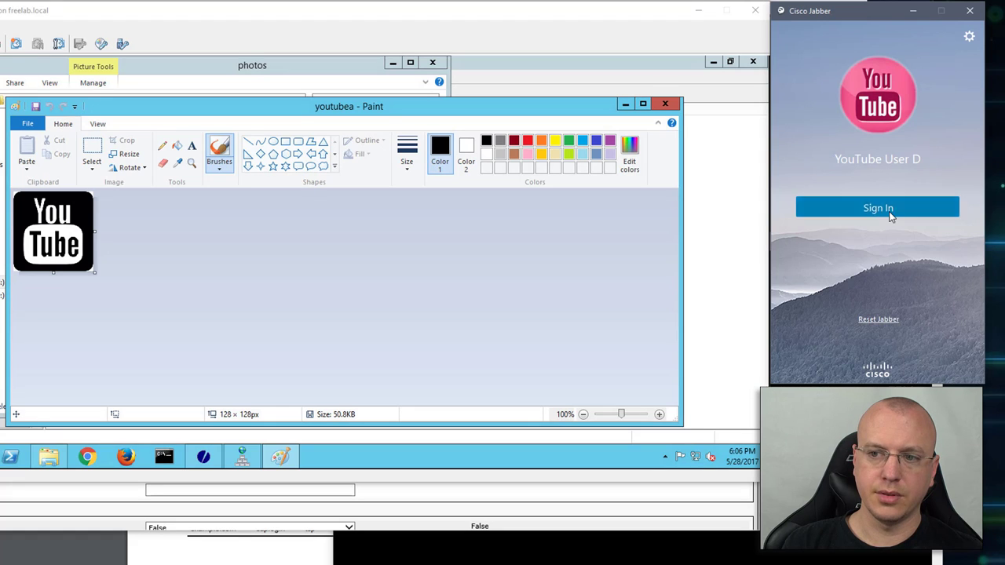
left_click(877, 208)
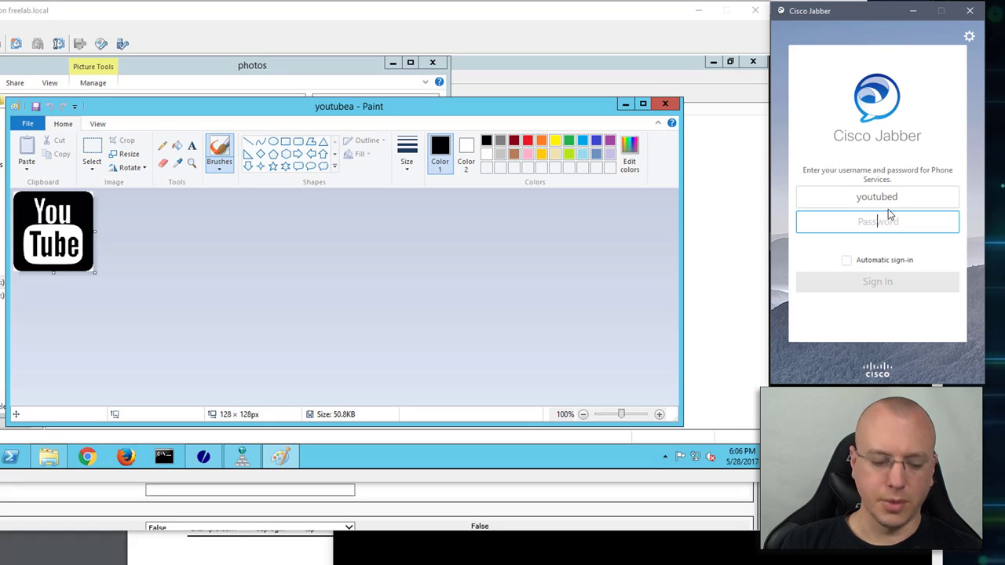
type("password")
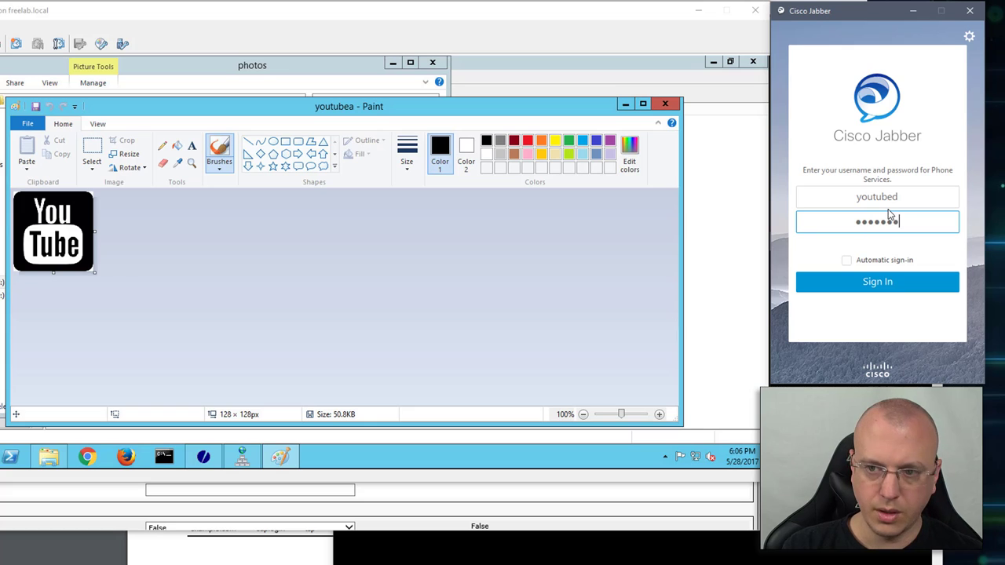
left_click(877, 282)
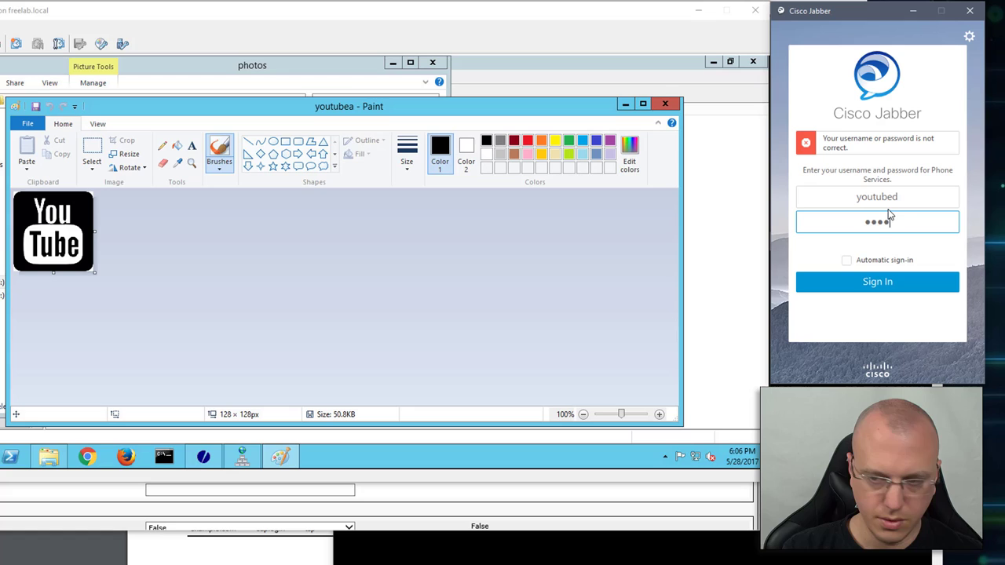
left_click(878, 281)
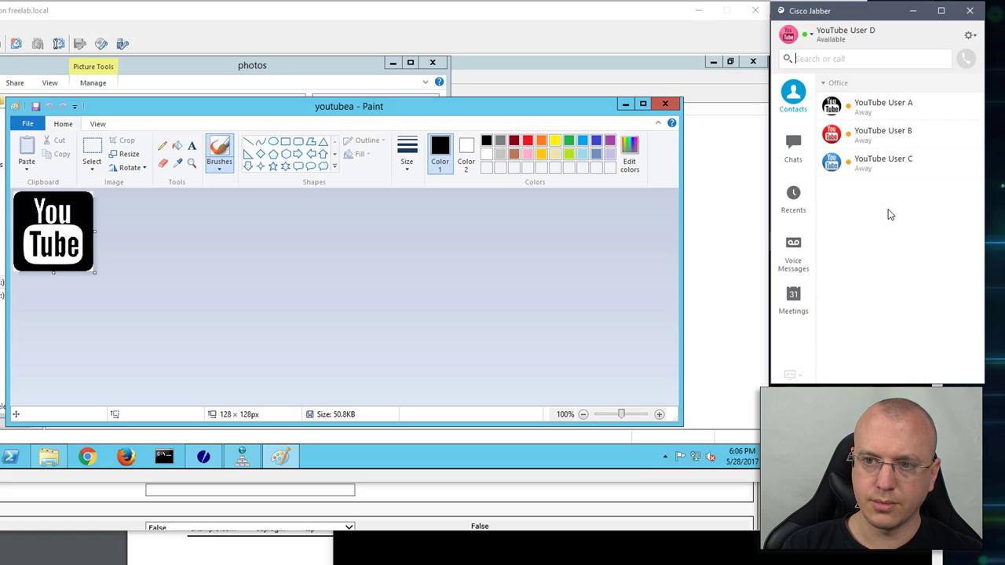
mouse_move(308, 410)
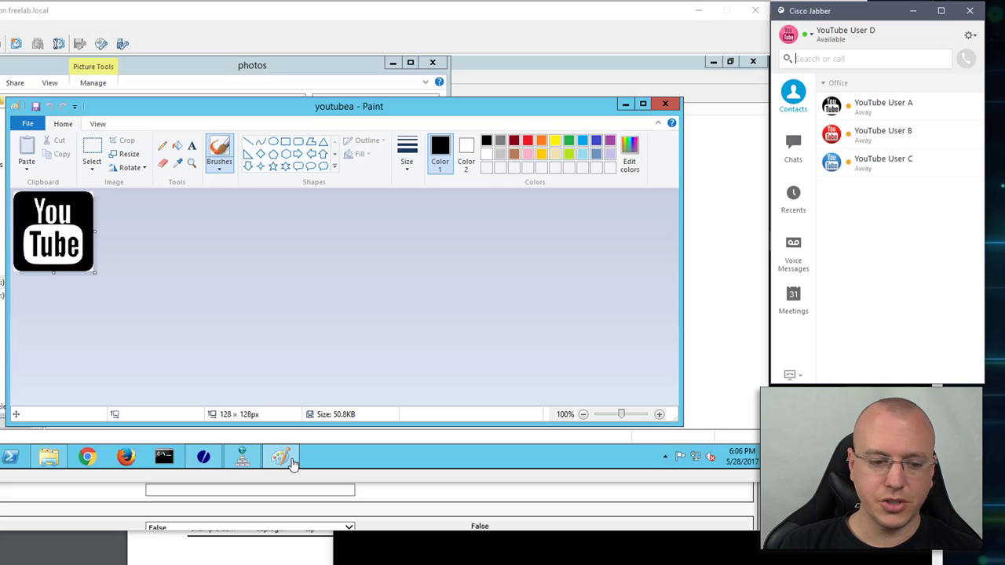
mouse_move(129, 468)
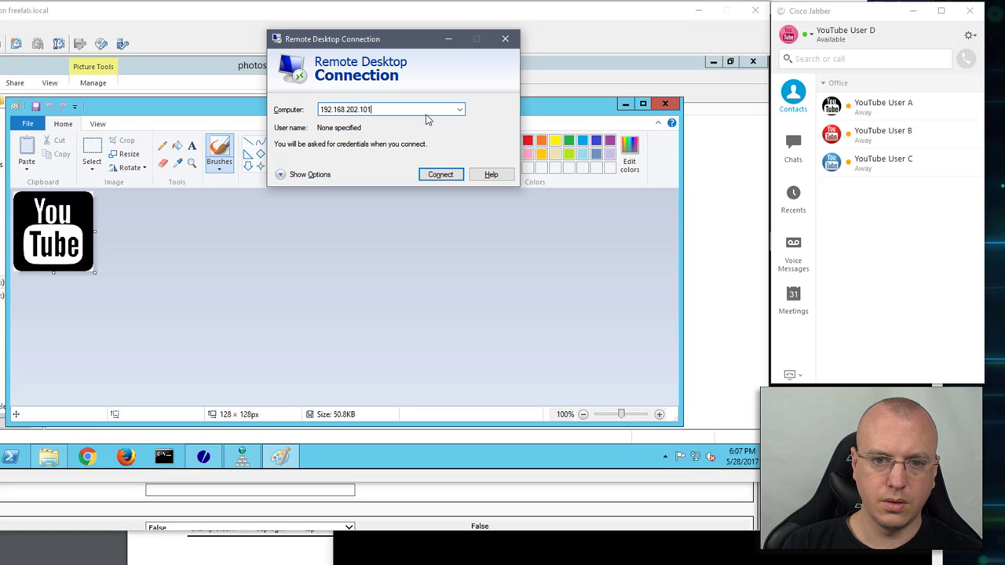
Step: Remote into 192.168.202.101 as freelabn-1 and permanently accept its untrusted certificate
left_click(440, 174)
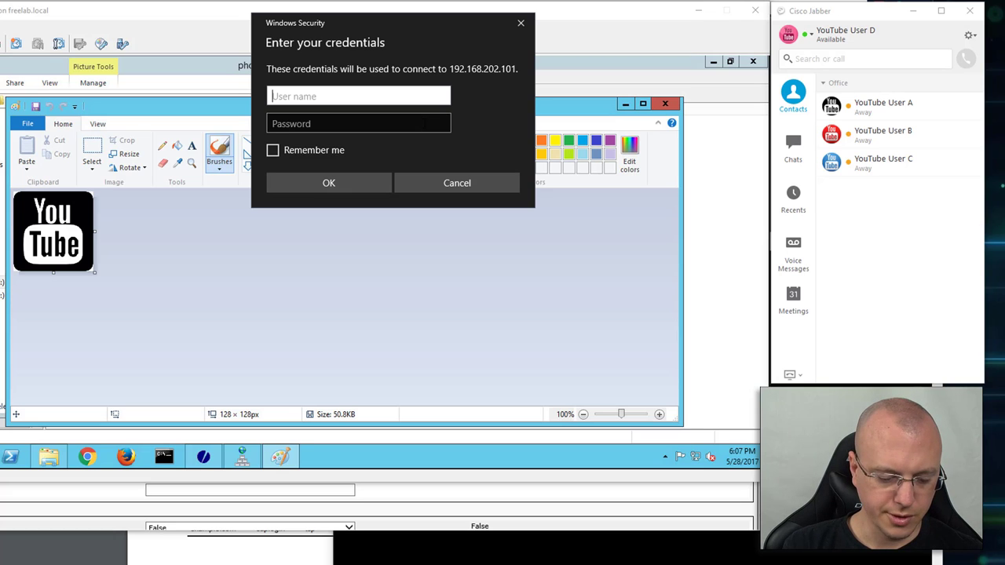
type("freelabn-1")
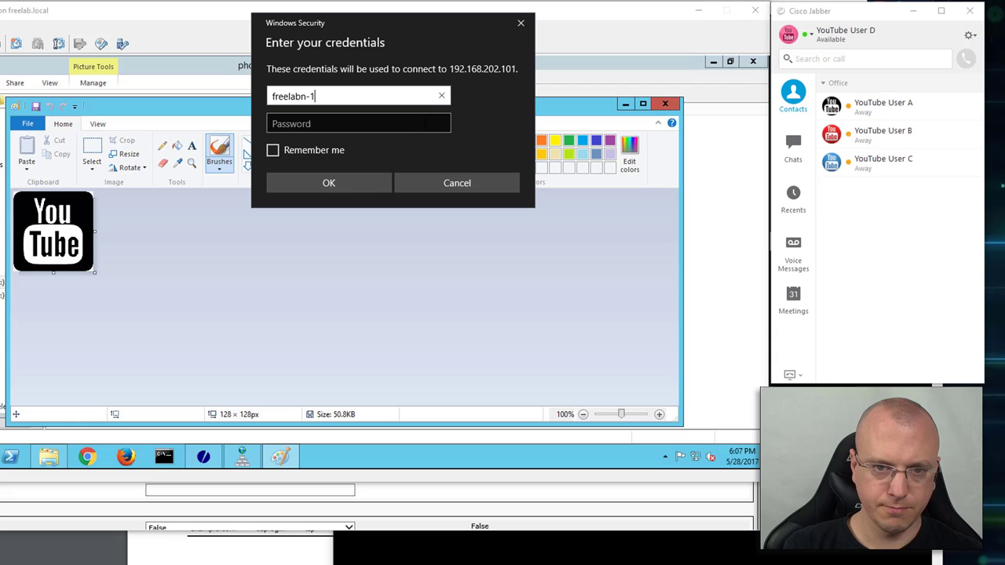
left_click(358, 123)
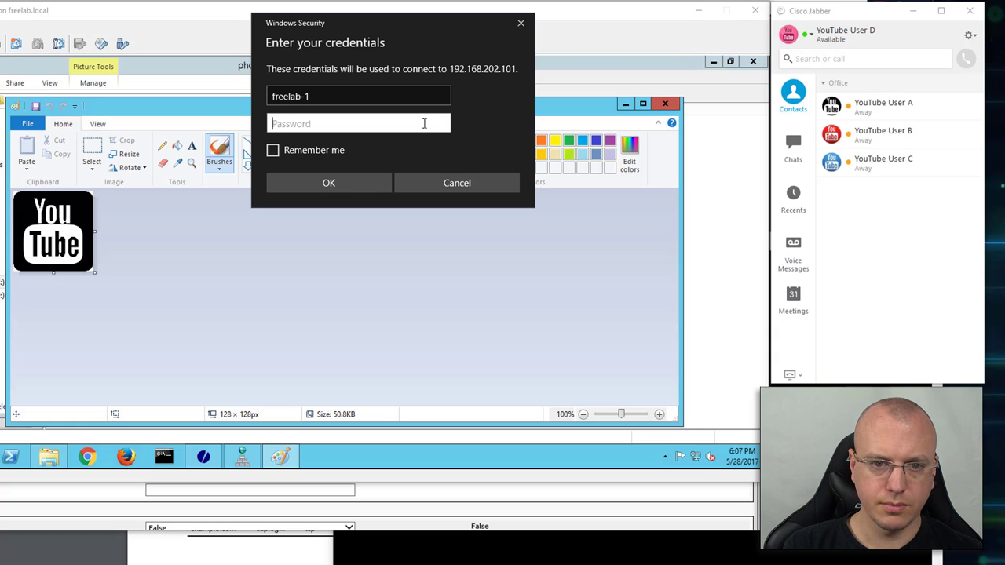
type("password")
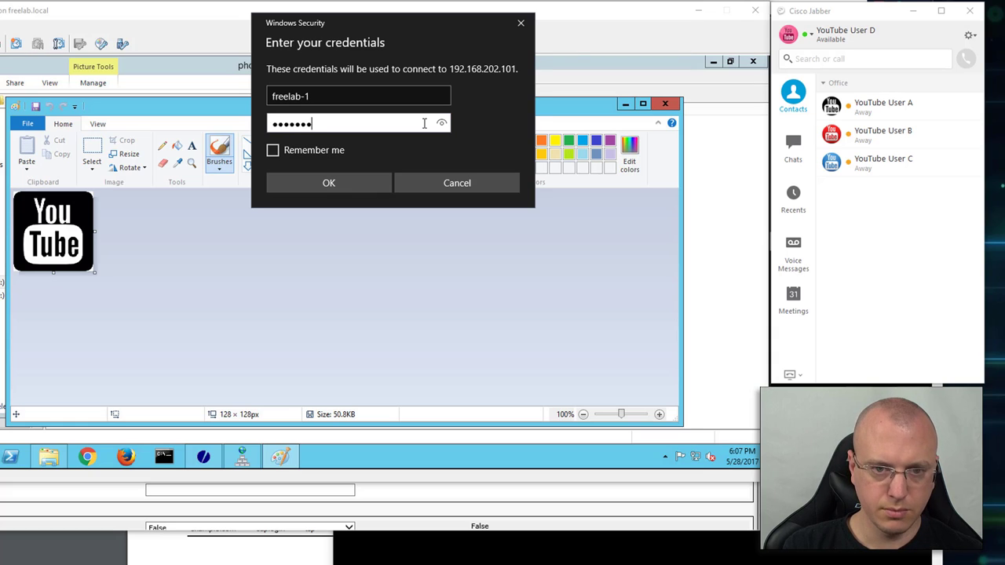
left_click(328, 182)
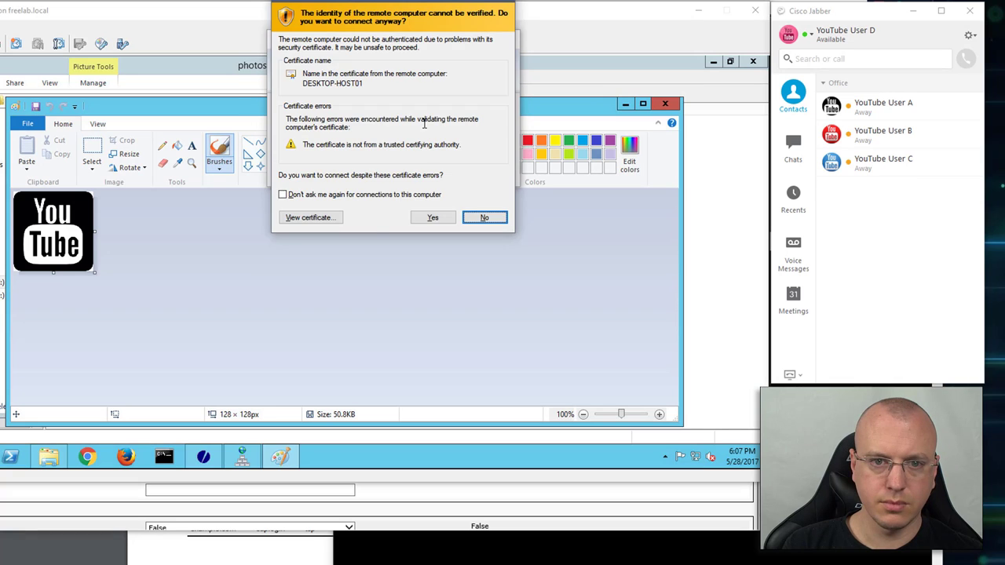
left_click(283, 194)
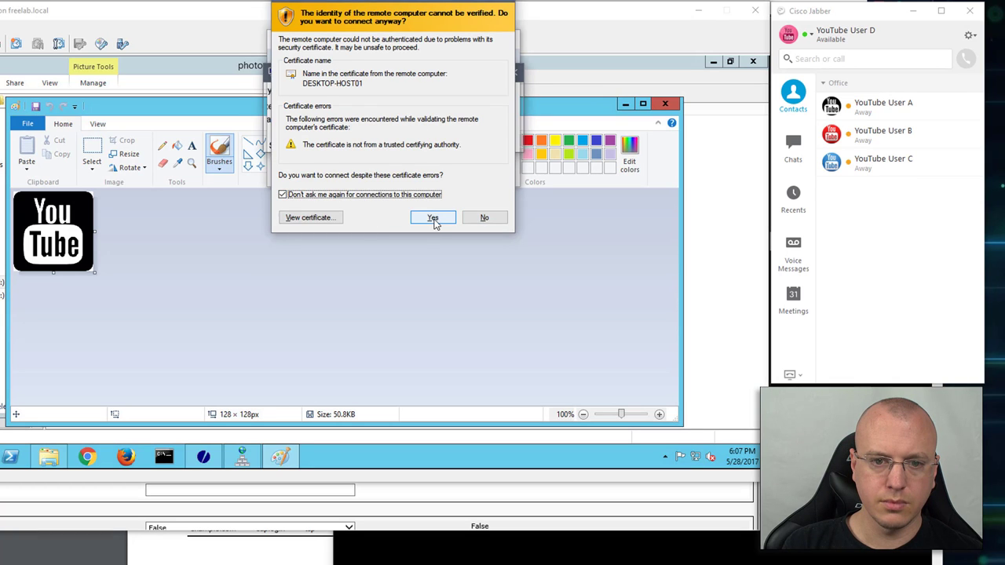
left_click(432, 218)
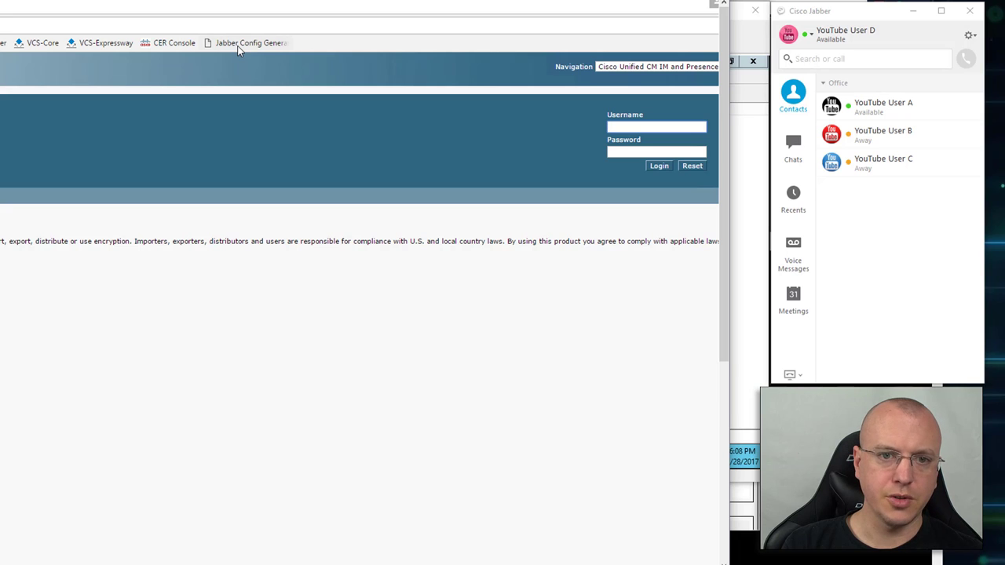
Step: Browse the Jabber Config Generator's Deployment, Platforms and Client sections, then return to CUCM Administration
left_click(246, 42)
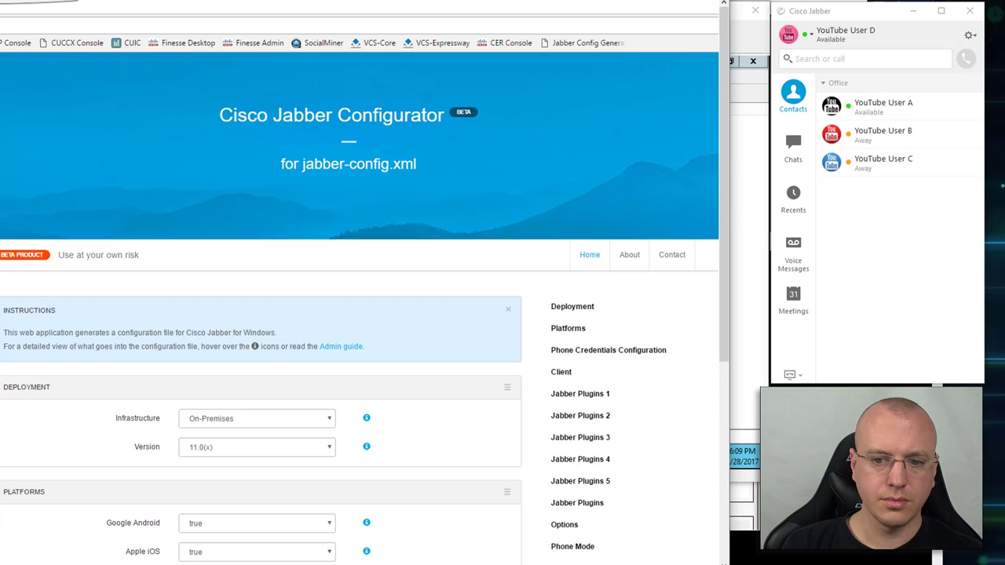
mouse_move(531, 325)
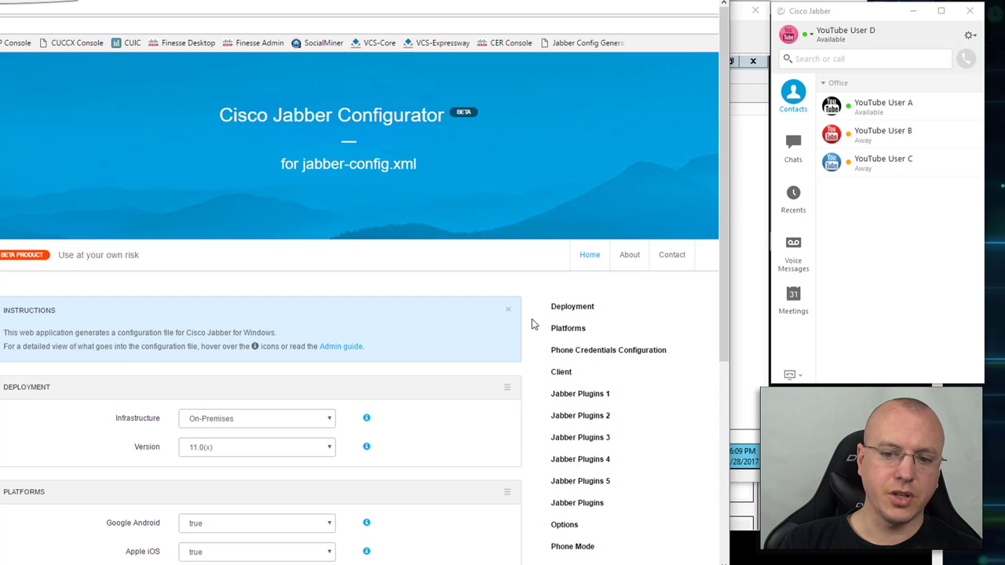
mouse_move(240, 489)
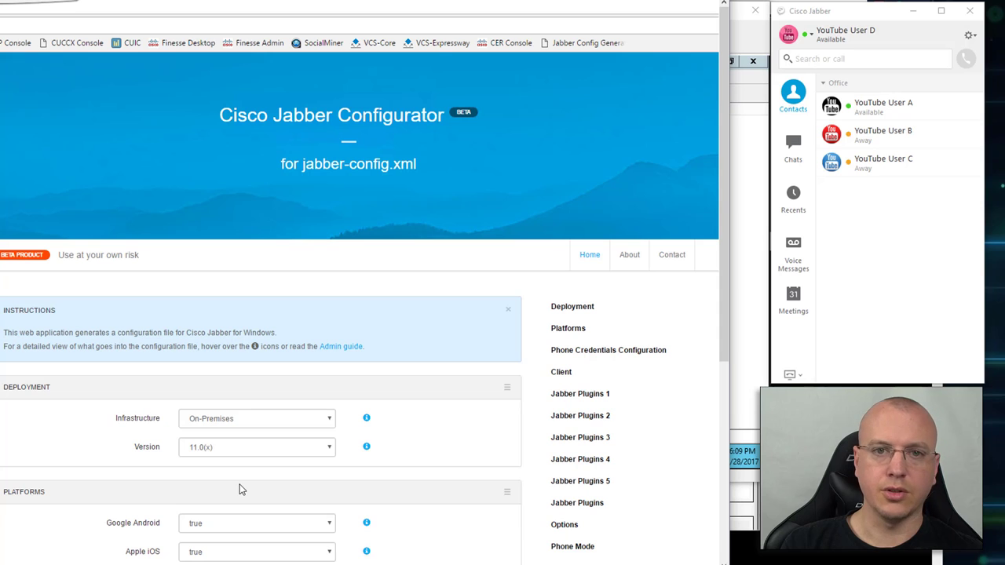
scroll("down", 3)
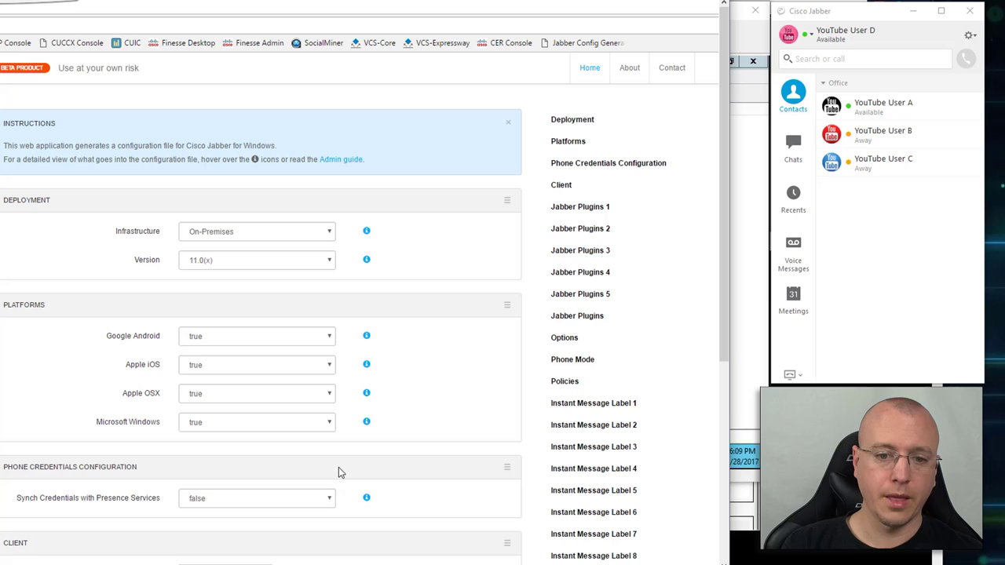
scroll("down", 3)
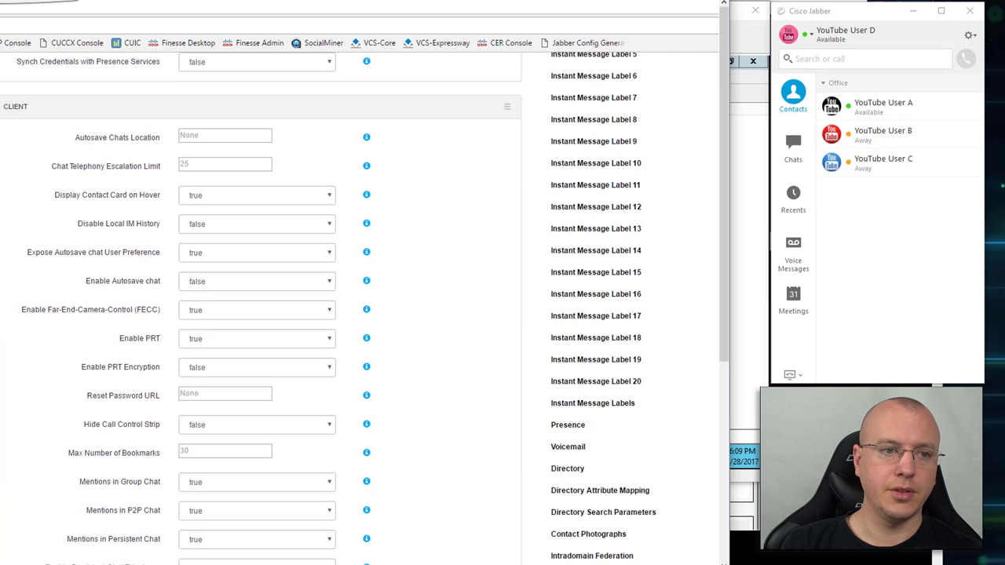
scroll("down", 3)
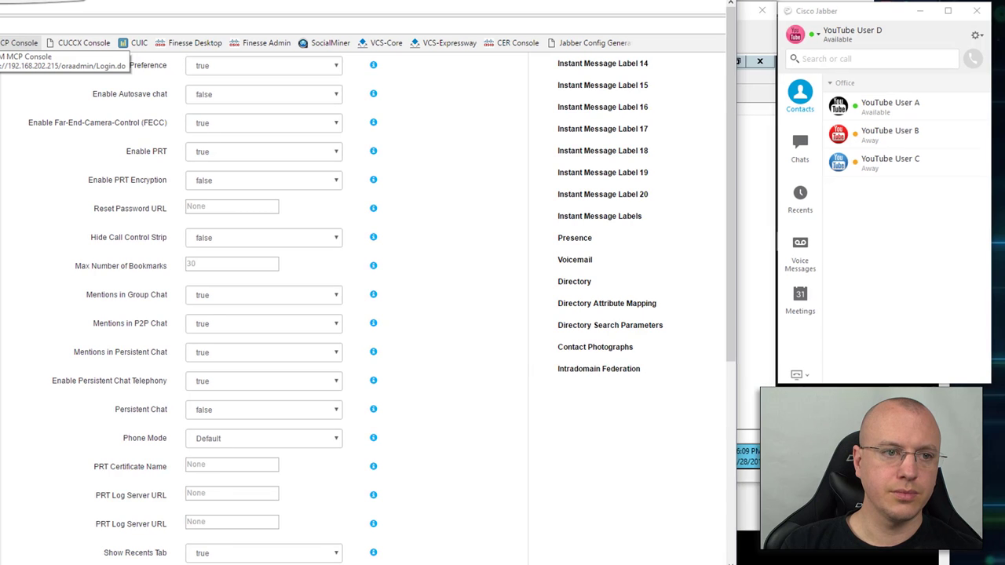
left_click(373, 26)
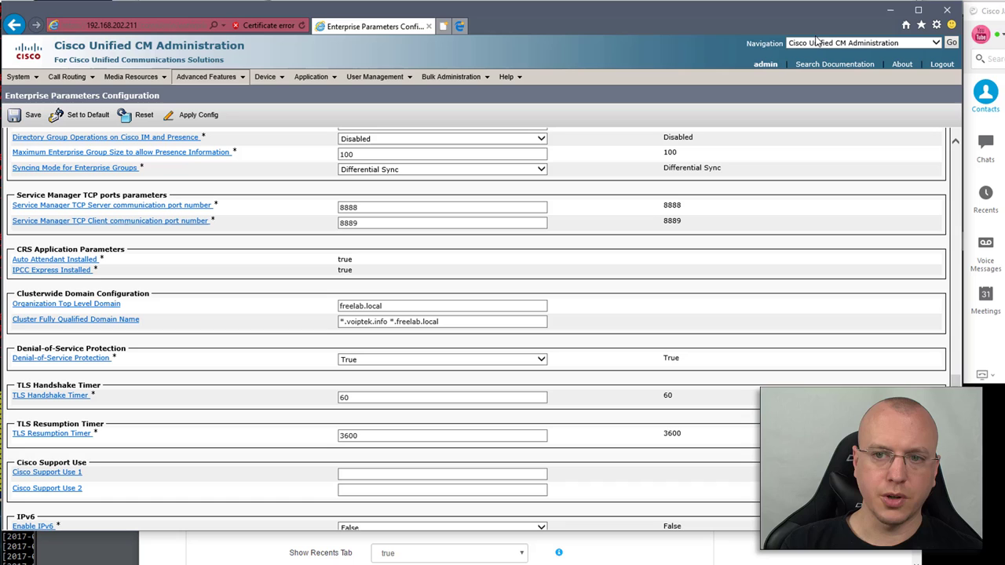
Step: Switch to Cisco Unified OS Administration and log in as admin
left_click(860, 43)
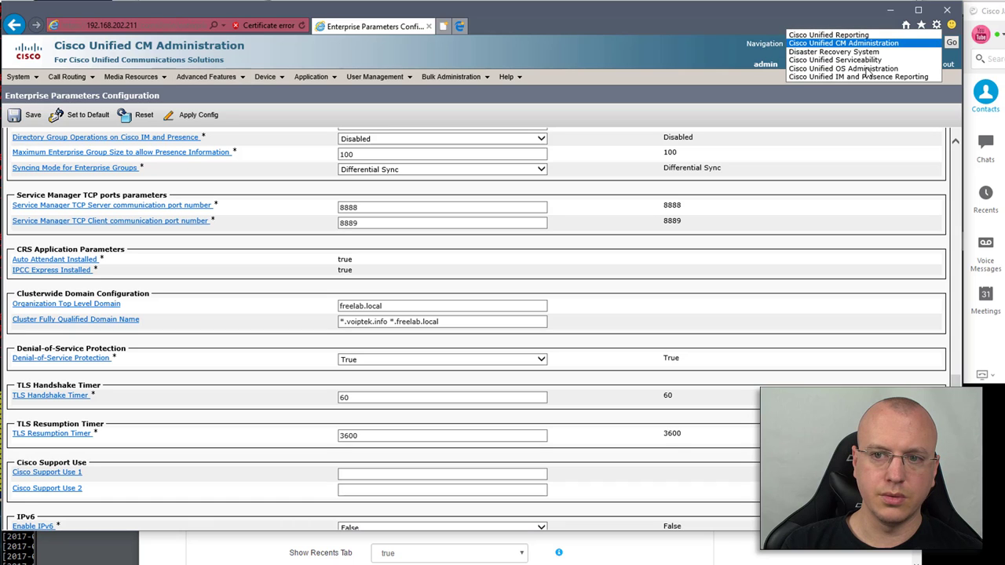
left_click(844, 68)
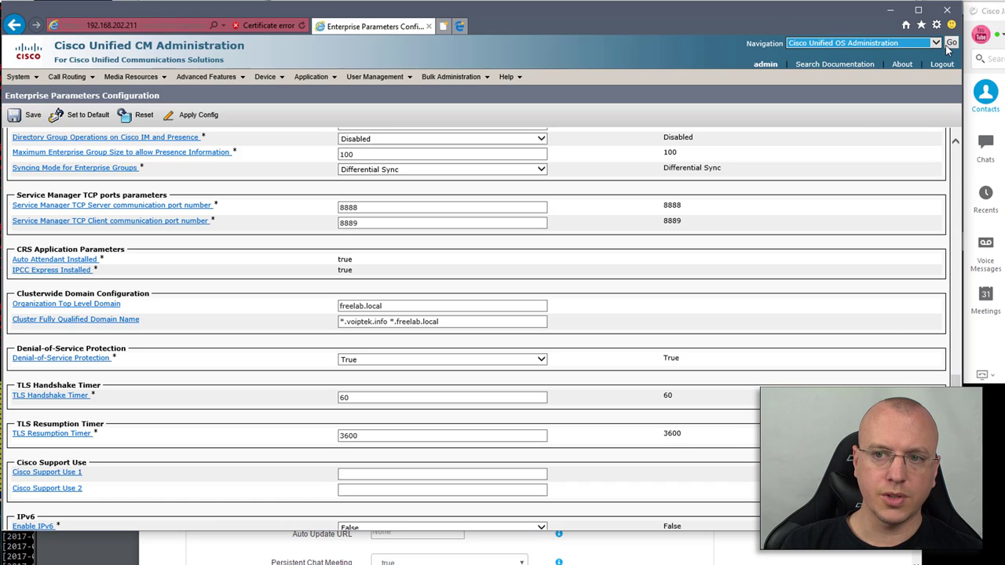
left_click(951, 43)
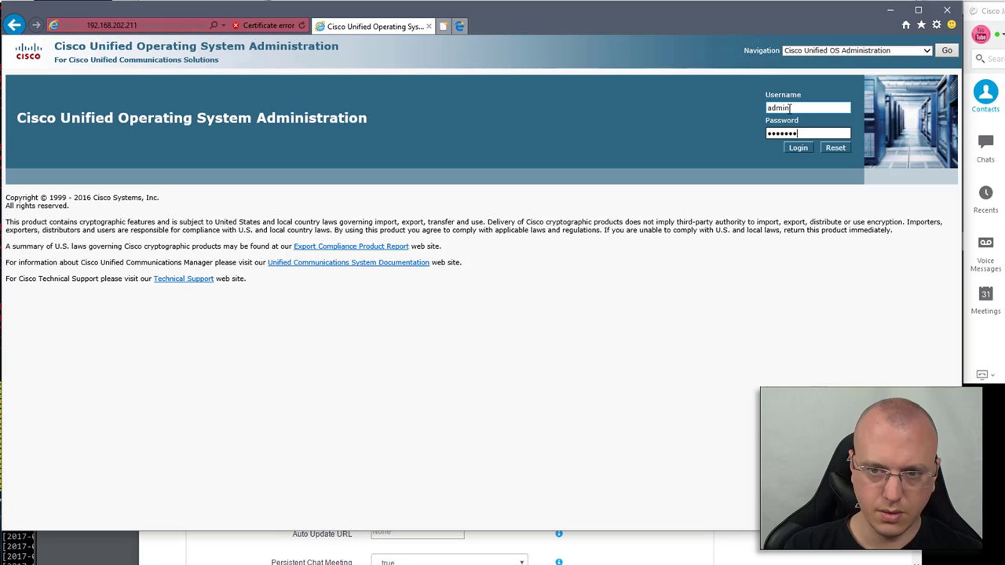
left_click(798, 148)
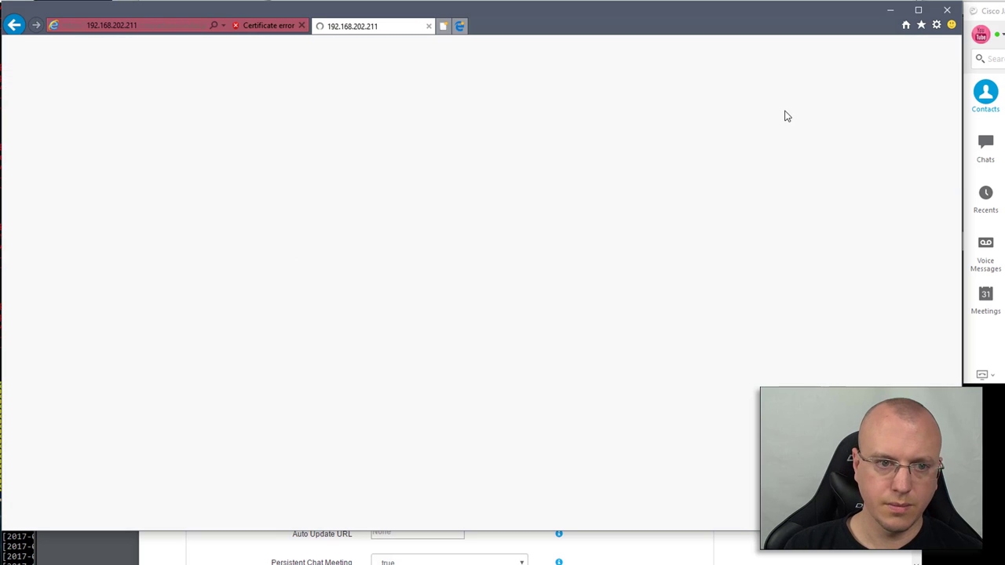
mouse_move(538, 184)
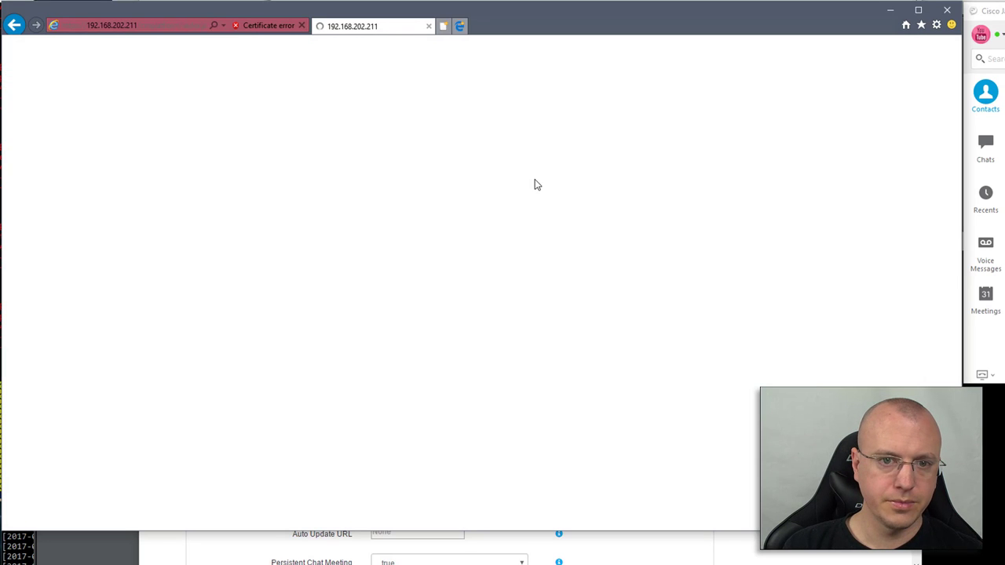
Step: Bring up the Upload File dialog under Software Upgrades > TFTP File Management
left_click(160, 76)
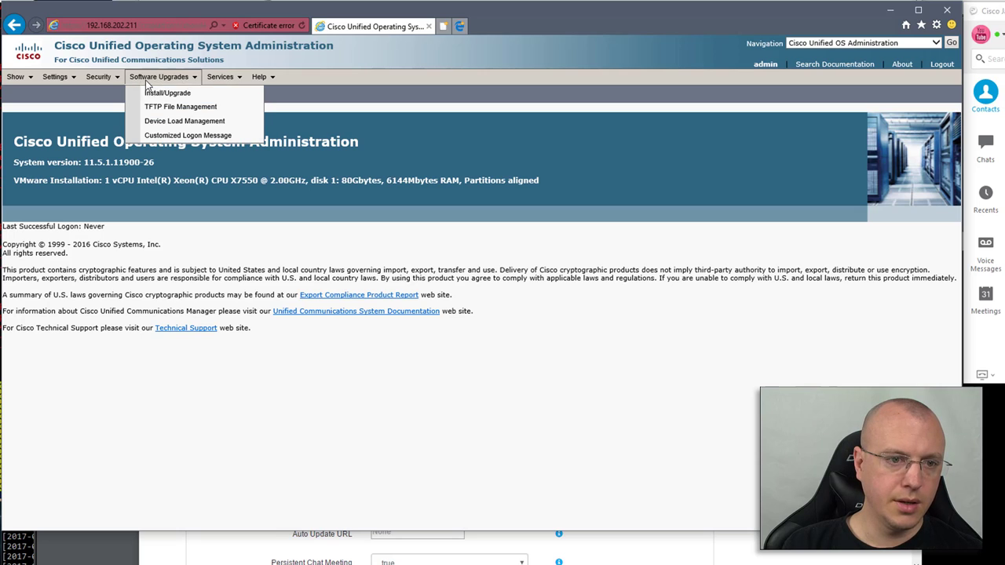
mouse_move(181, 107)
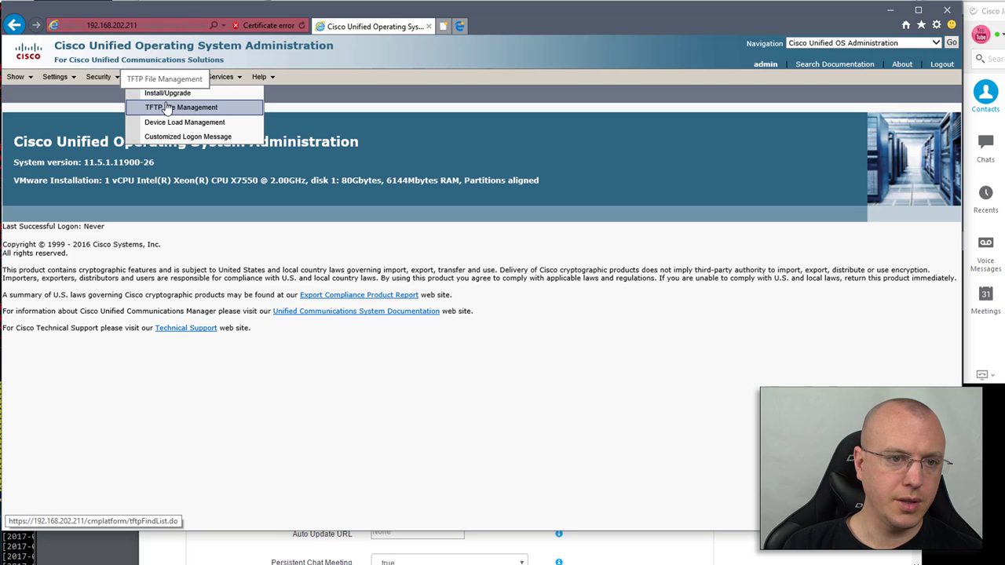
left_click(181, 106)
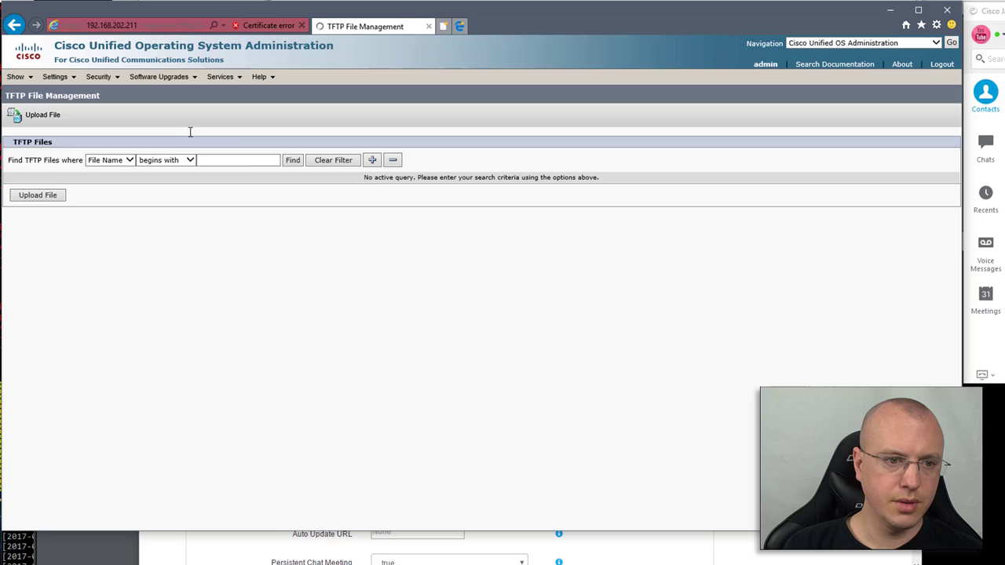
left_click(37, 195)
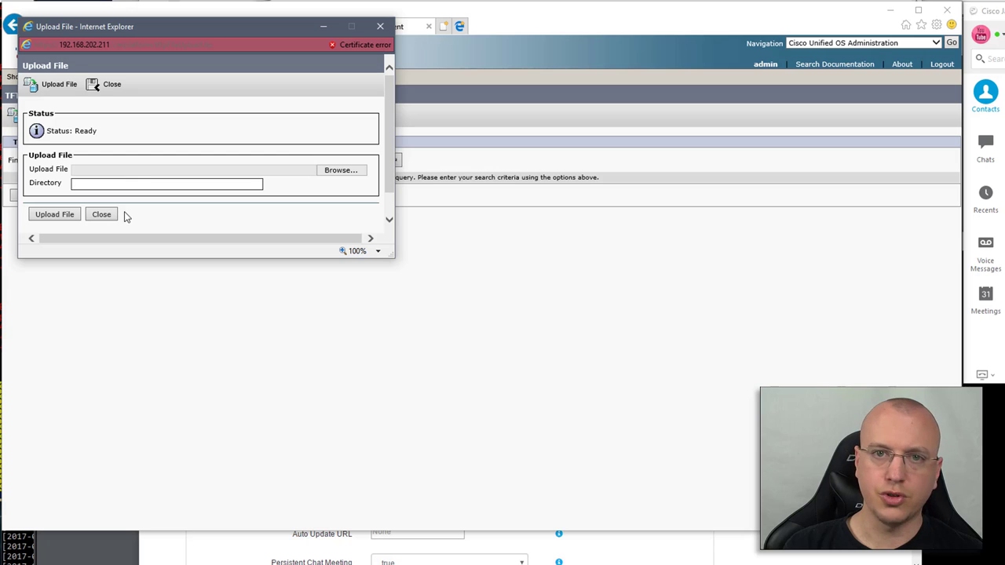
Step: Dismiss the Upload File dialog, with Jabber Diagnostics showing jabber-config.xml from TFTP 192.168.202.211
left_click(54, 213)
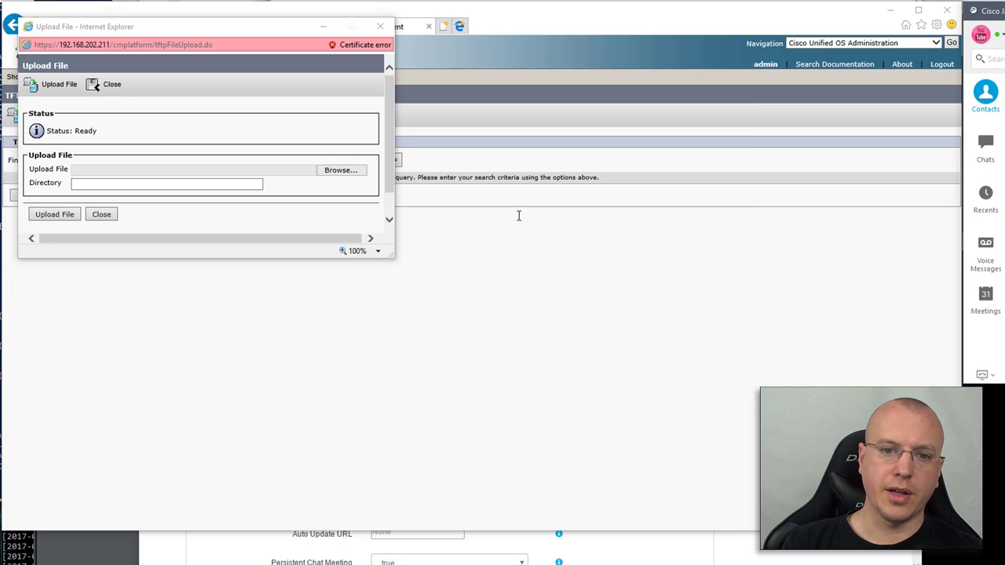
left_click(100, 213)
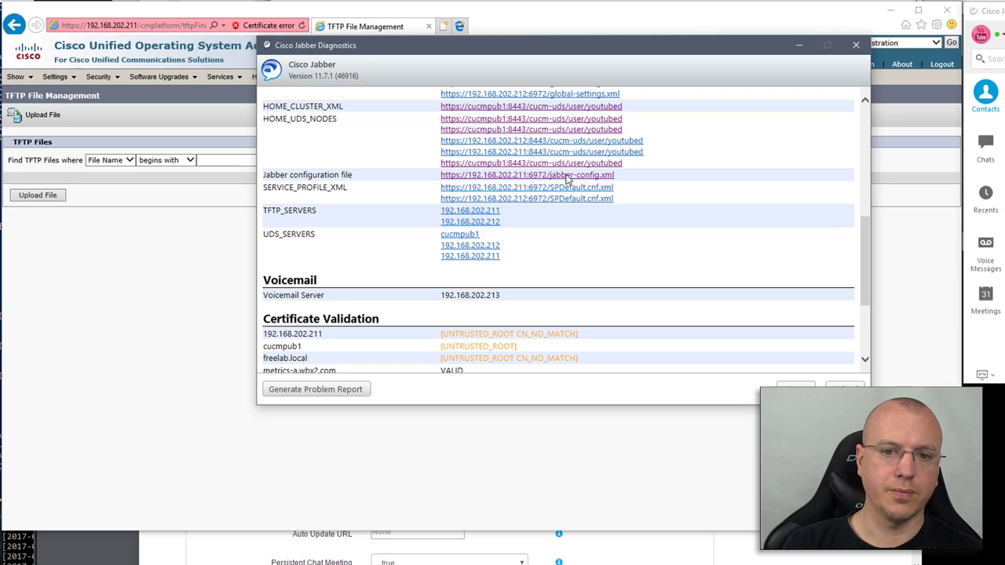
mouse_move(571, 186)
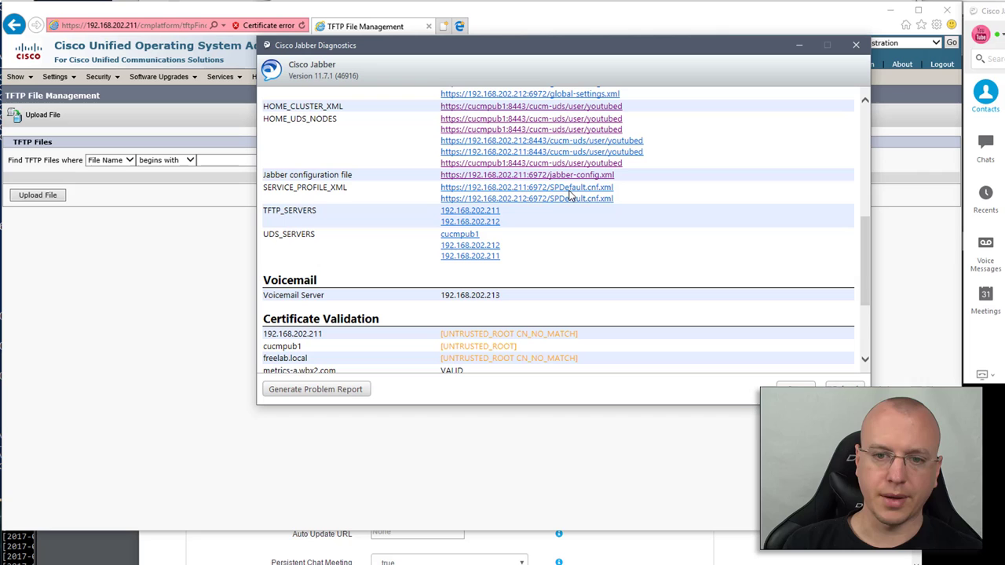
scroll("up", 3)
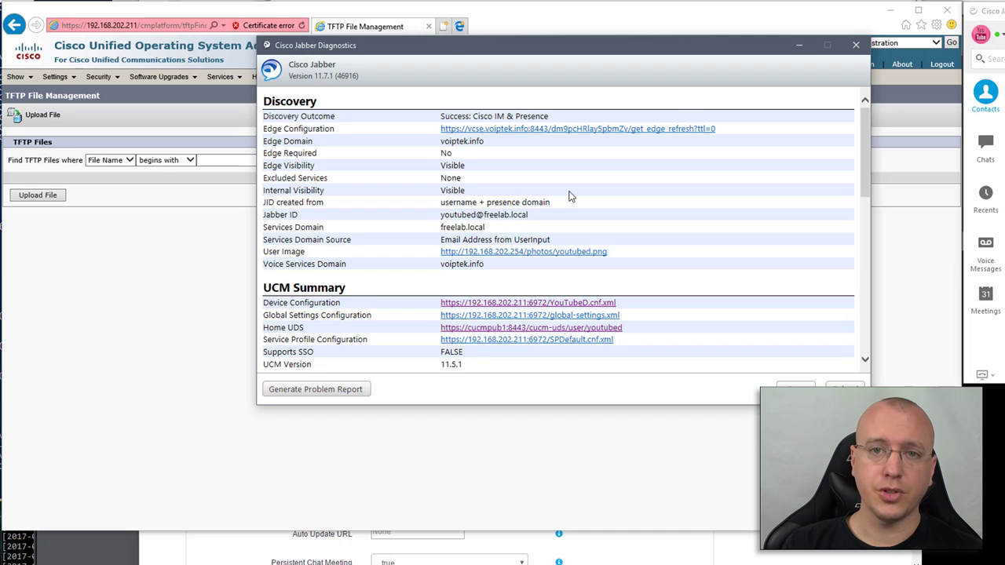
mouse_move(606, 226)
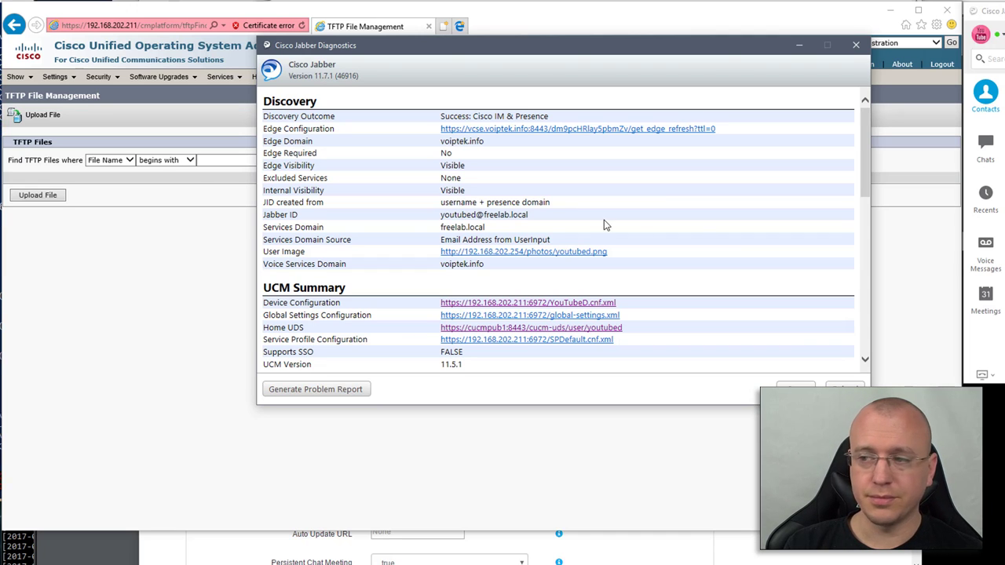